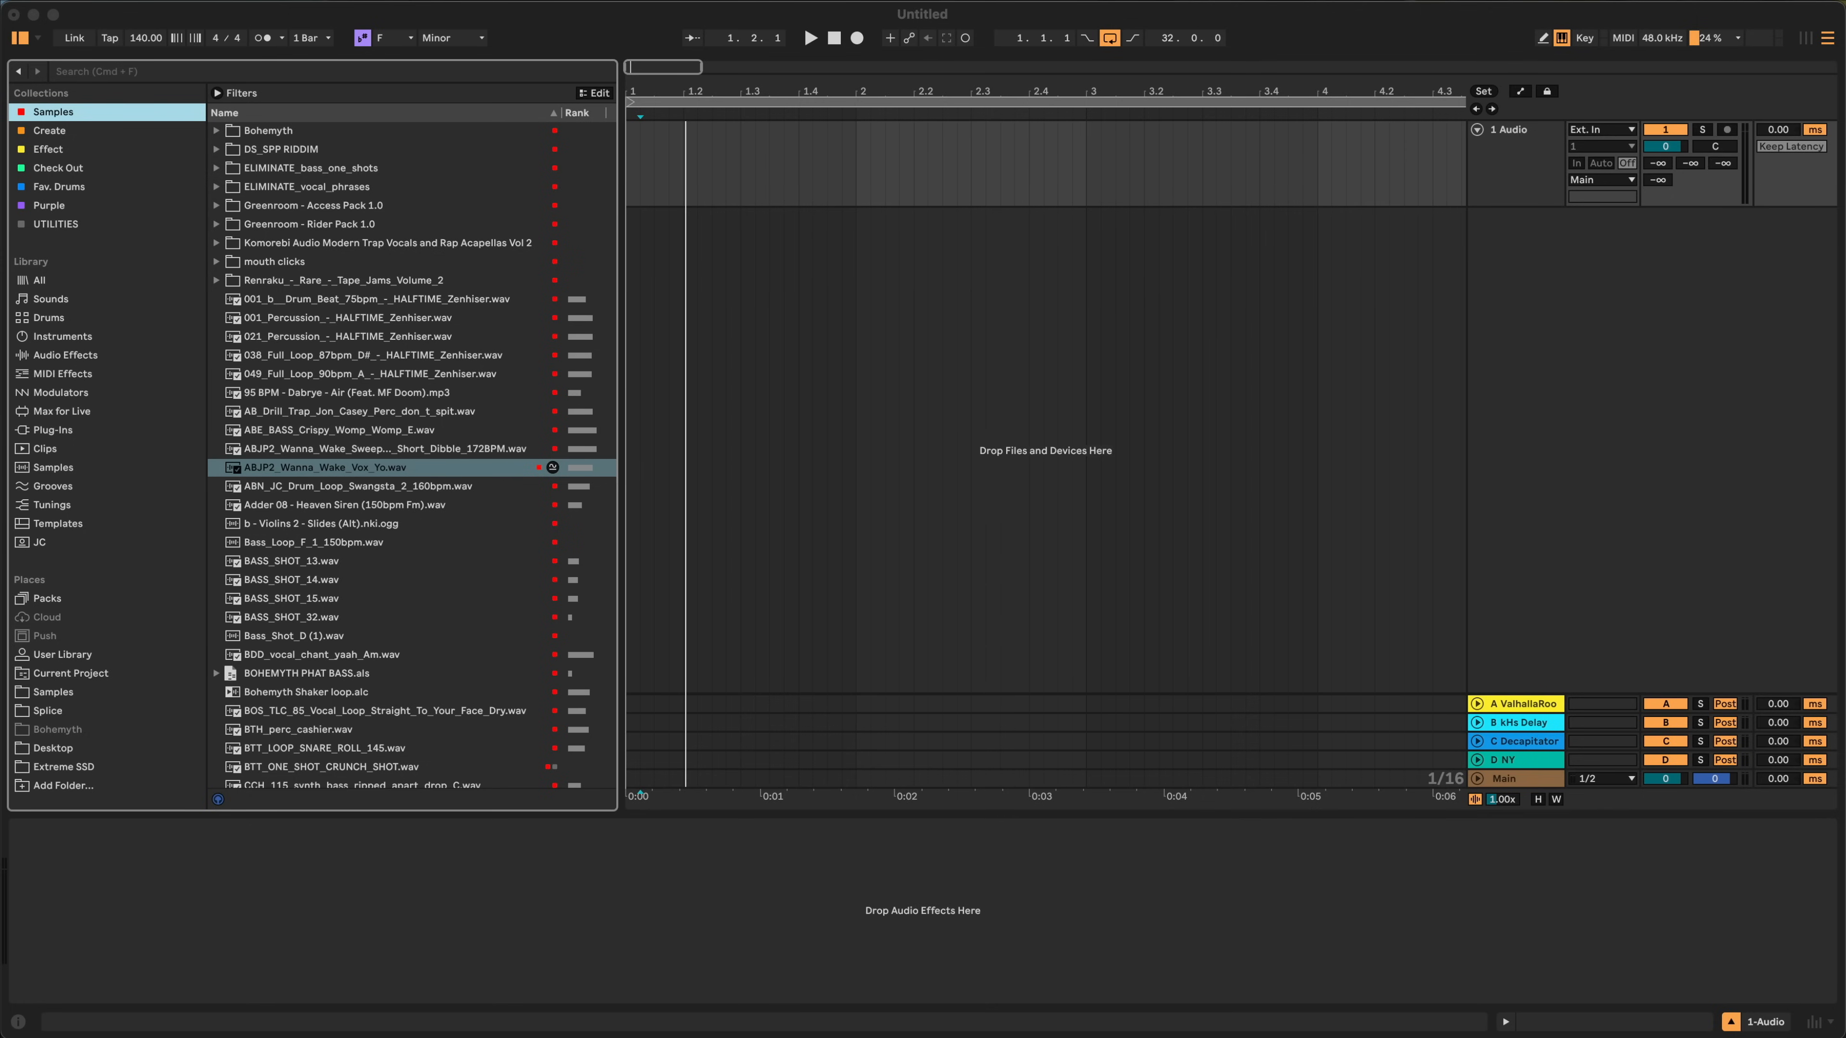
Run a similar-sample search on the "Wanna Wake Vox Yo" vocal sample.
{"action": "left_click", "coordinate": [1128, 578]}
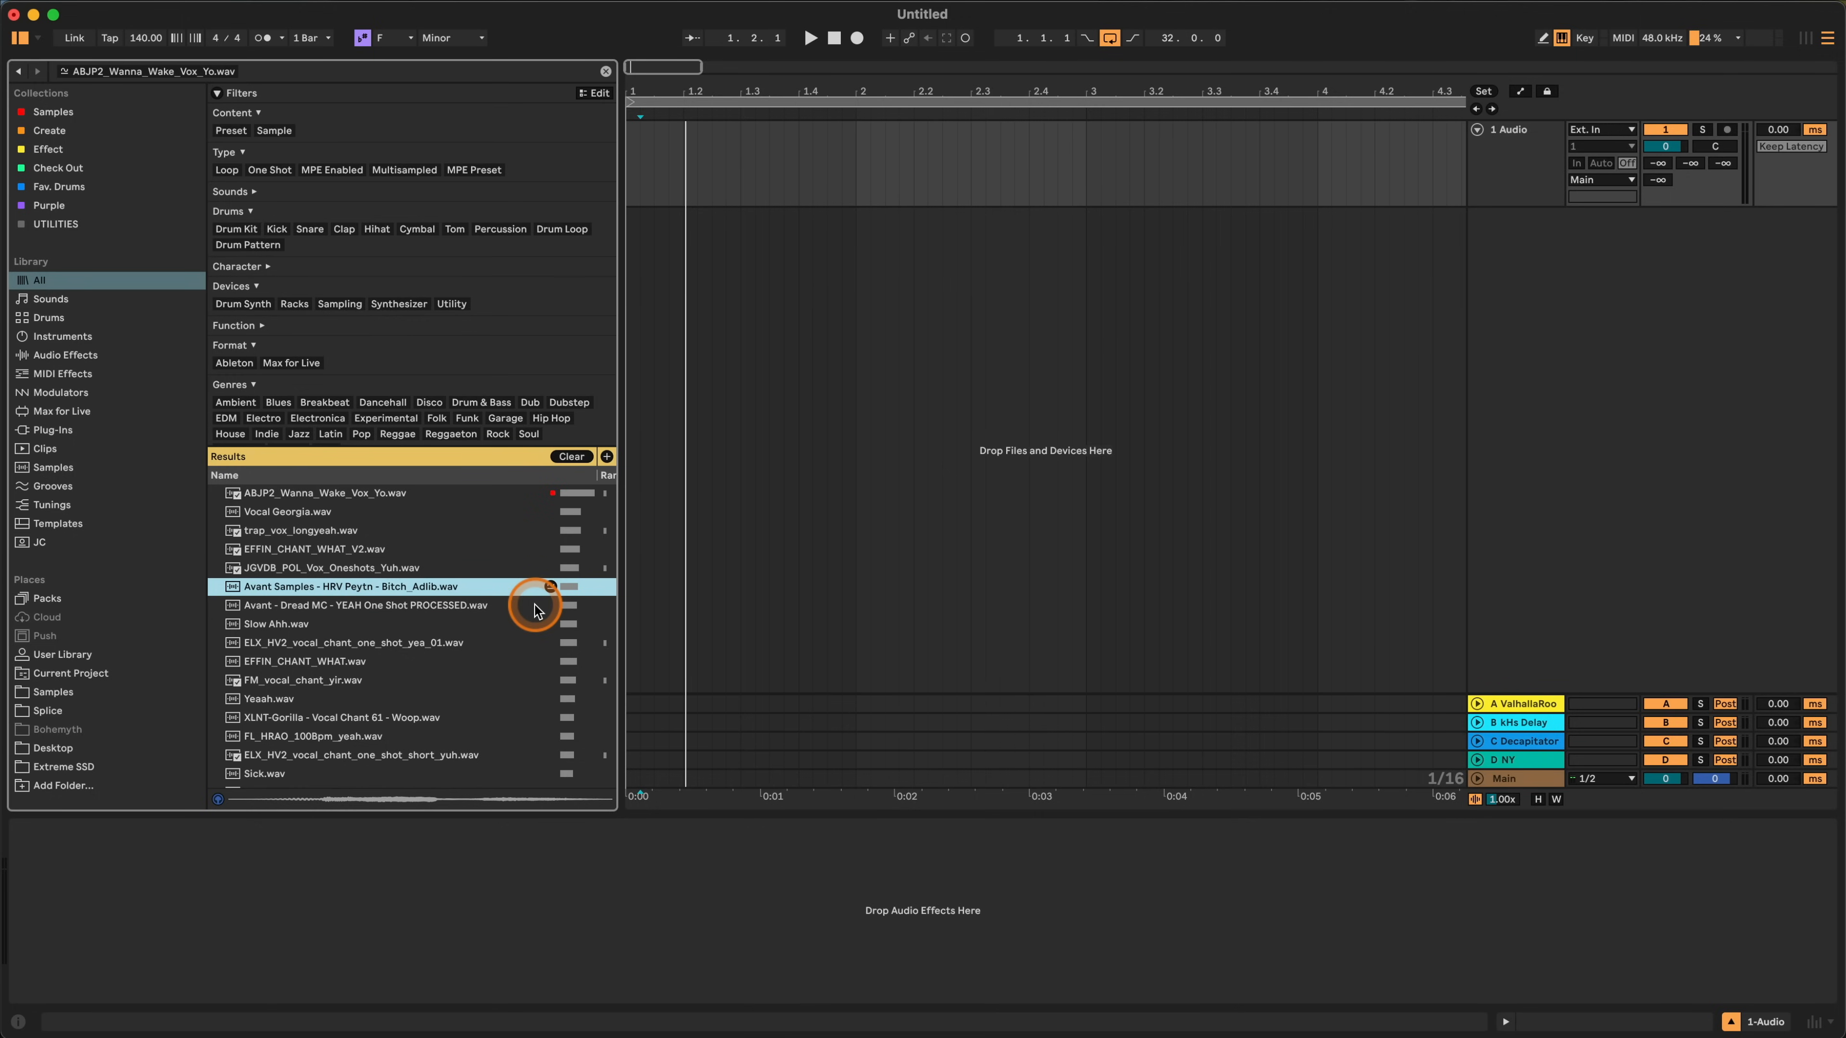
{"action": "mouse_move", "coordinate": [391, 526]}
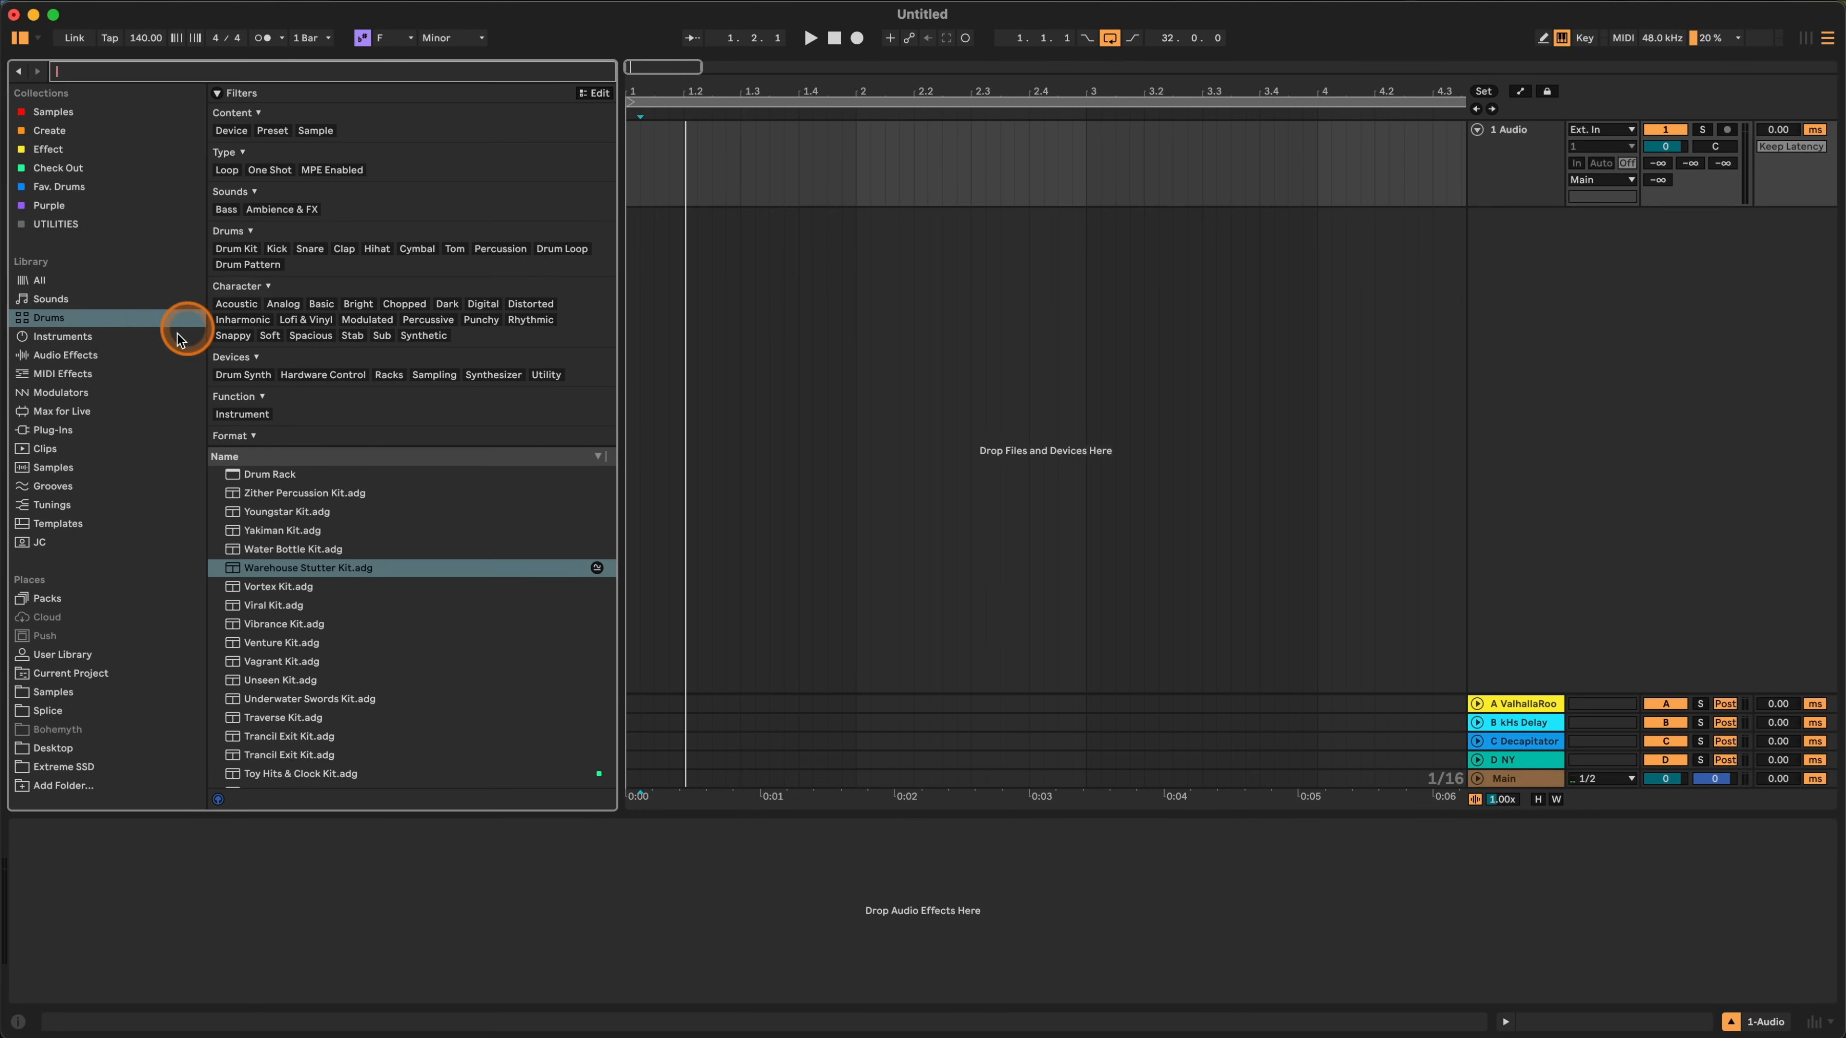
Load the Warehouse Stutter Kit on a new track and hot-swap its Kick pad samples twice.
{"action": "double_click", "coordinate": [309, 567]}
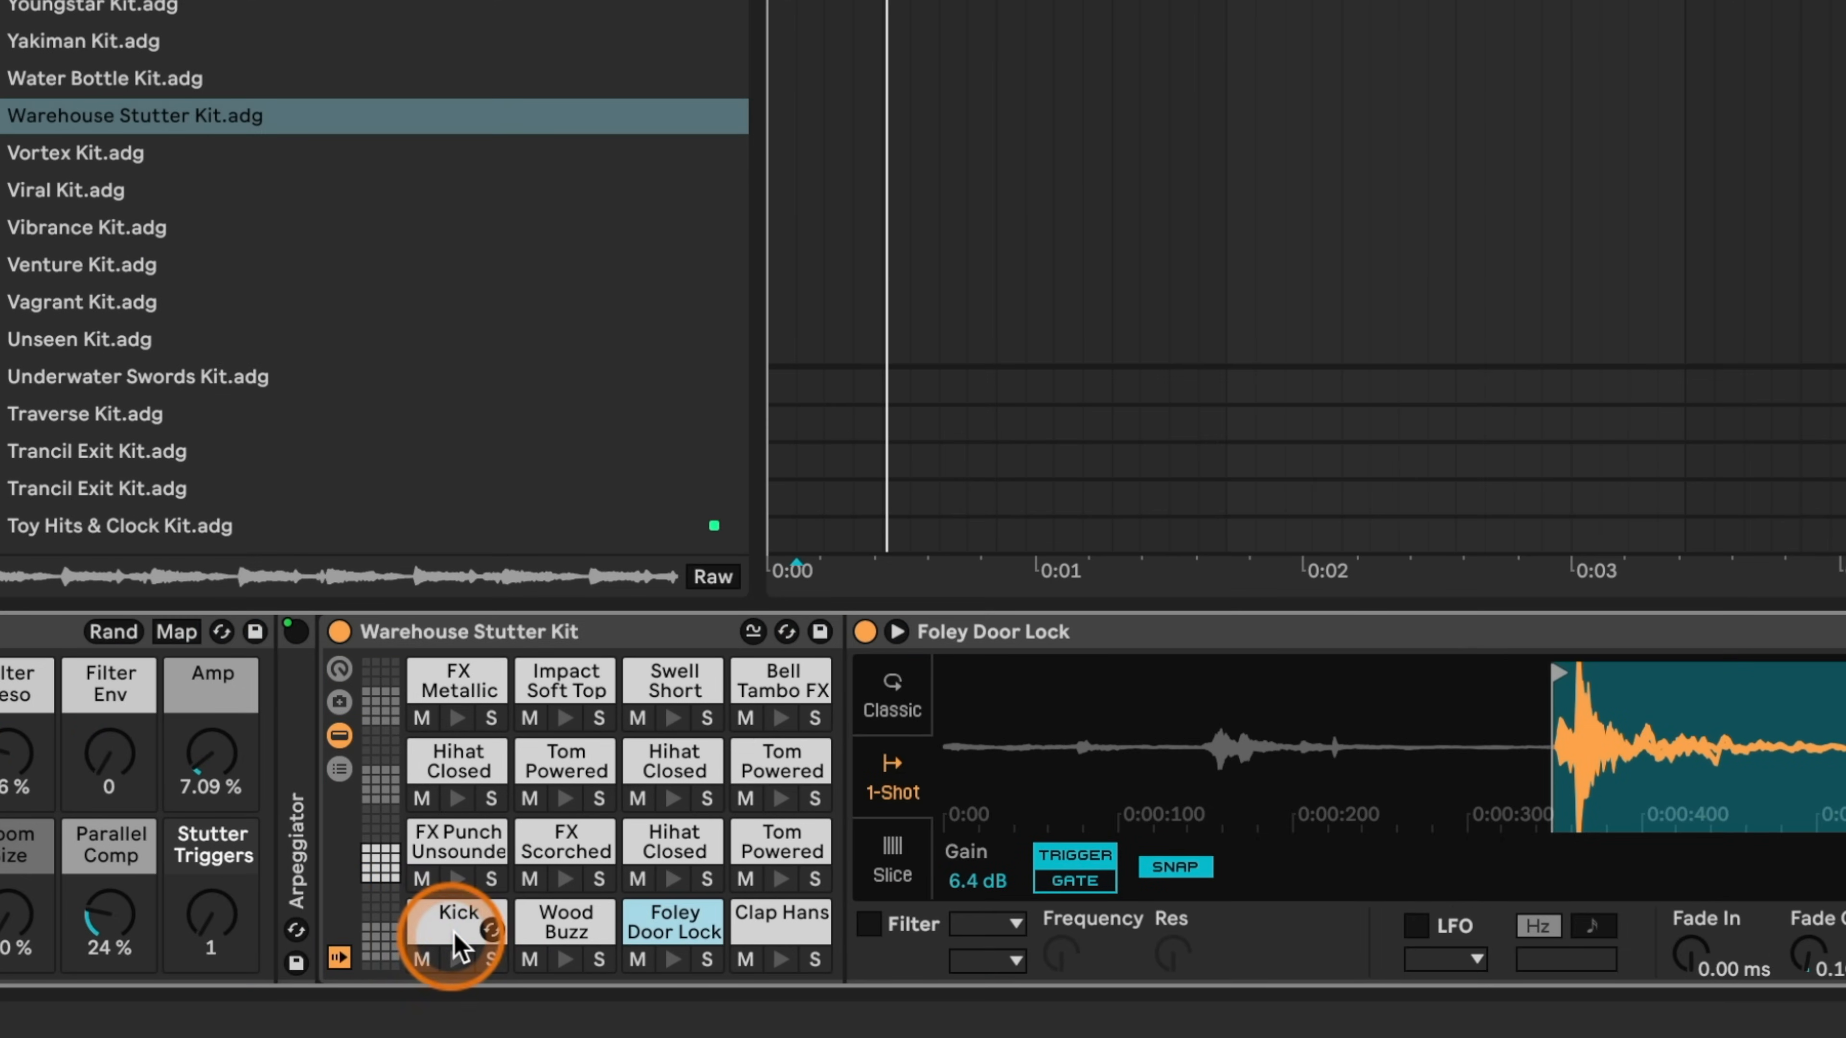
{"action": "left_click", "coordinate": [457, 913]}
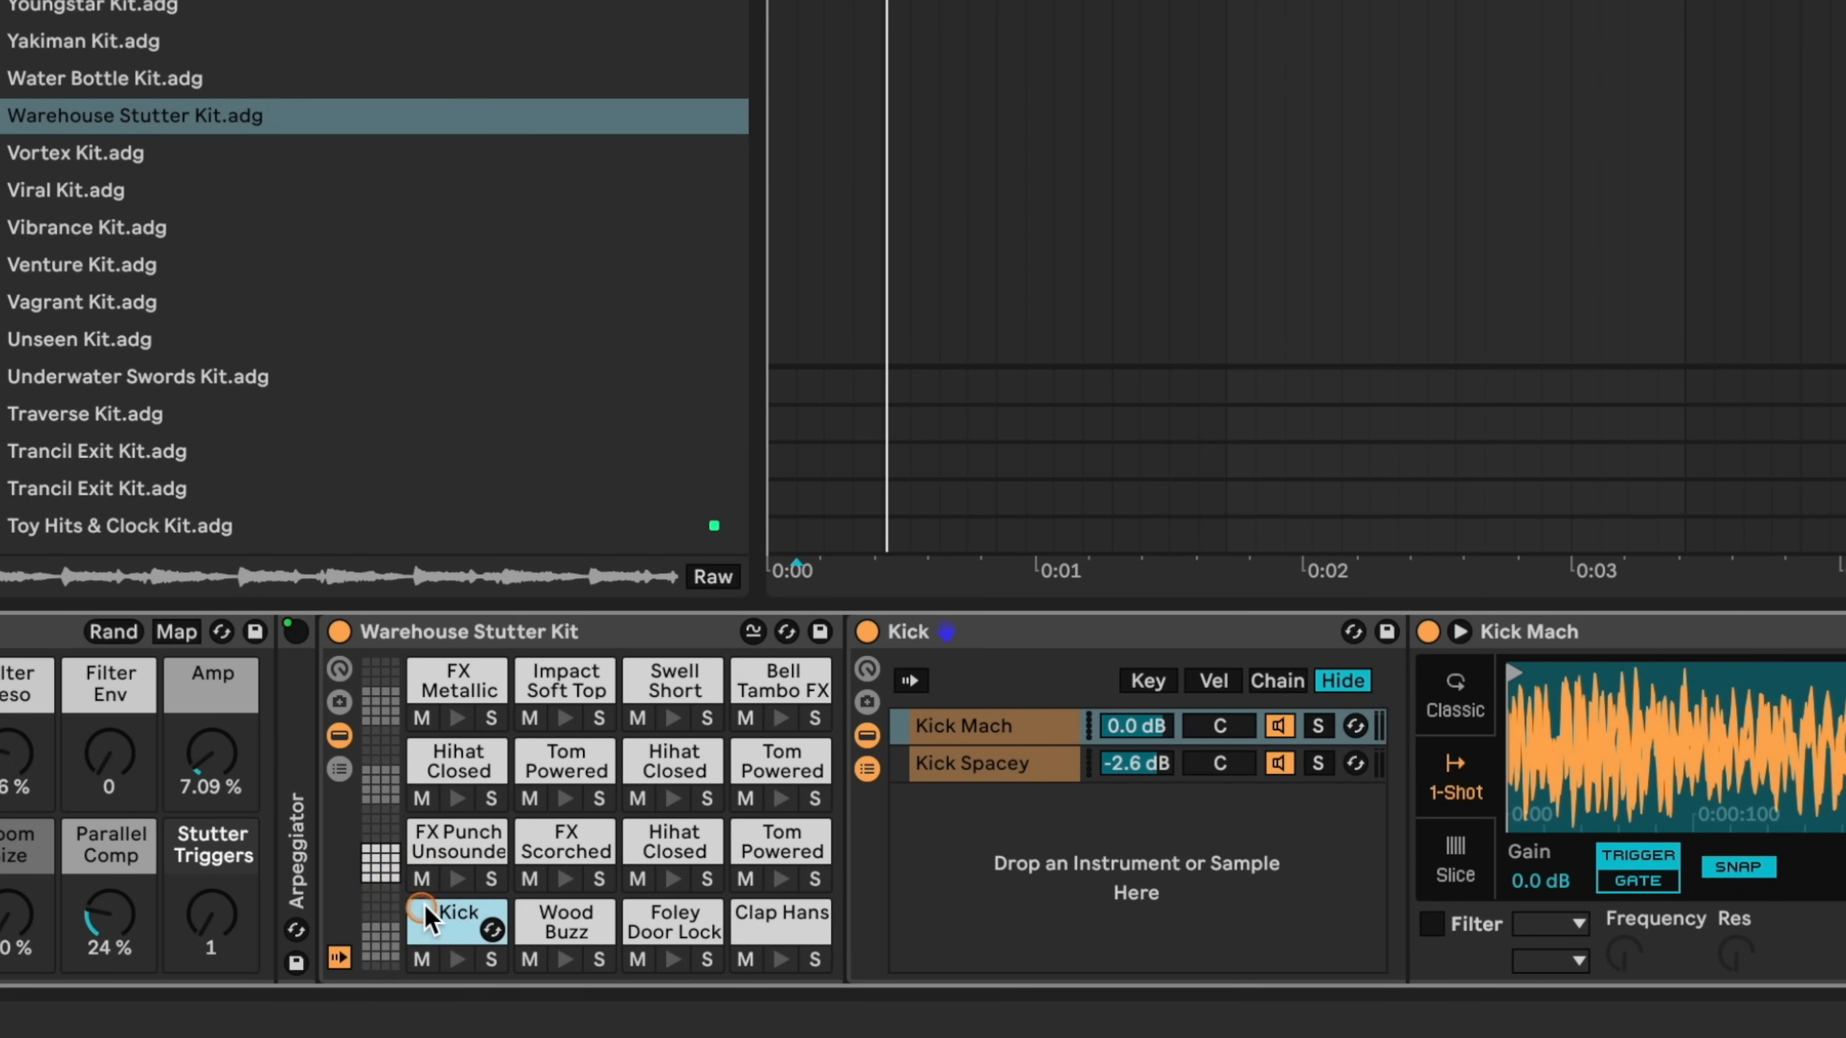
{"action": "left_click", "coordinate": [457, 918]}
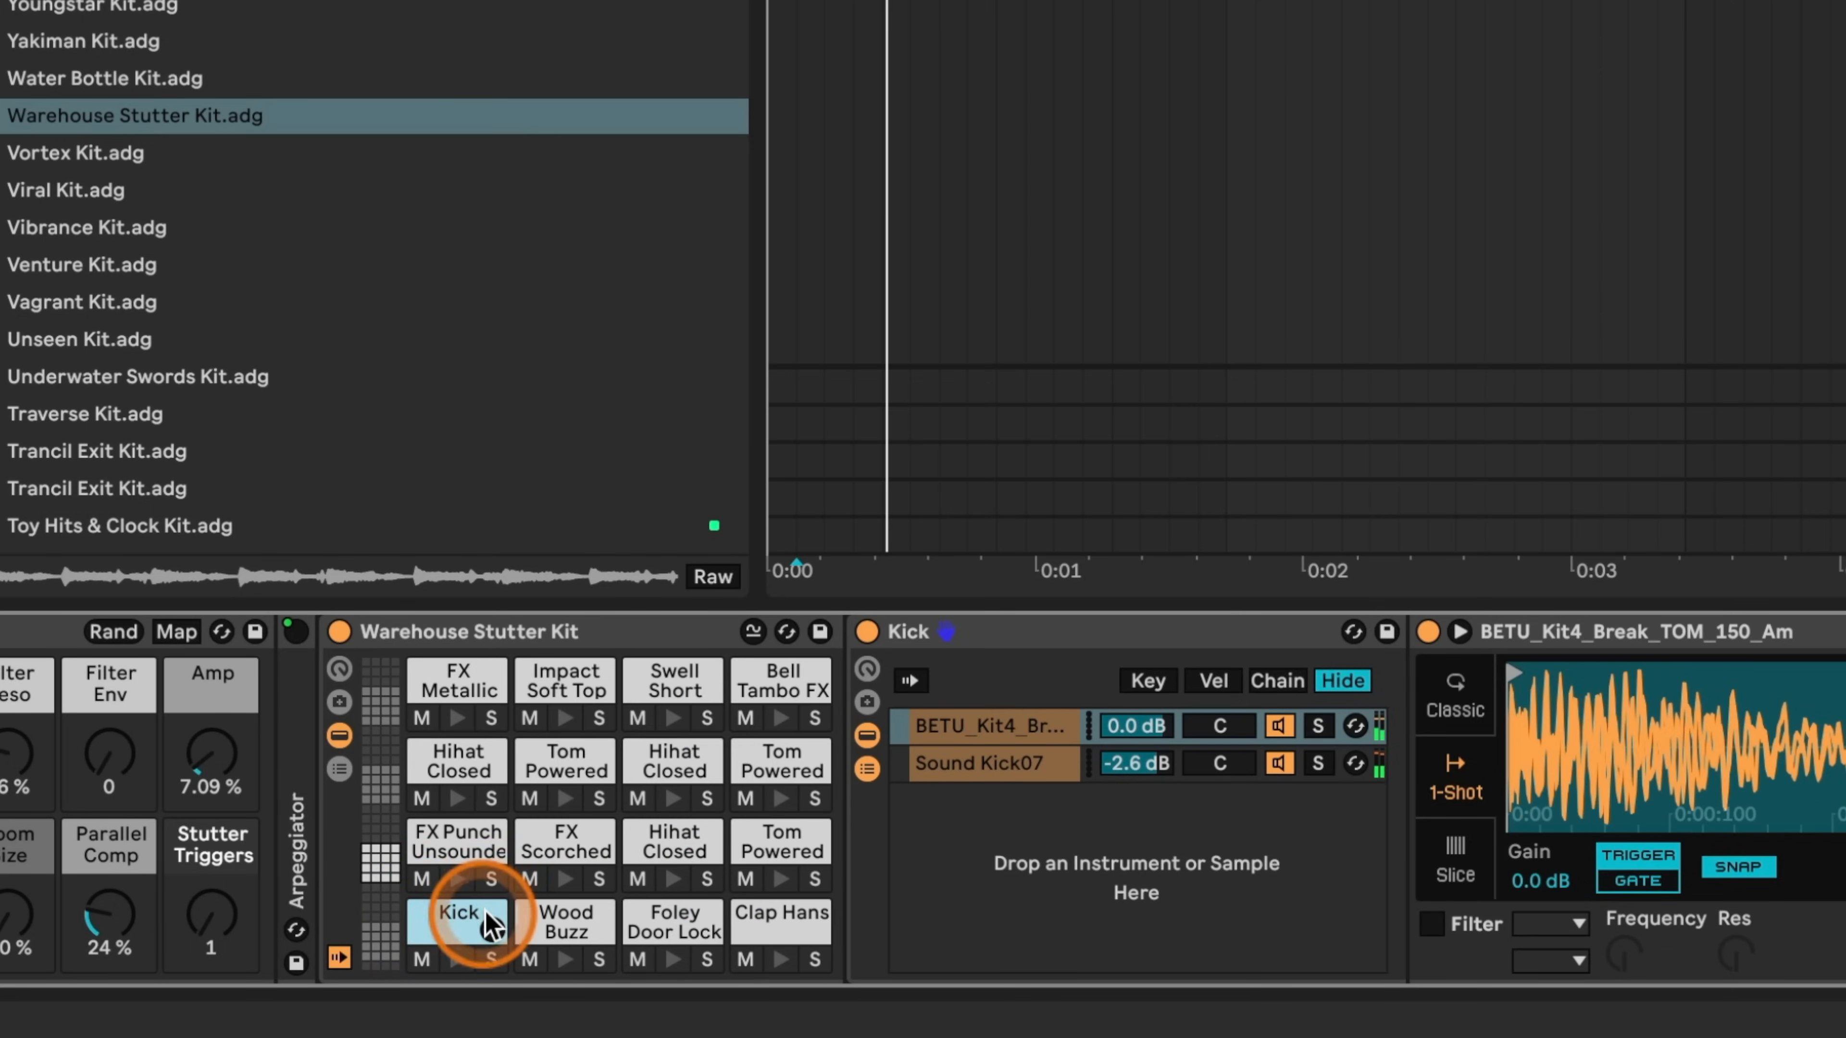
{"action": "left_click", "coordinate": [460, 914]}
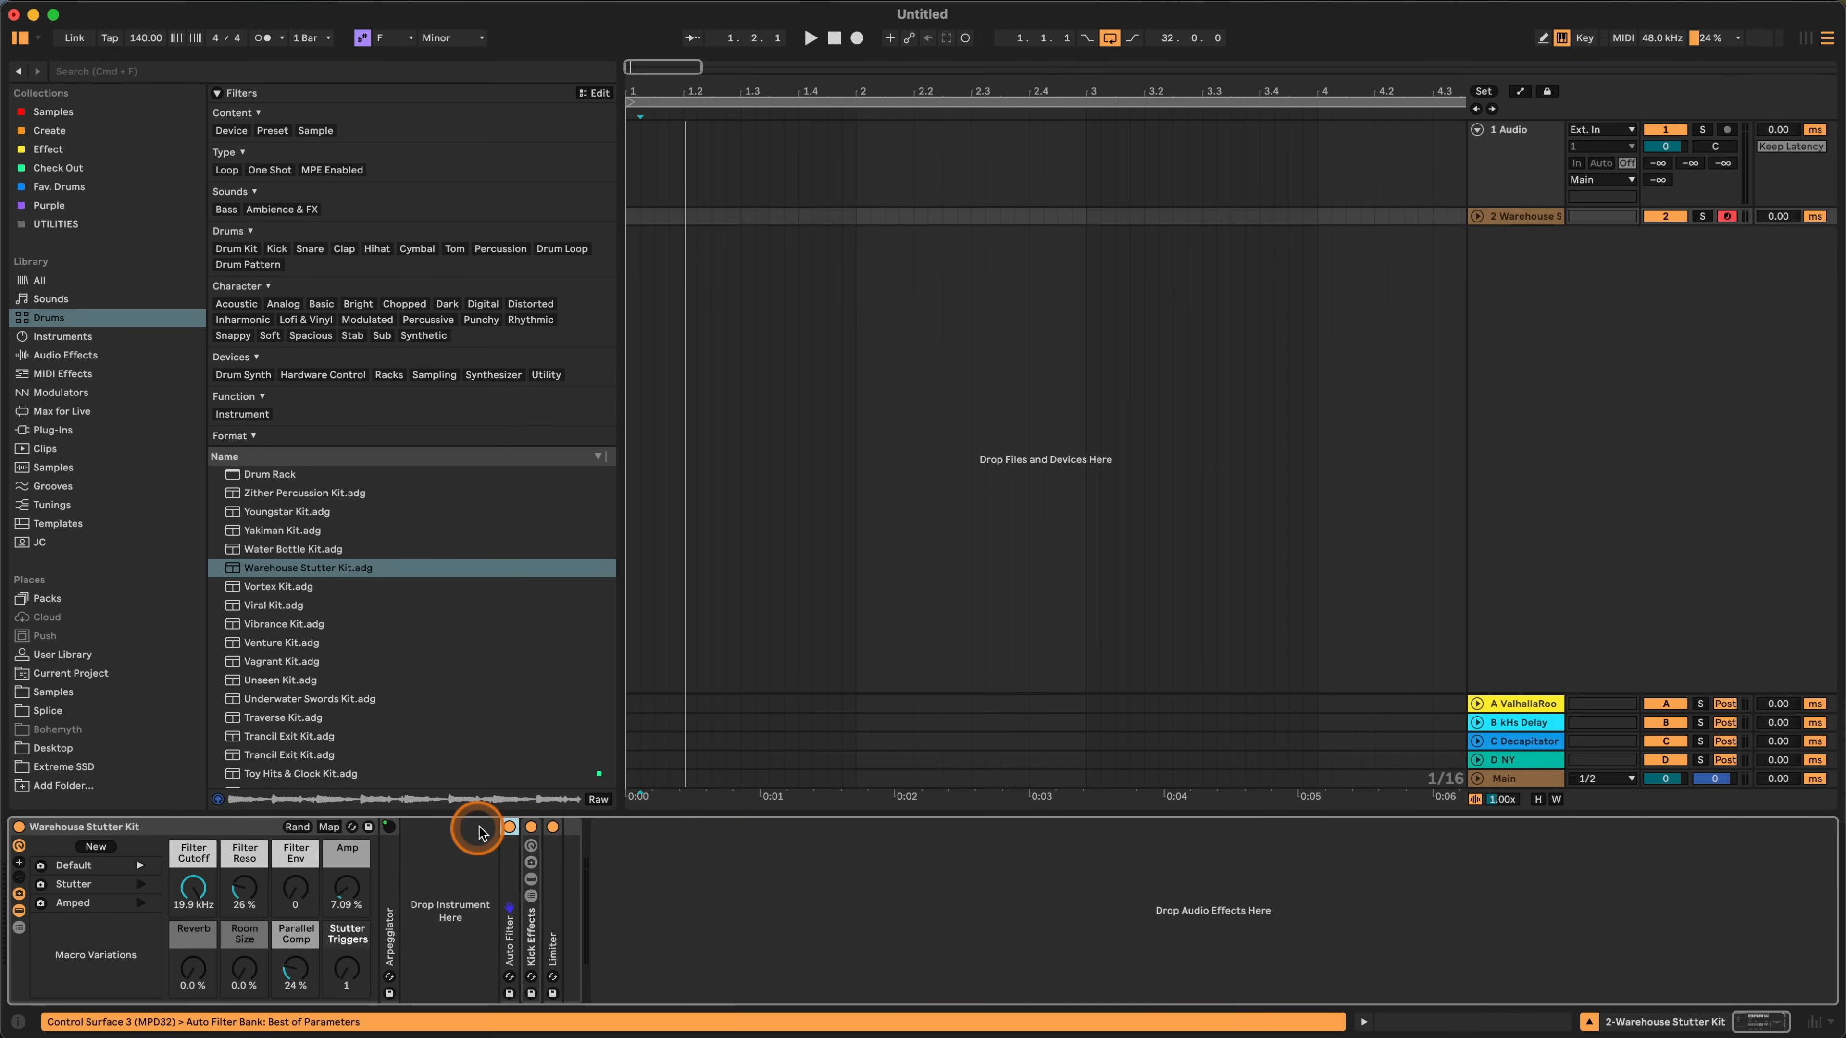
Search the browser for 'simpler' to find a one-shot sample for the first track.
{"action": "type", "text": "simpler"}
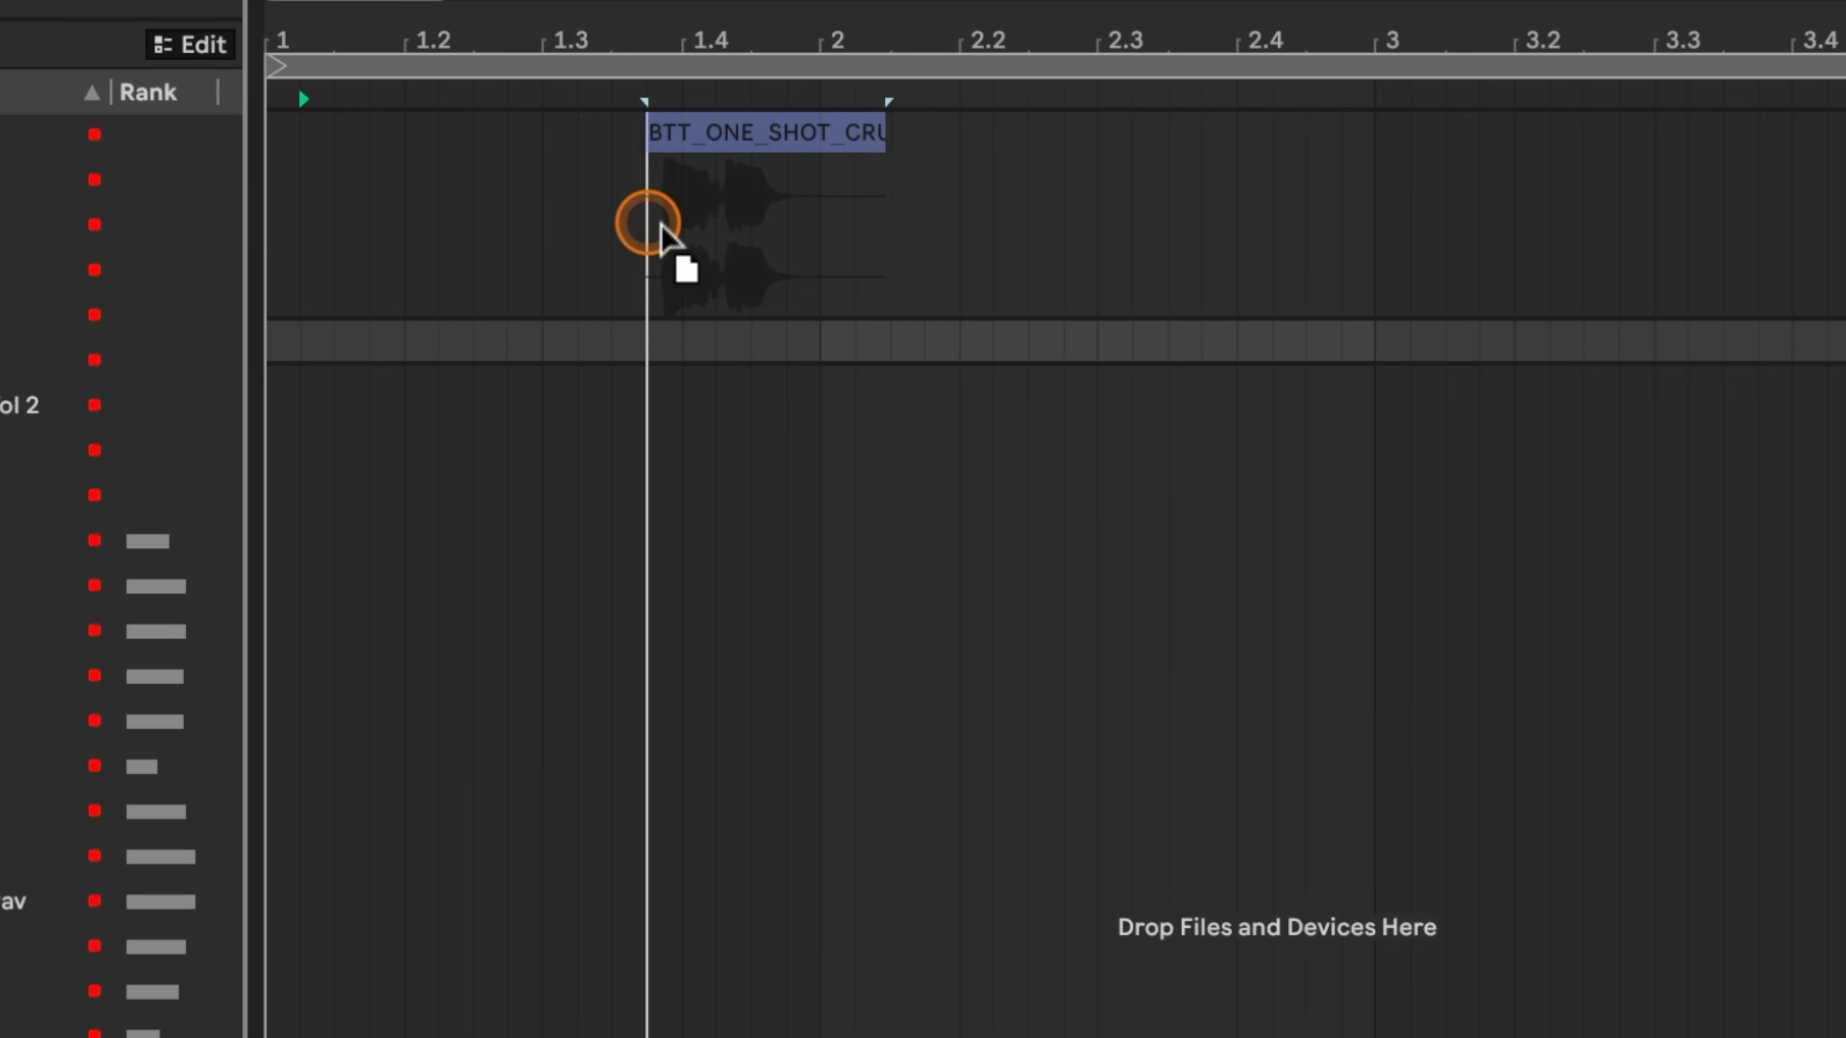
Move the BTT crunch one-shot clip to bar 2 and show its Clip View details.
{"action": "left_click_drag", "start_coordinate": [659, 235], "coordinate": [907, 130]}
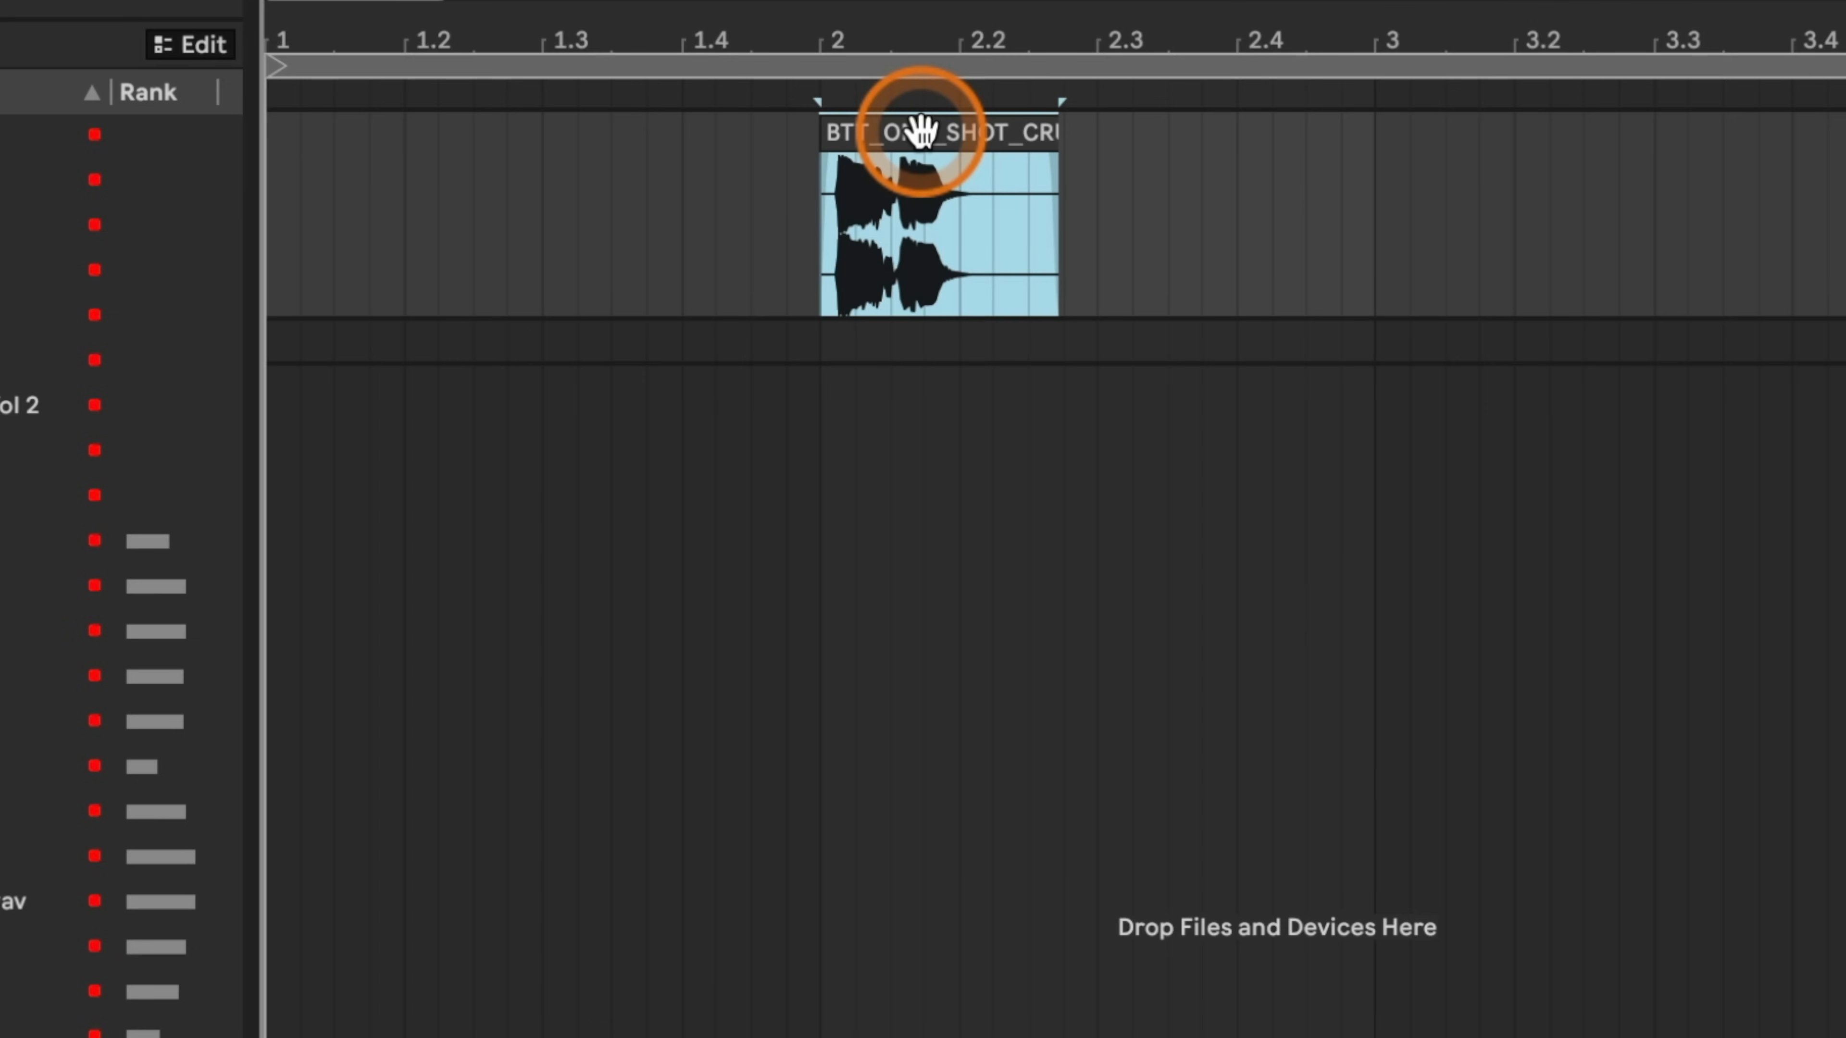
{"action": "mouse_move", "coordinate": [1233, 388]}
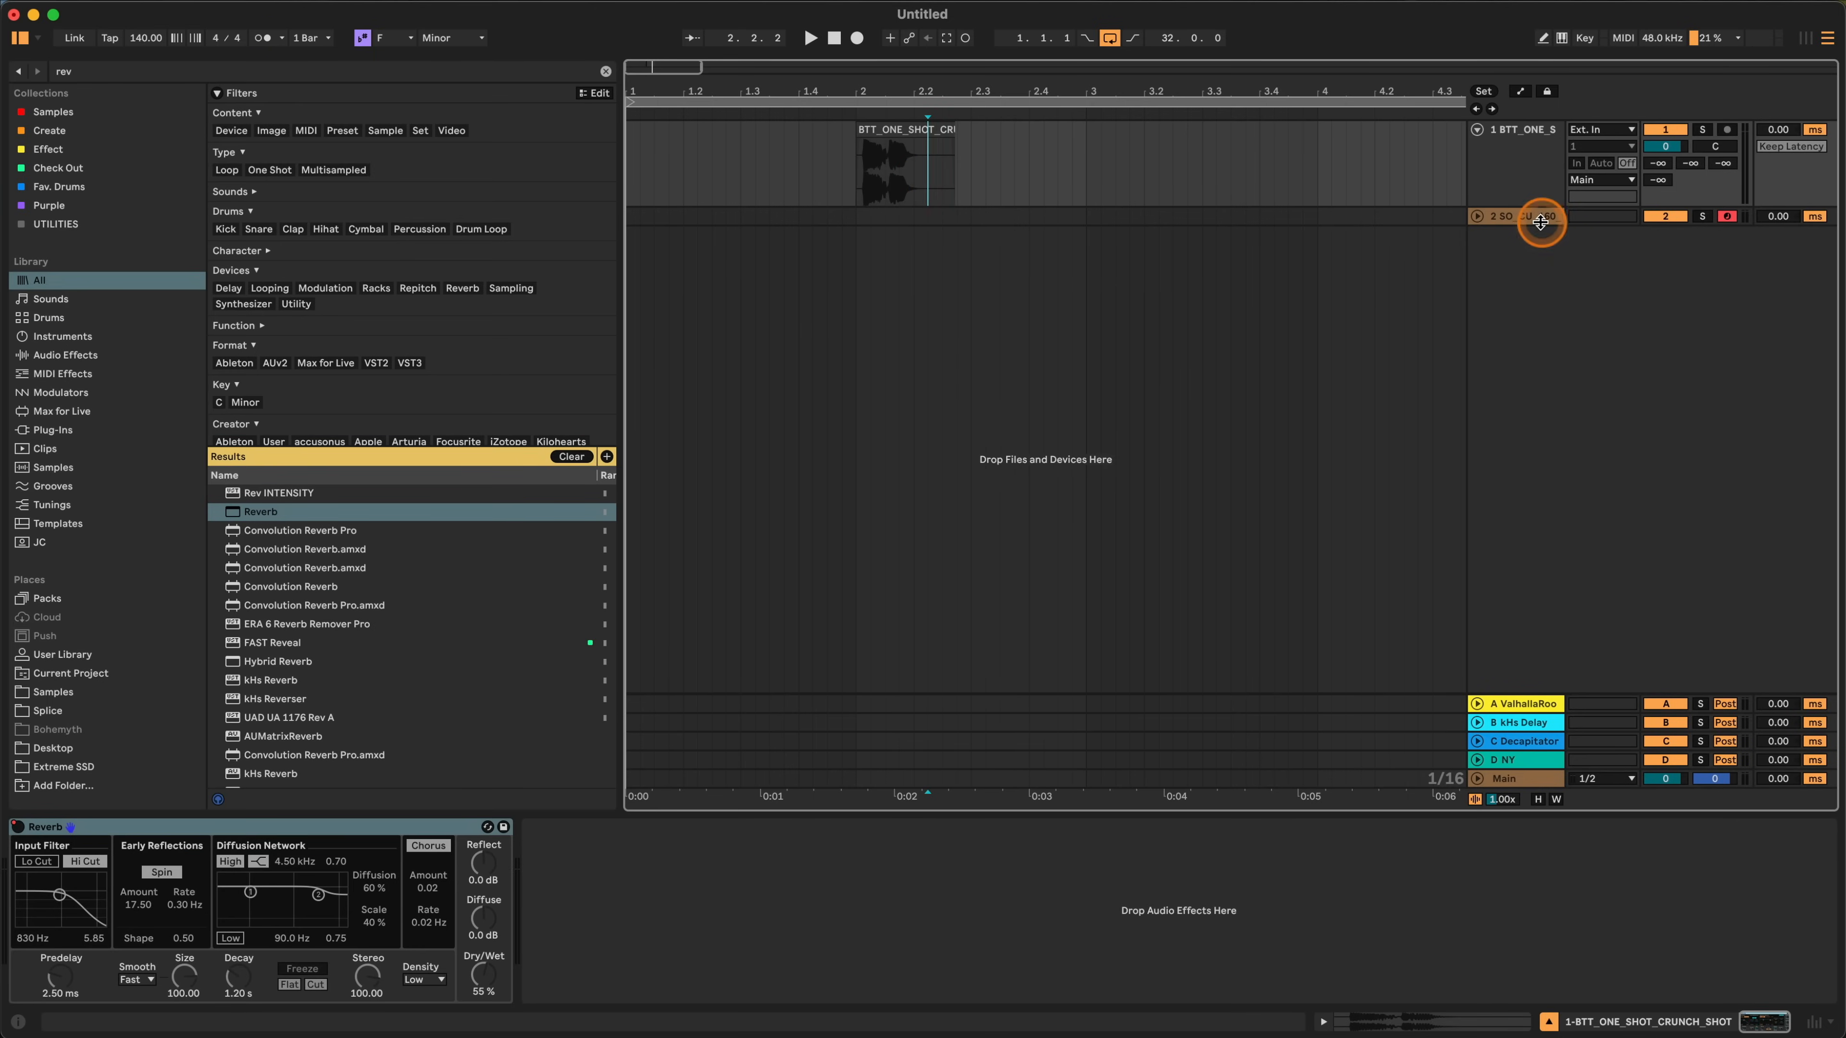
{"action": "left_click", "coordinate": [1538, 224]}
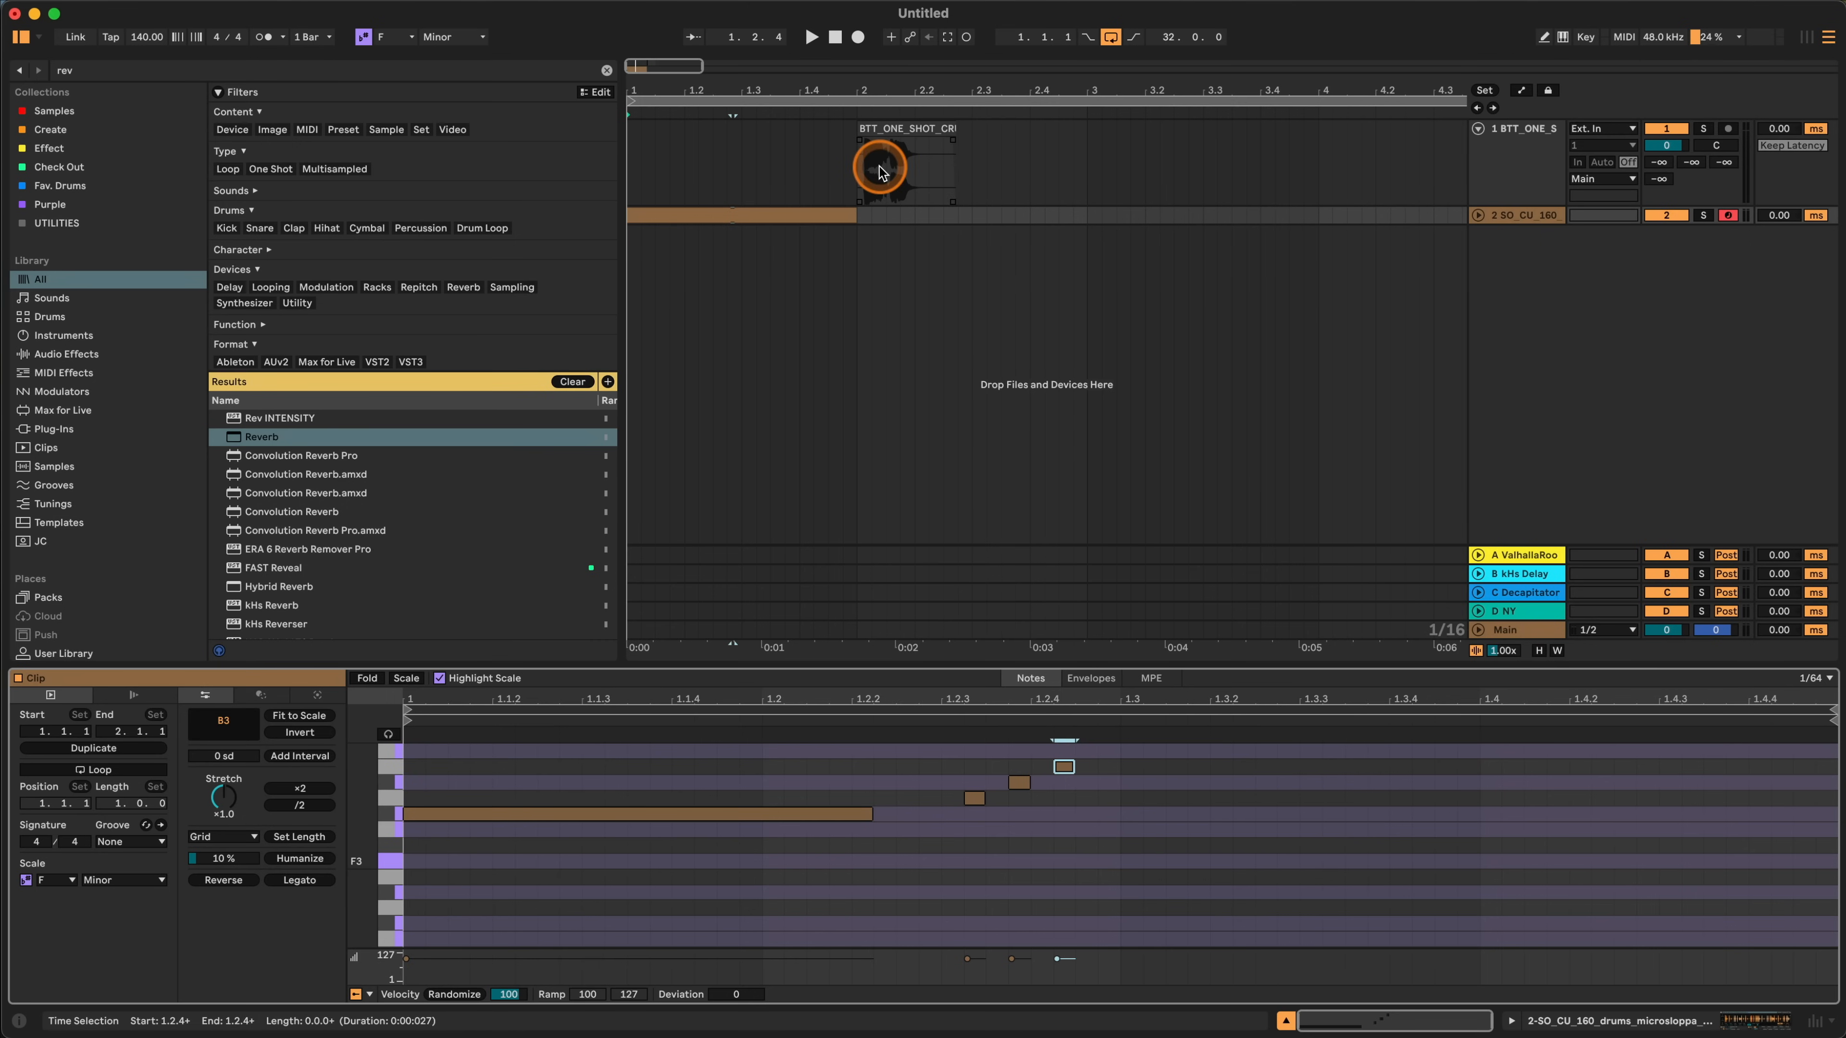
{"action": "left_click", "coordinate": [907, 165]}
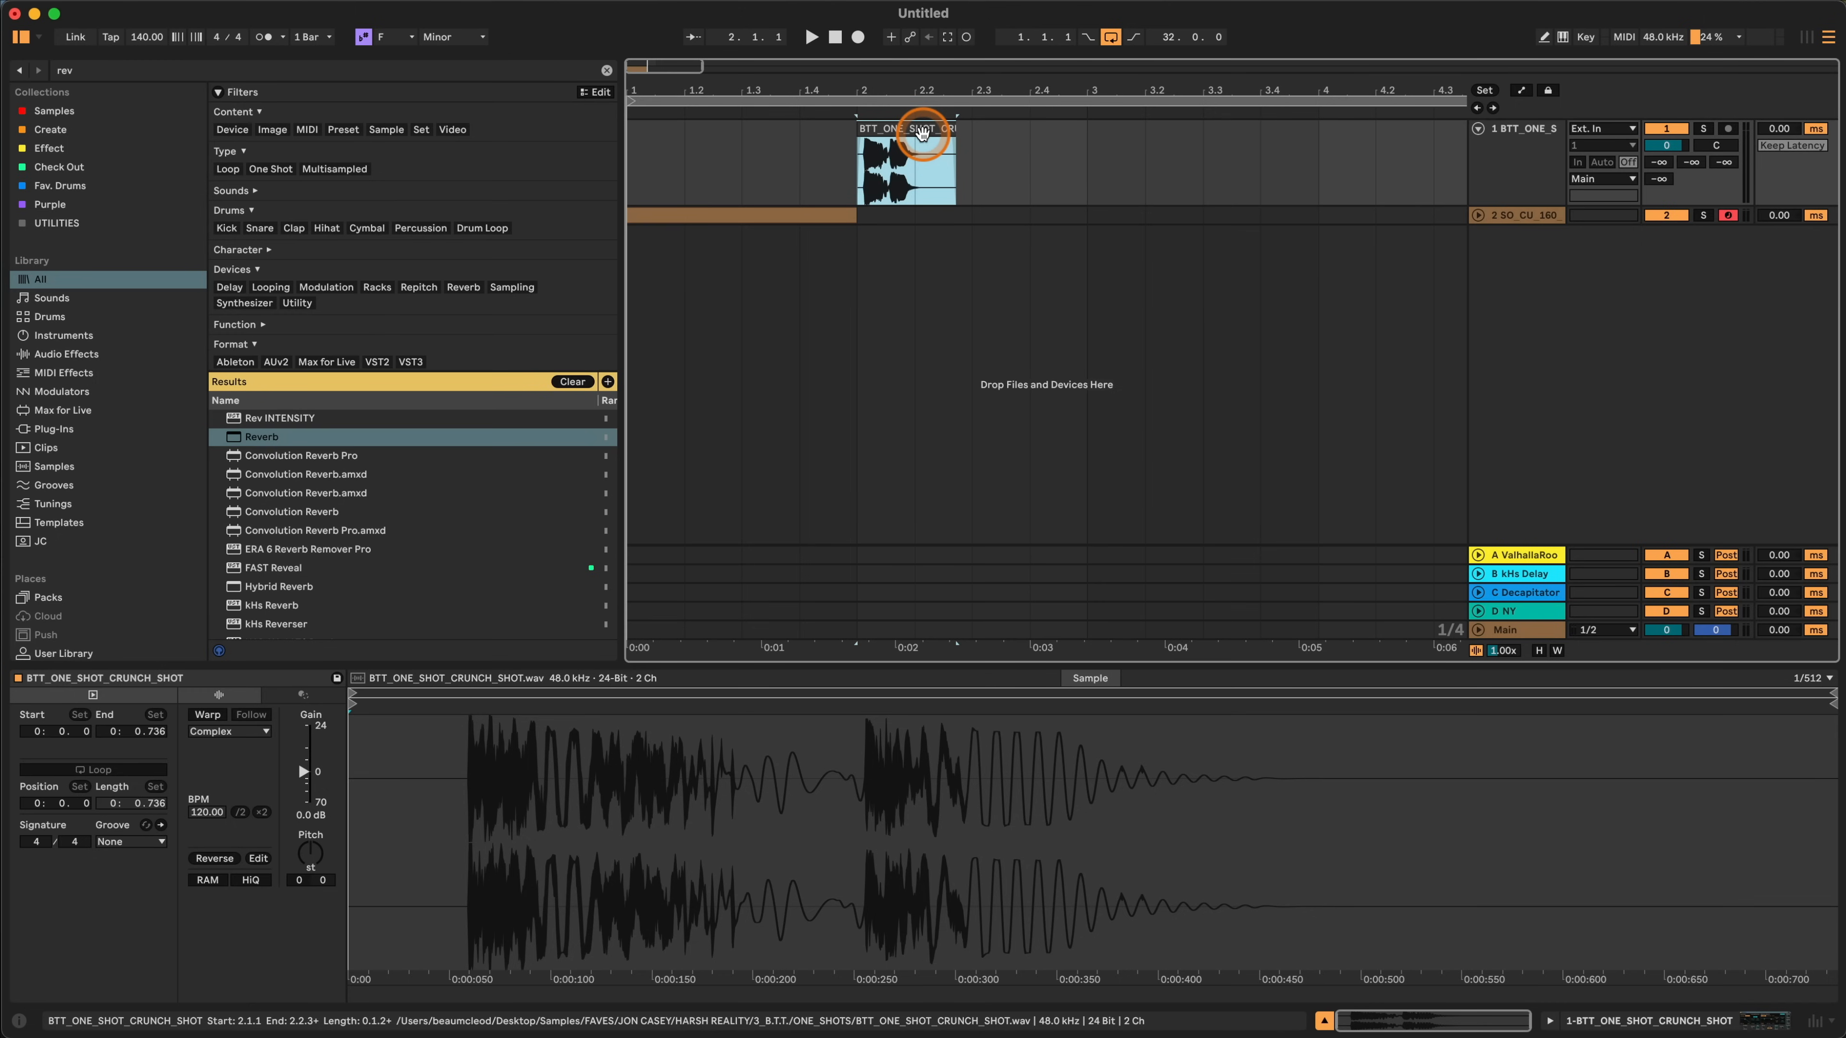
Freeze and flatten the BTT crunch one-shot's track from the clip context menu.
{"action": "right_click", "coordinate": [921, 130]}
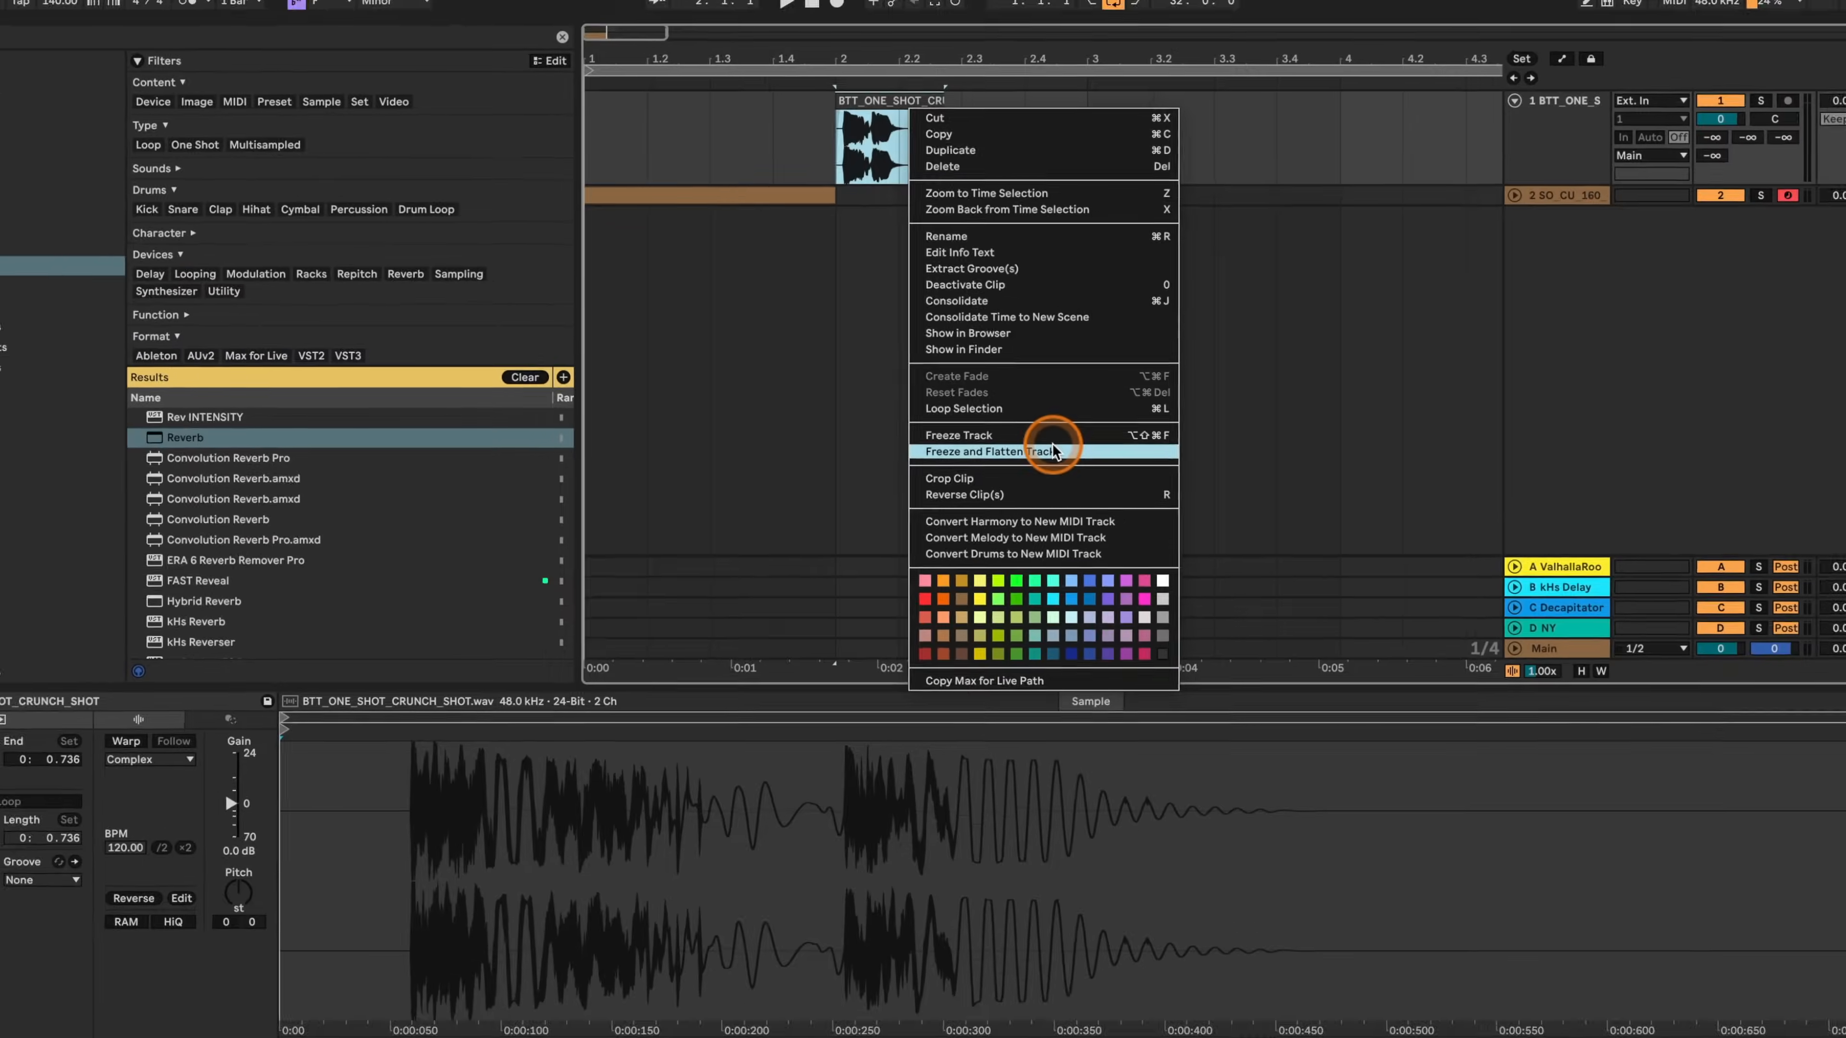
{"action": "left_click", "coordinate": [1003, 450]}
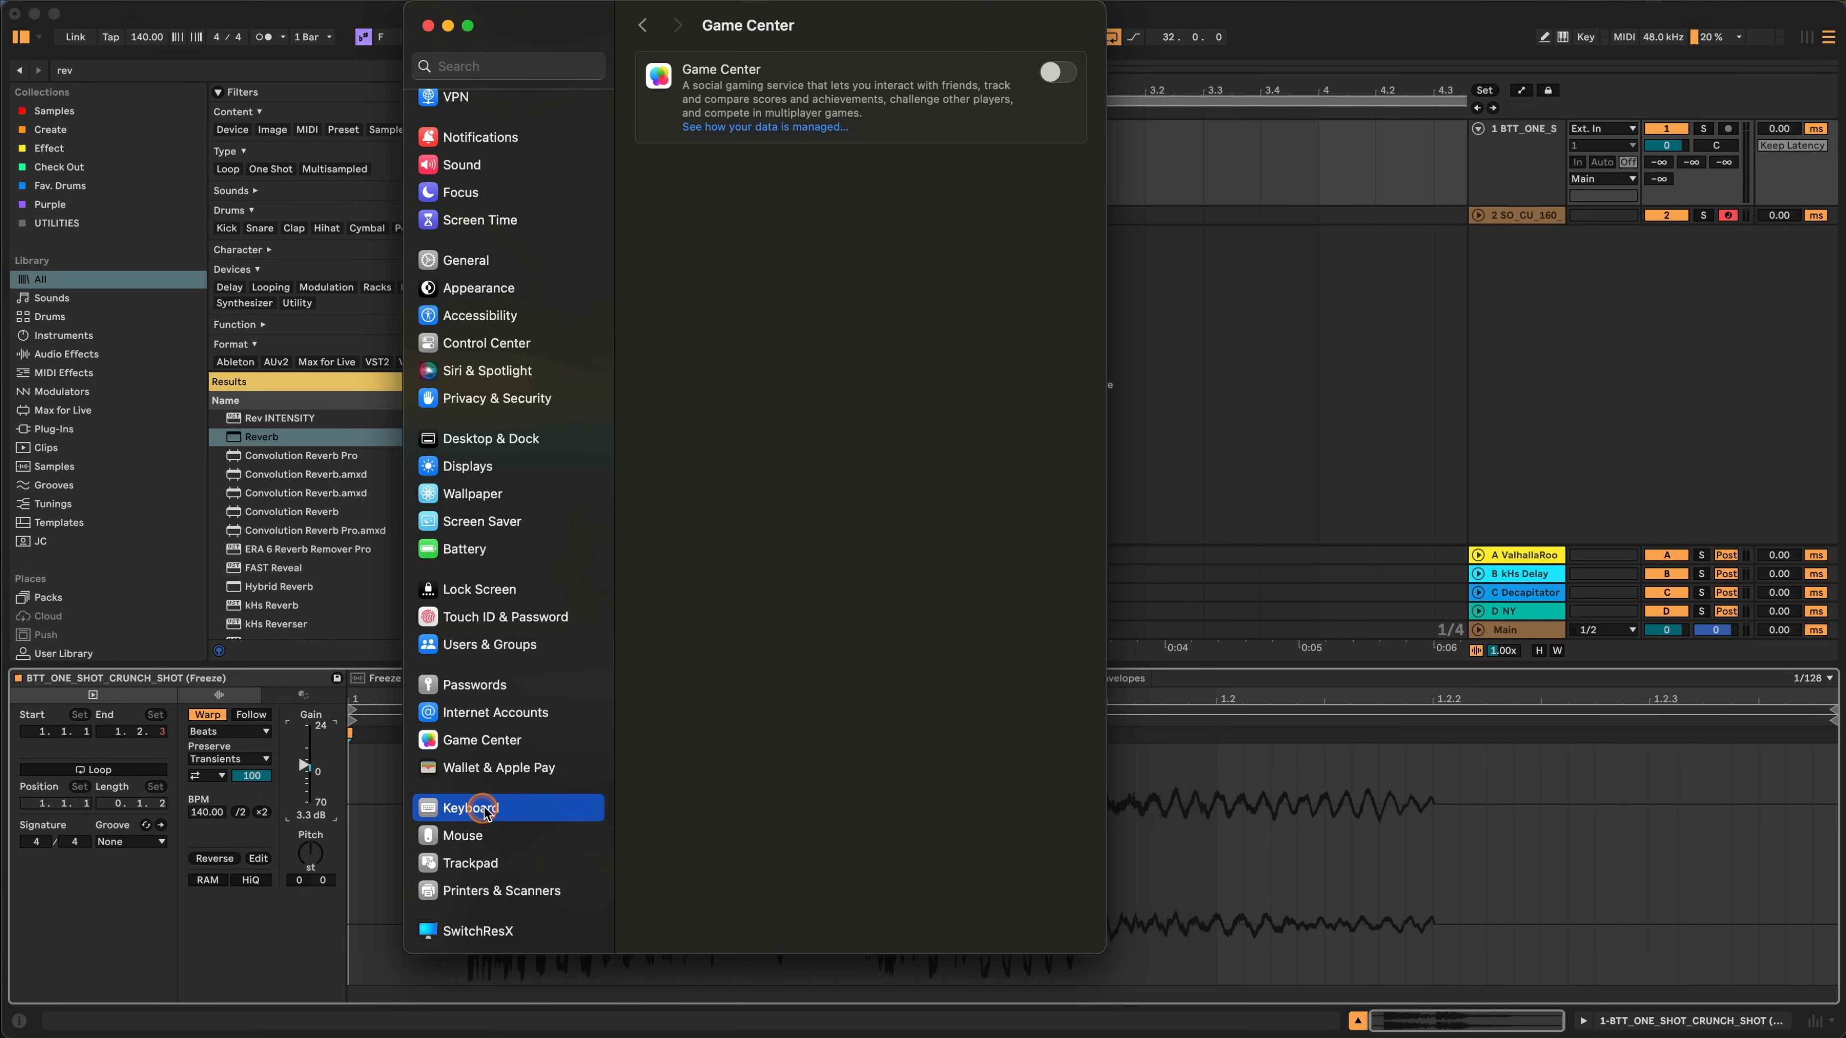
Show the Ableton Live 11 Suite custom shortcuts under Keyboard > App Shortcuts.
{"action": "left_click", "coordinate": [470, 807]}
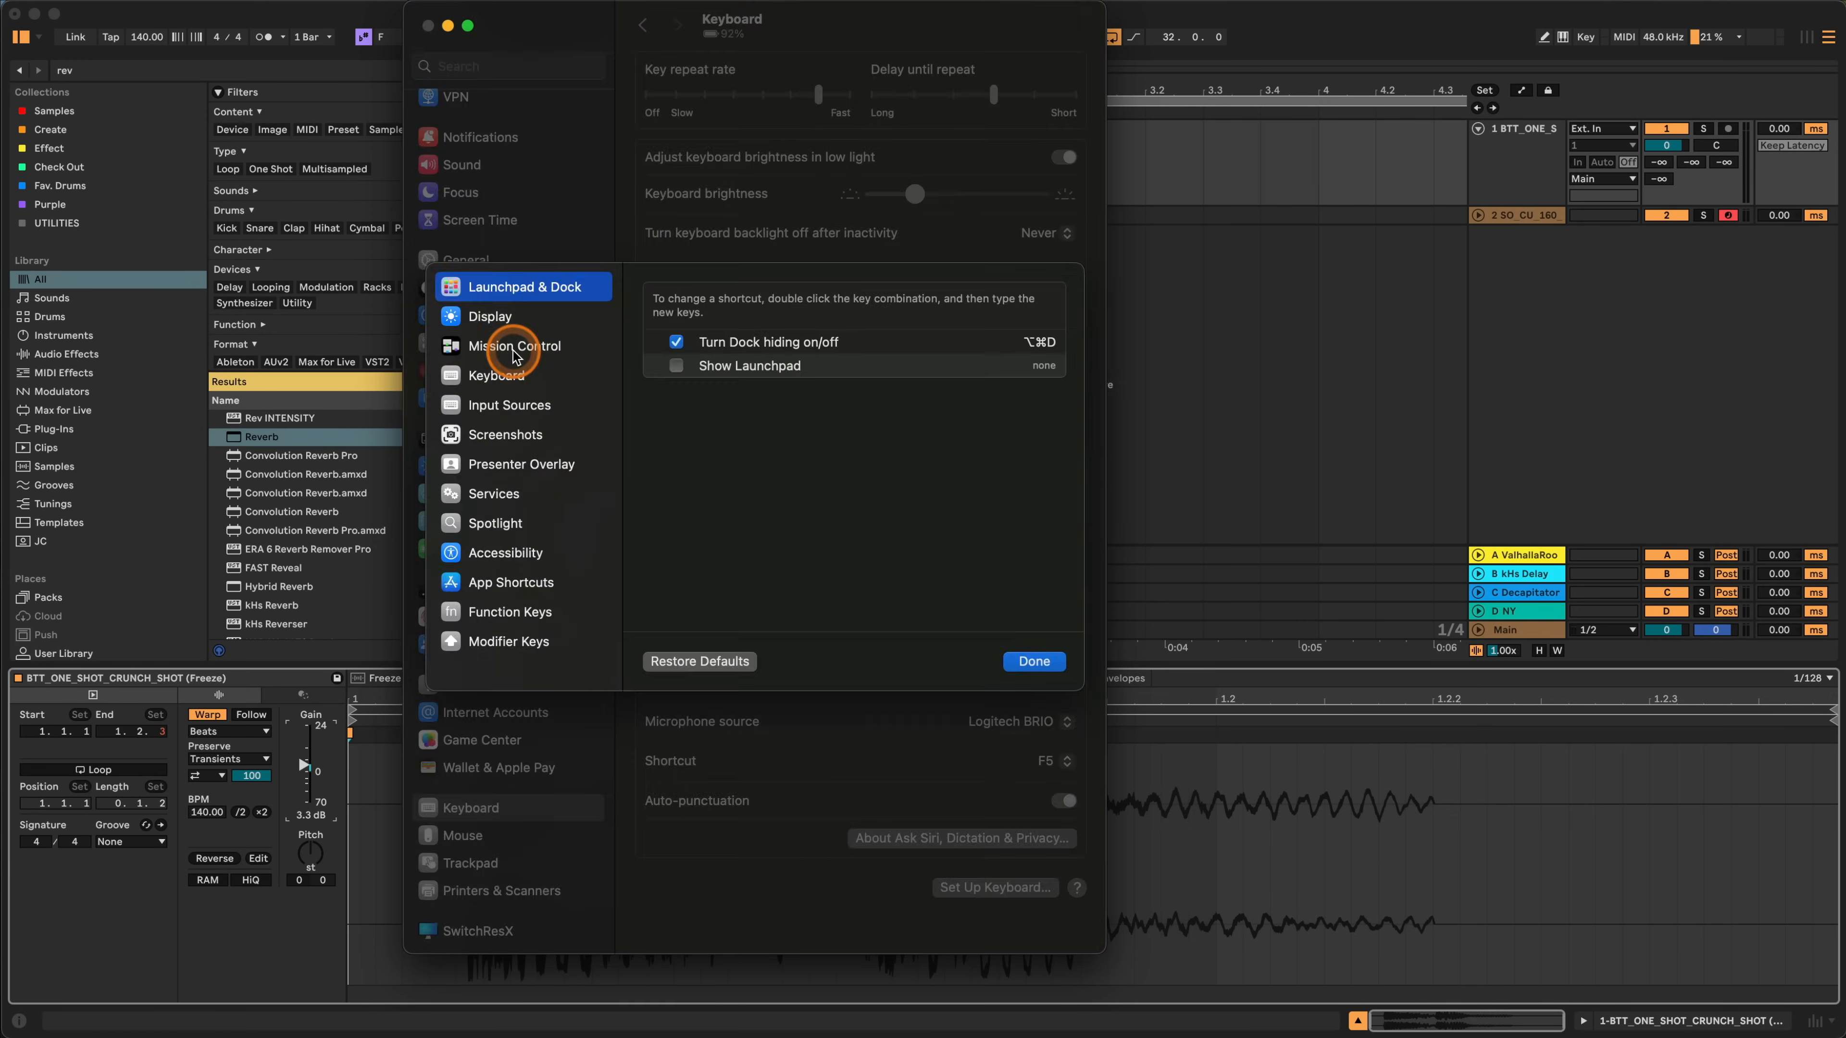
{"action": "left_click", "coordinate": [508, 582]}
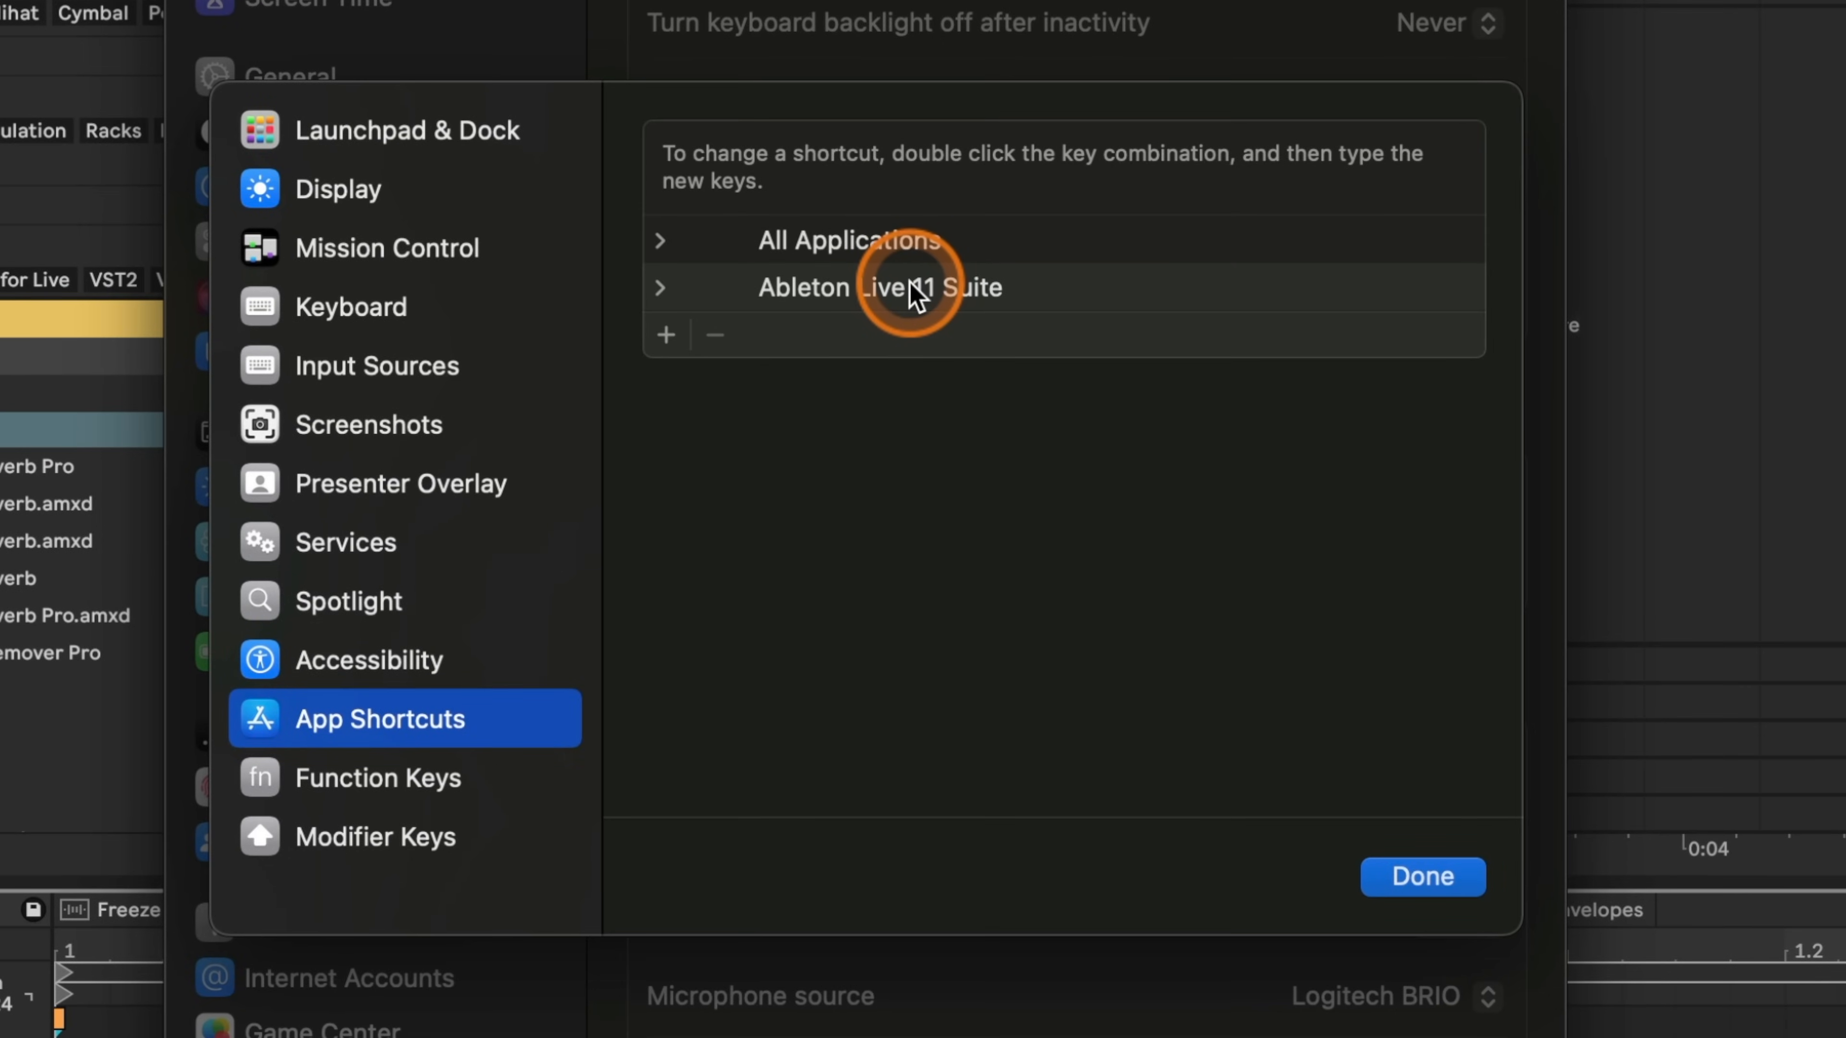
{"action": "left_click", "coordinate": [881, 288]}
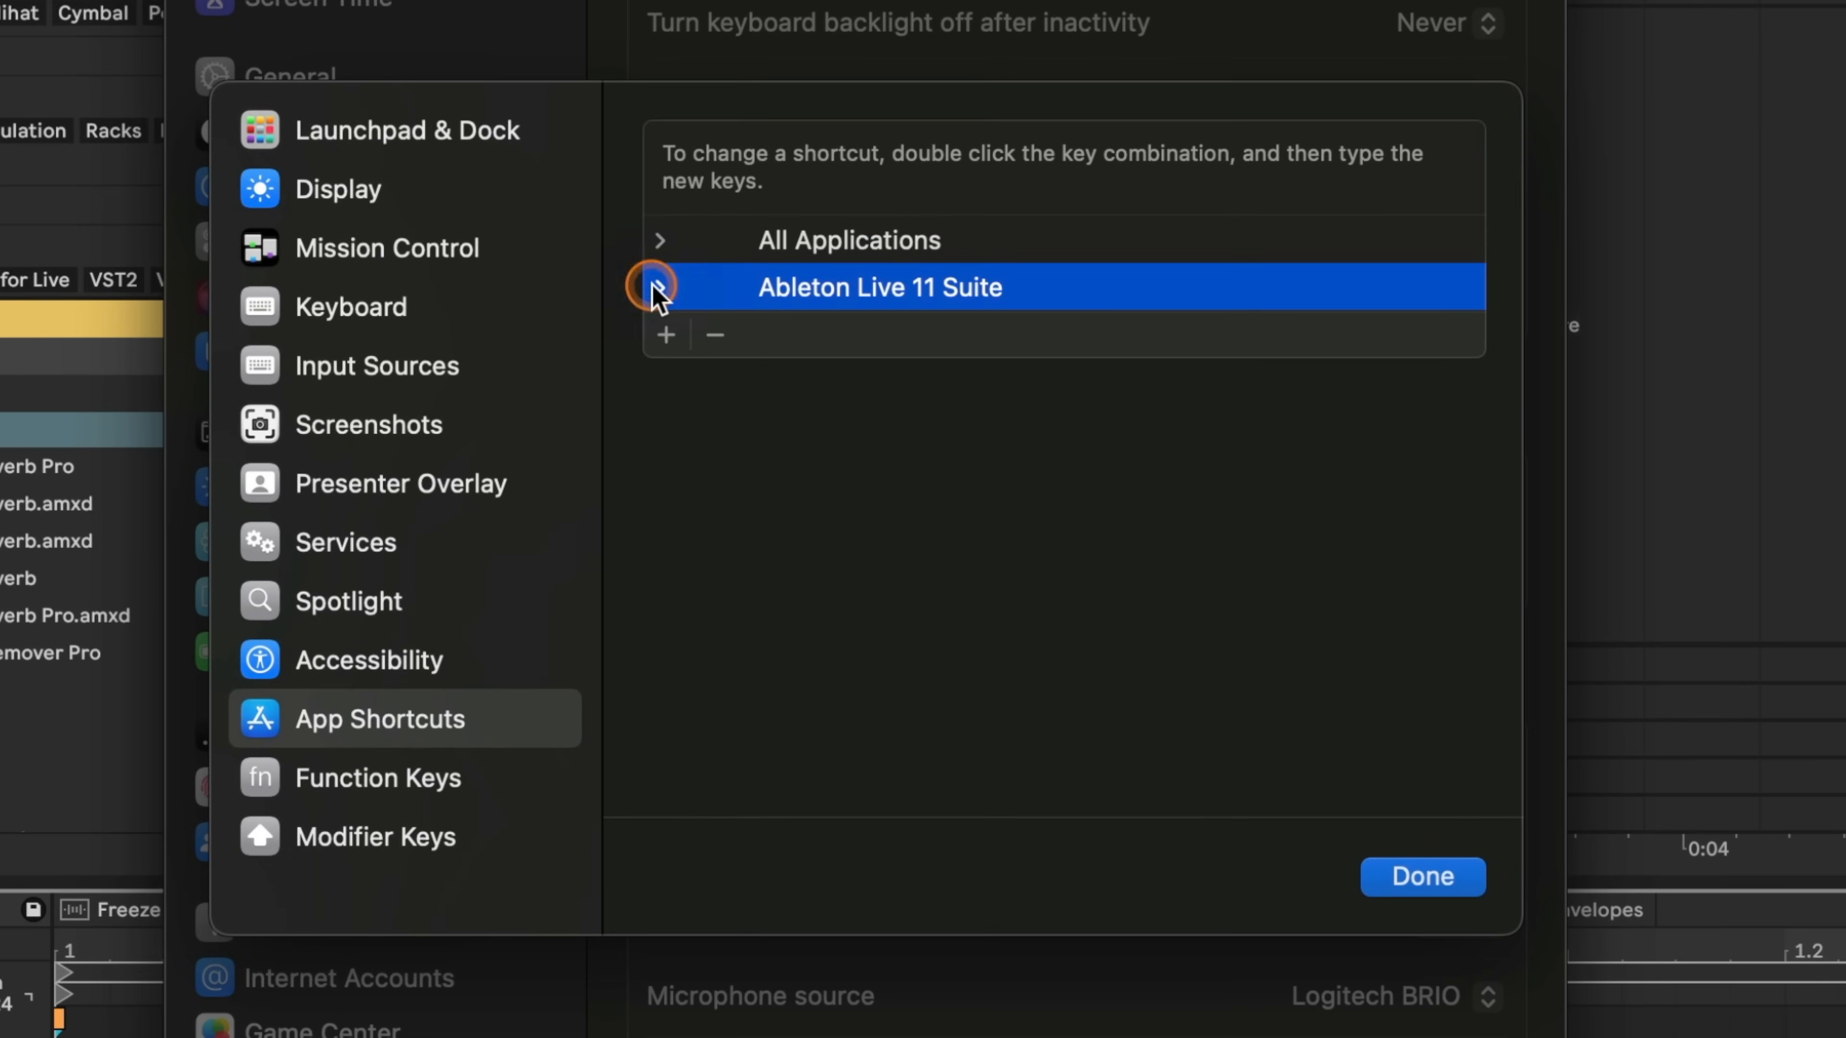
{"action": "left_click", "coordinate": [660, 288]}
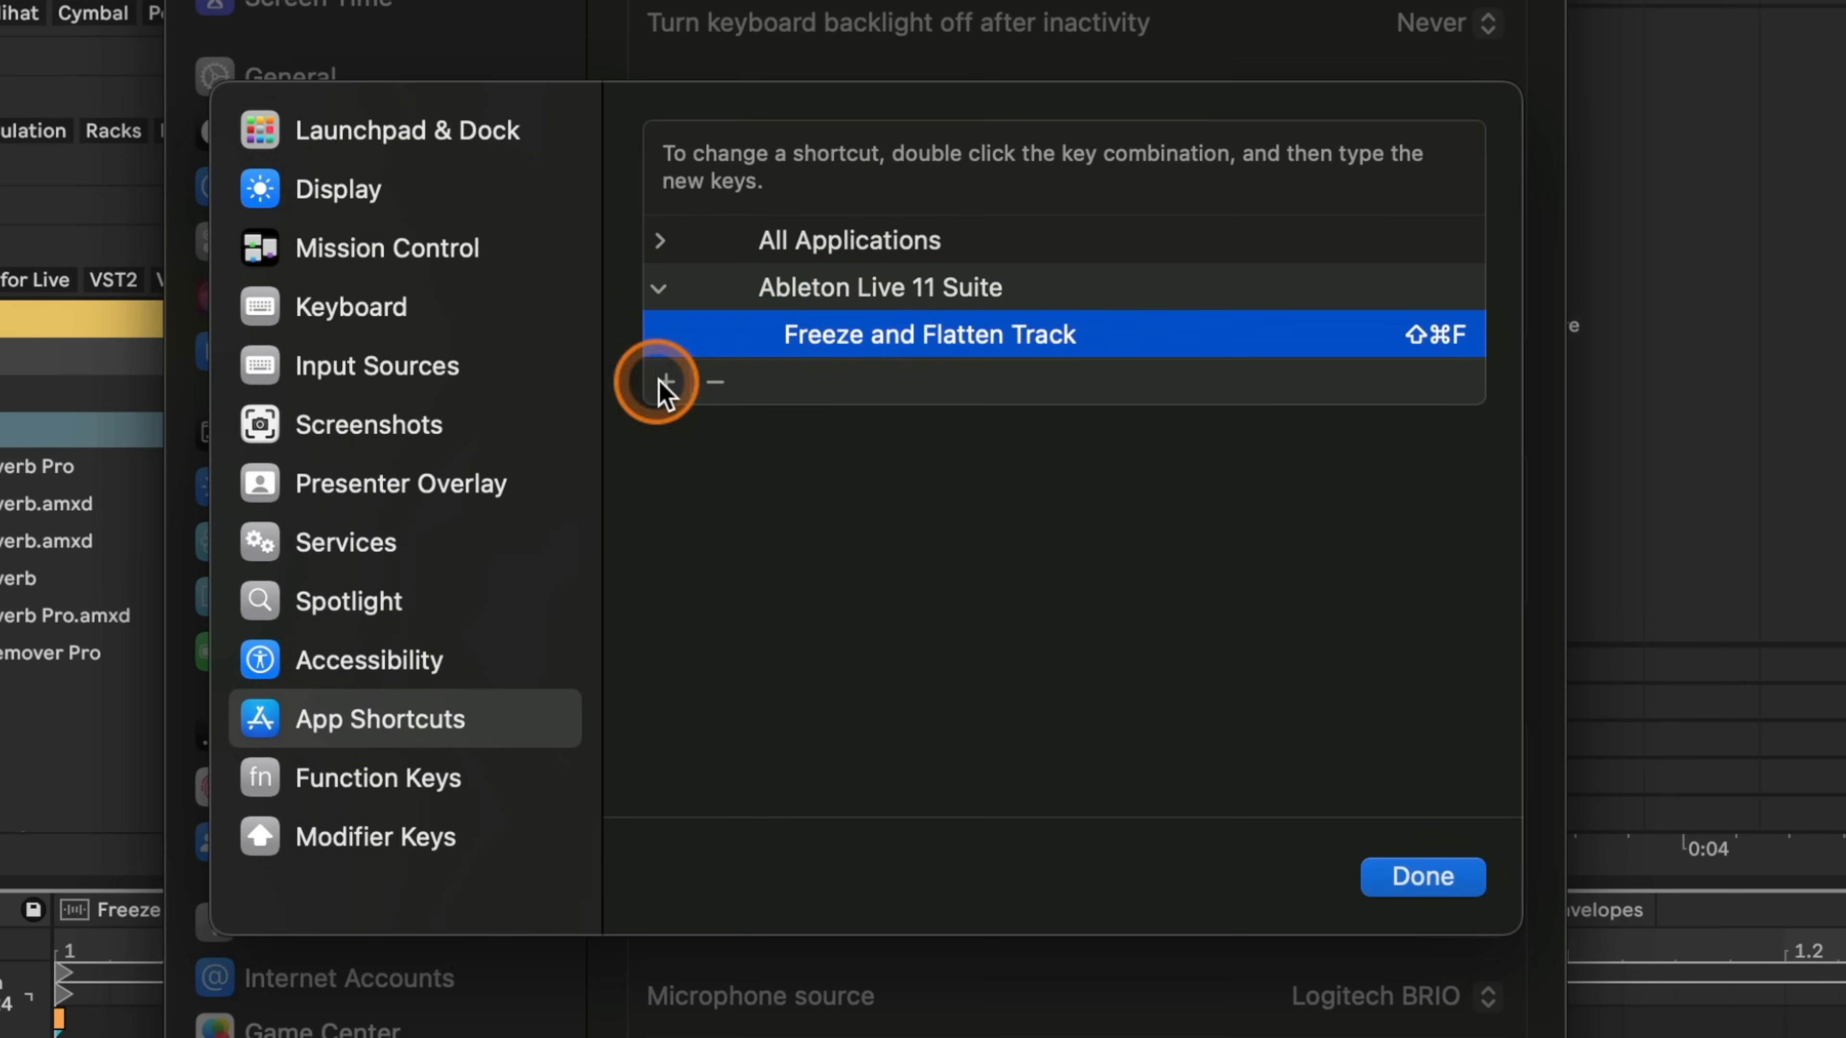
Start a new 'Freeze' app shortcut, cancel it, and close System Settings.
{"action": "left_click", "coordinate": [663, 383]}
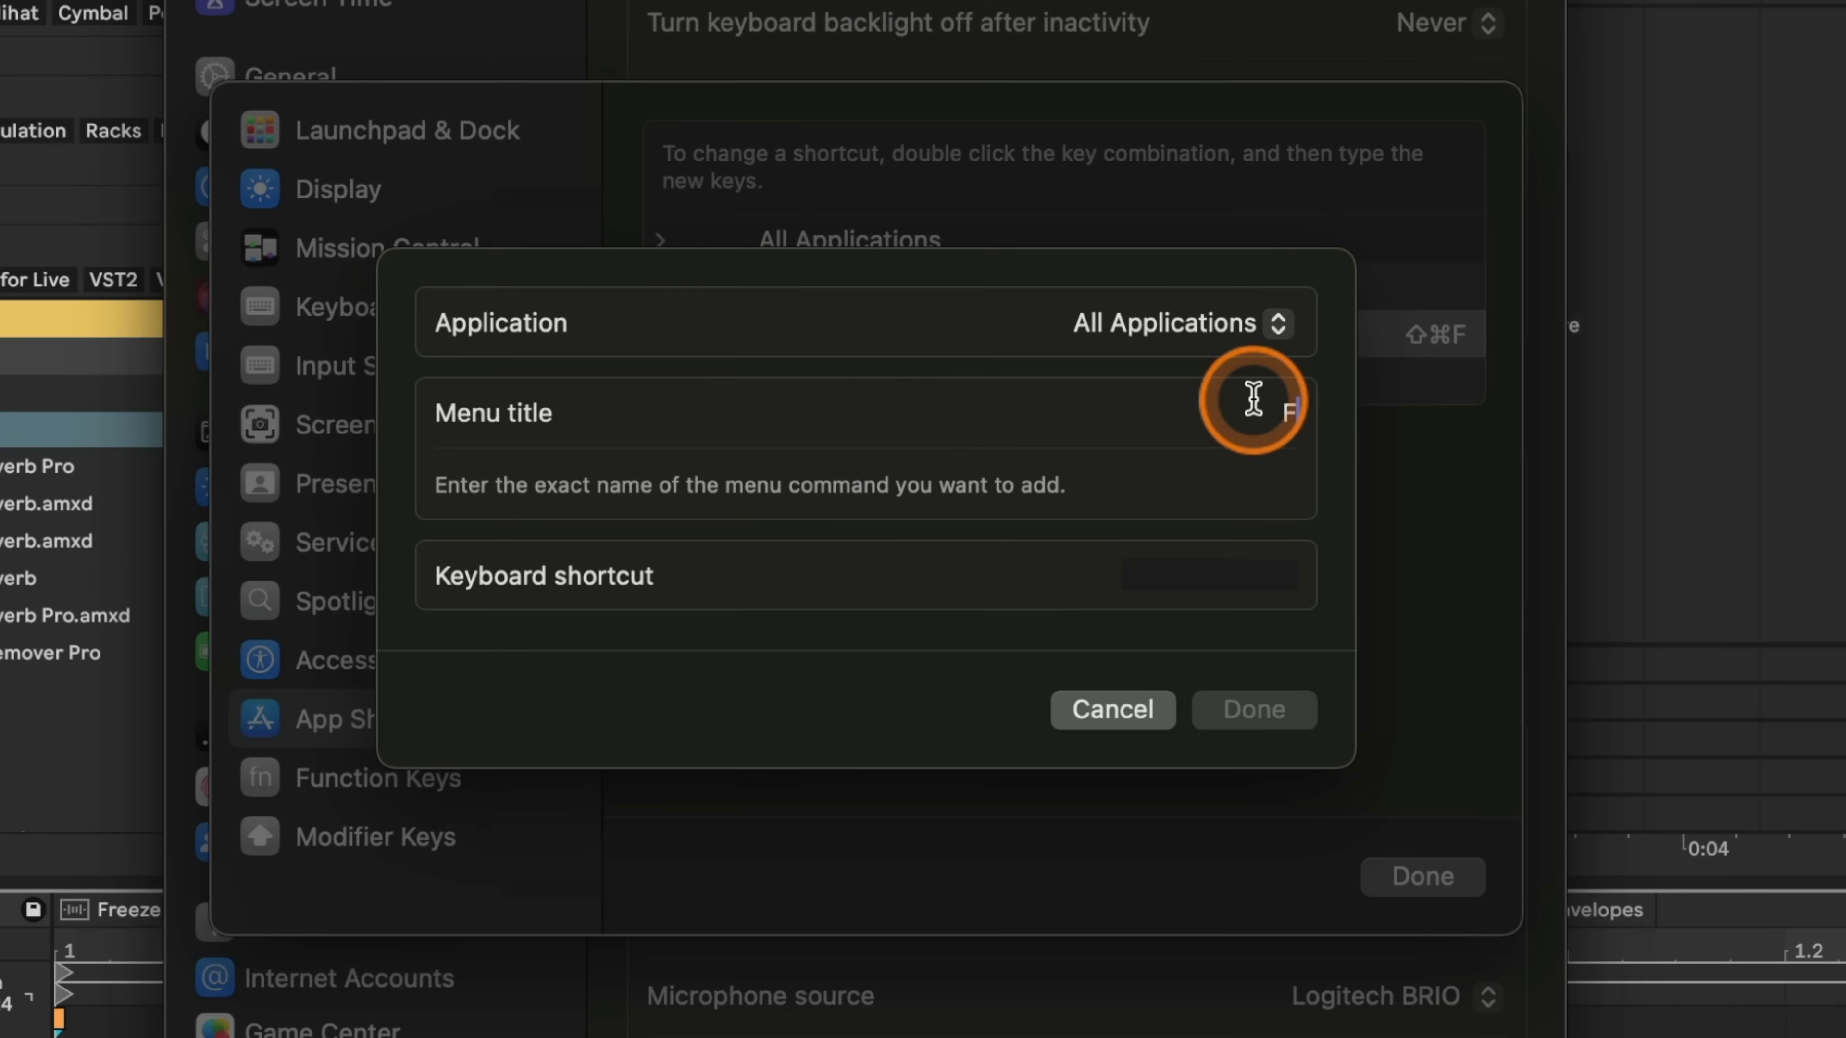
{"action": "type", "text": "Freeze"}
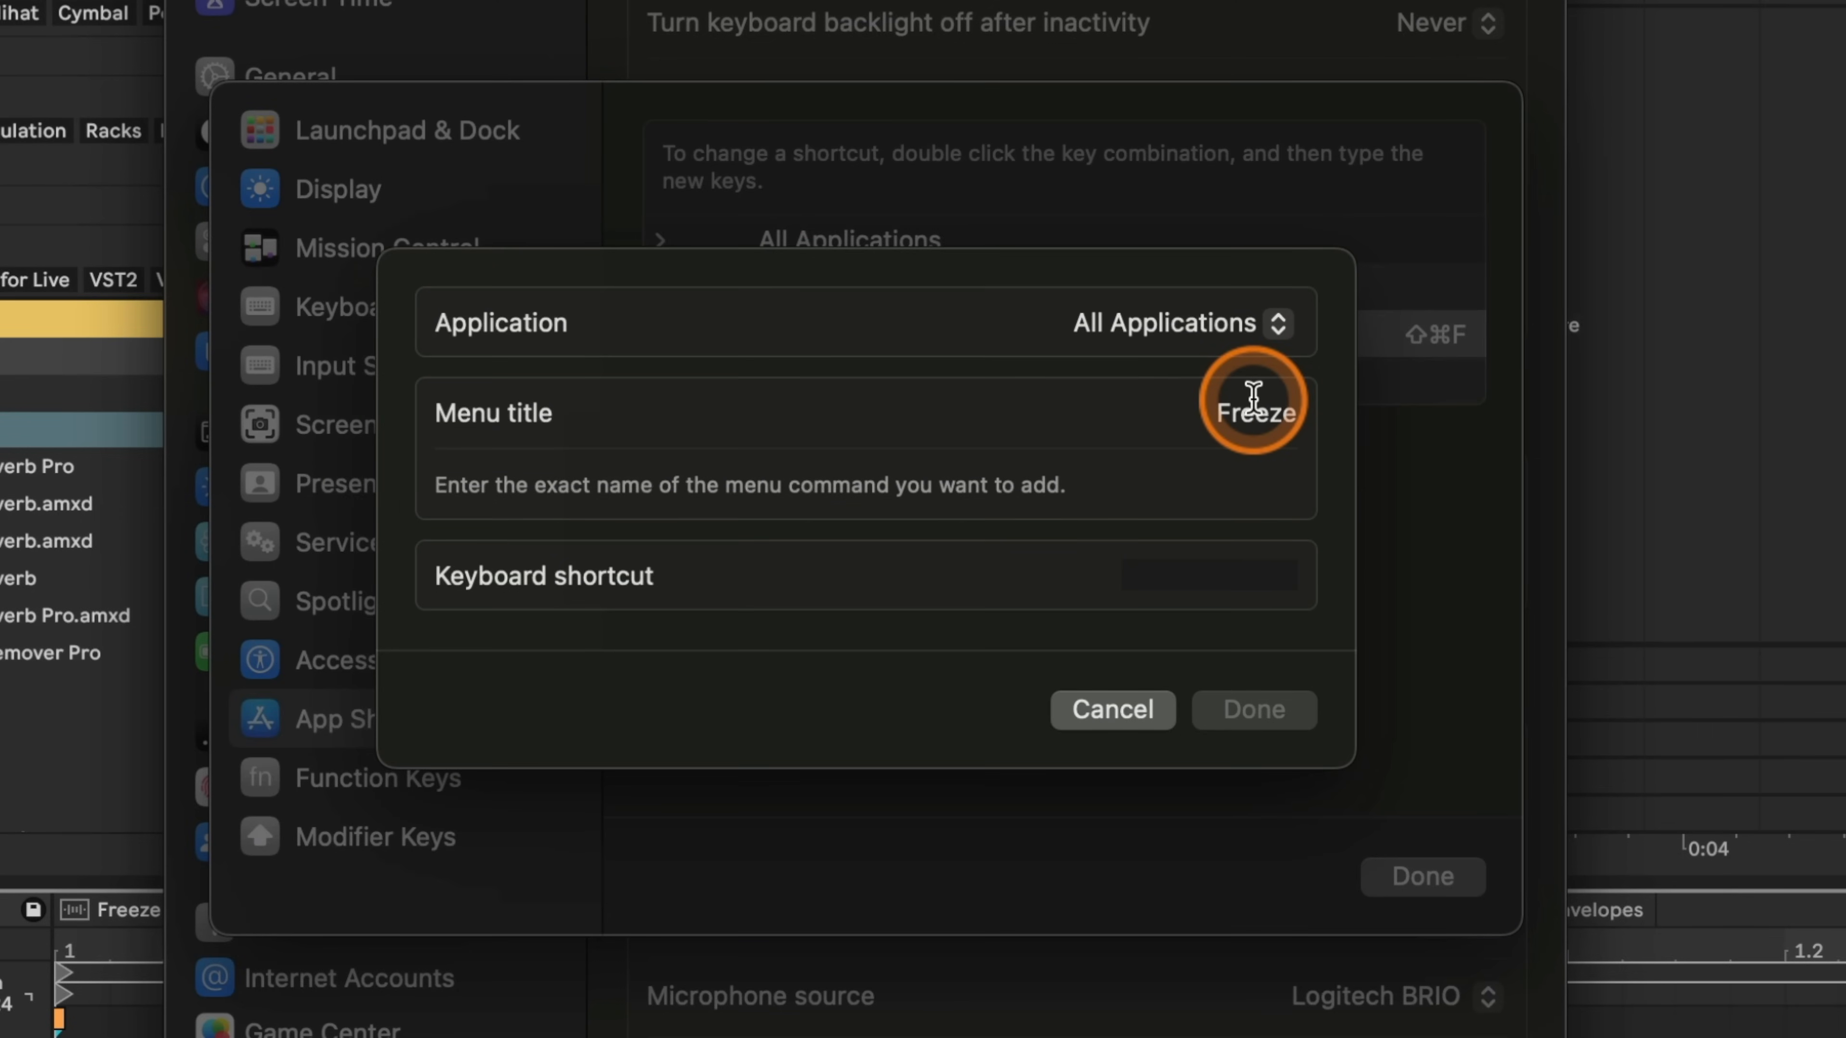
{"action": "type", "text": "and Flatten"}
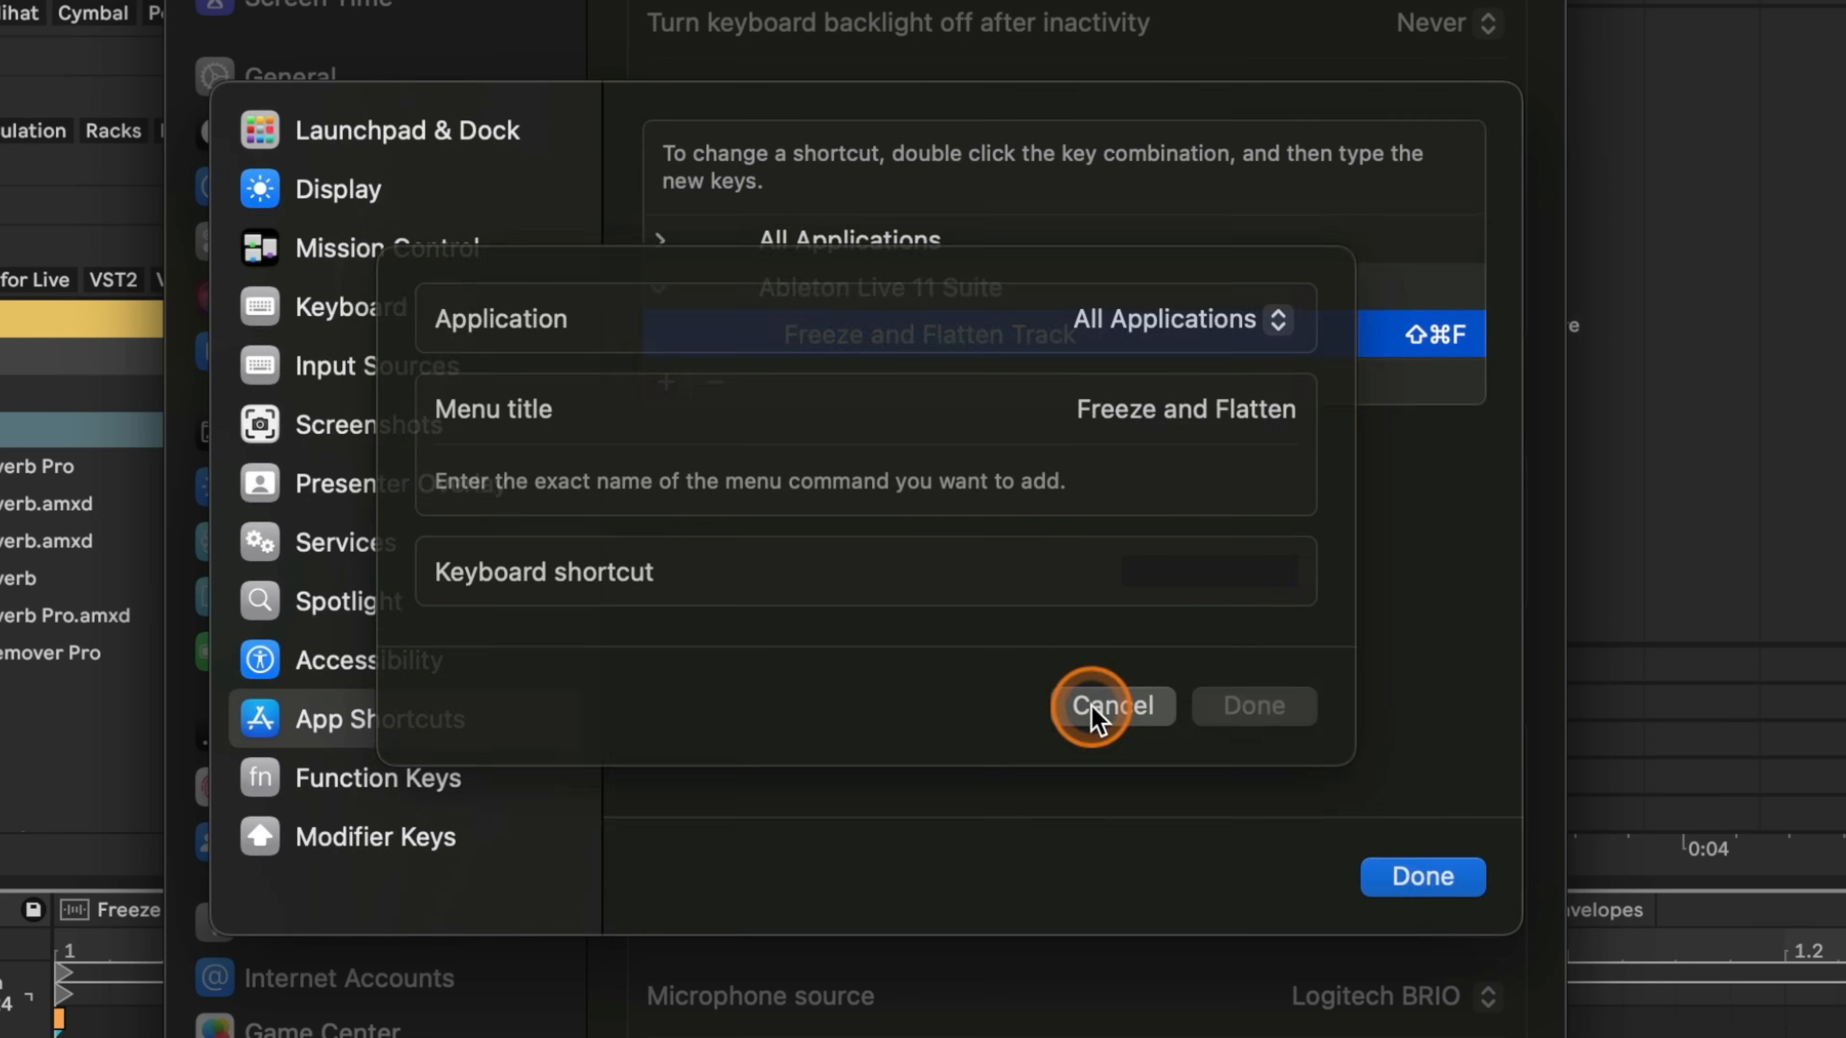
{"action": "left_click", "coordinate": [1110, 705]}
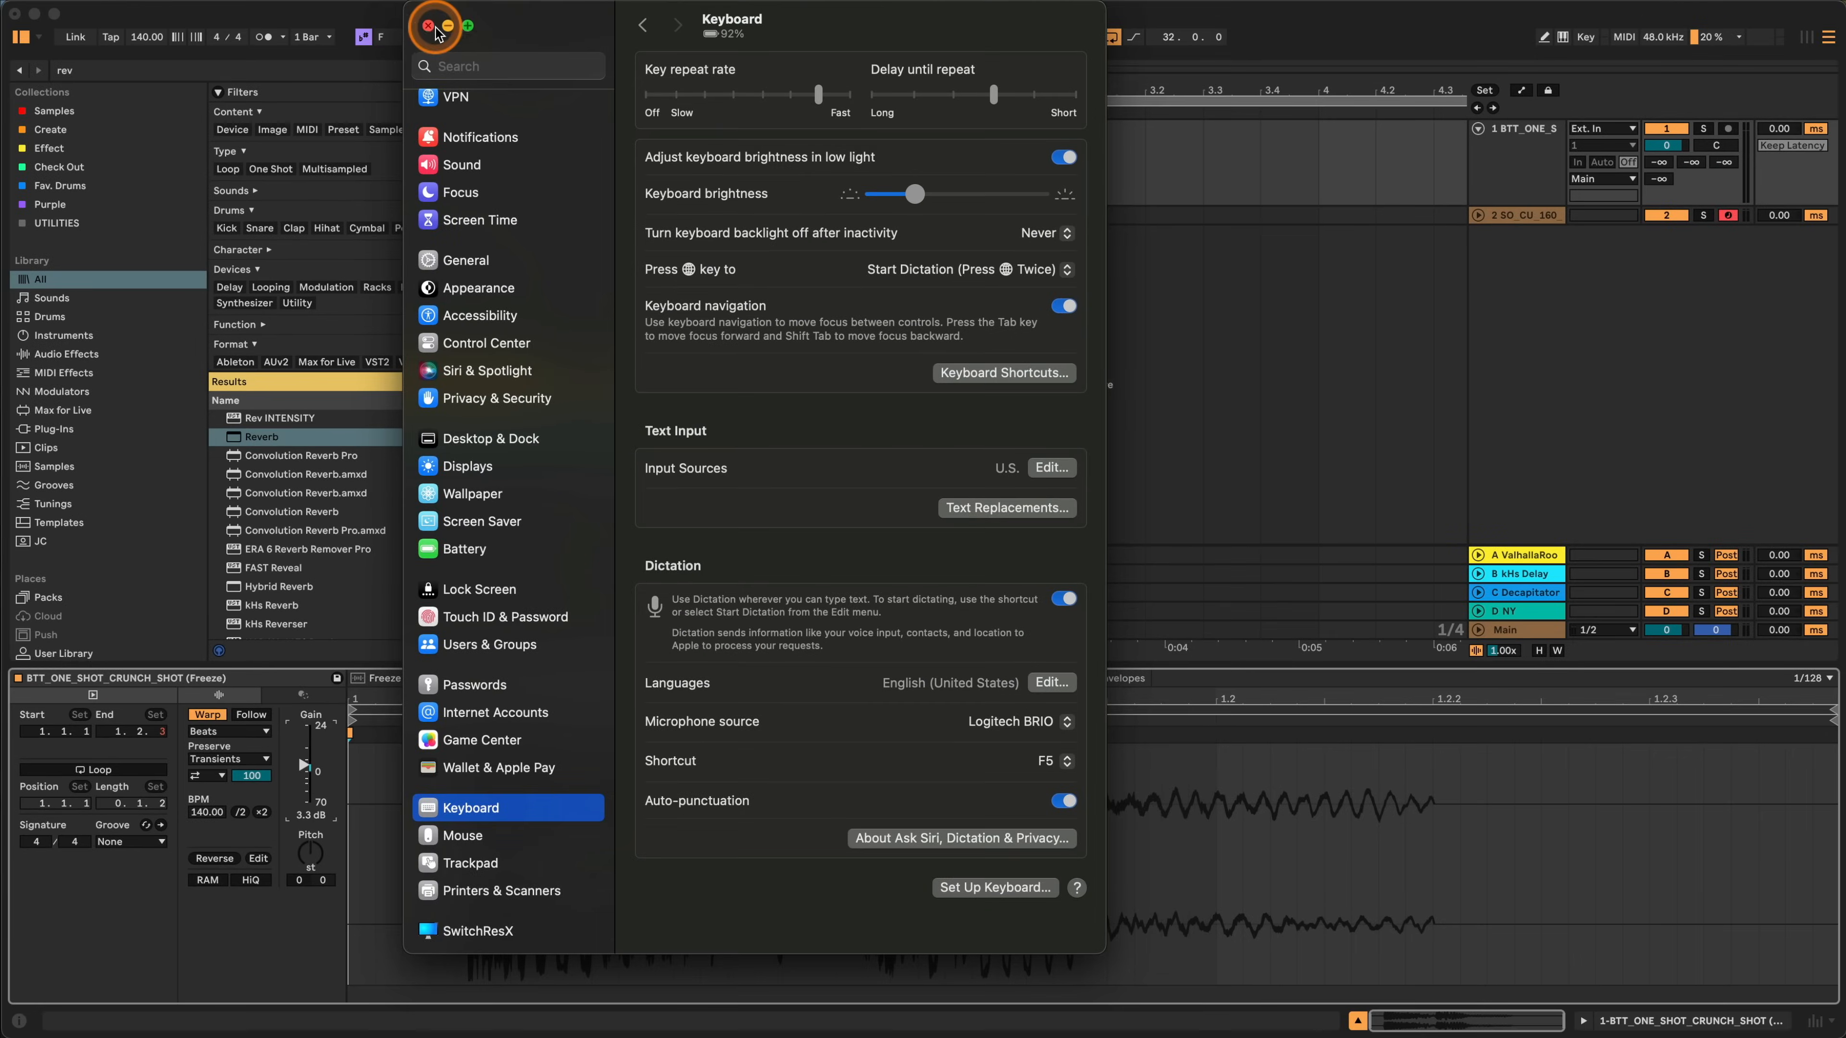
{"action": "left_click", "coordinate": [435, 27]}
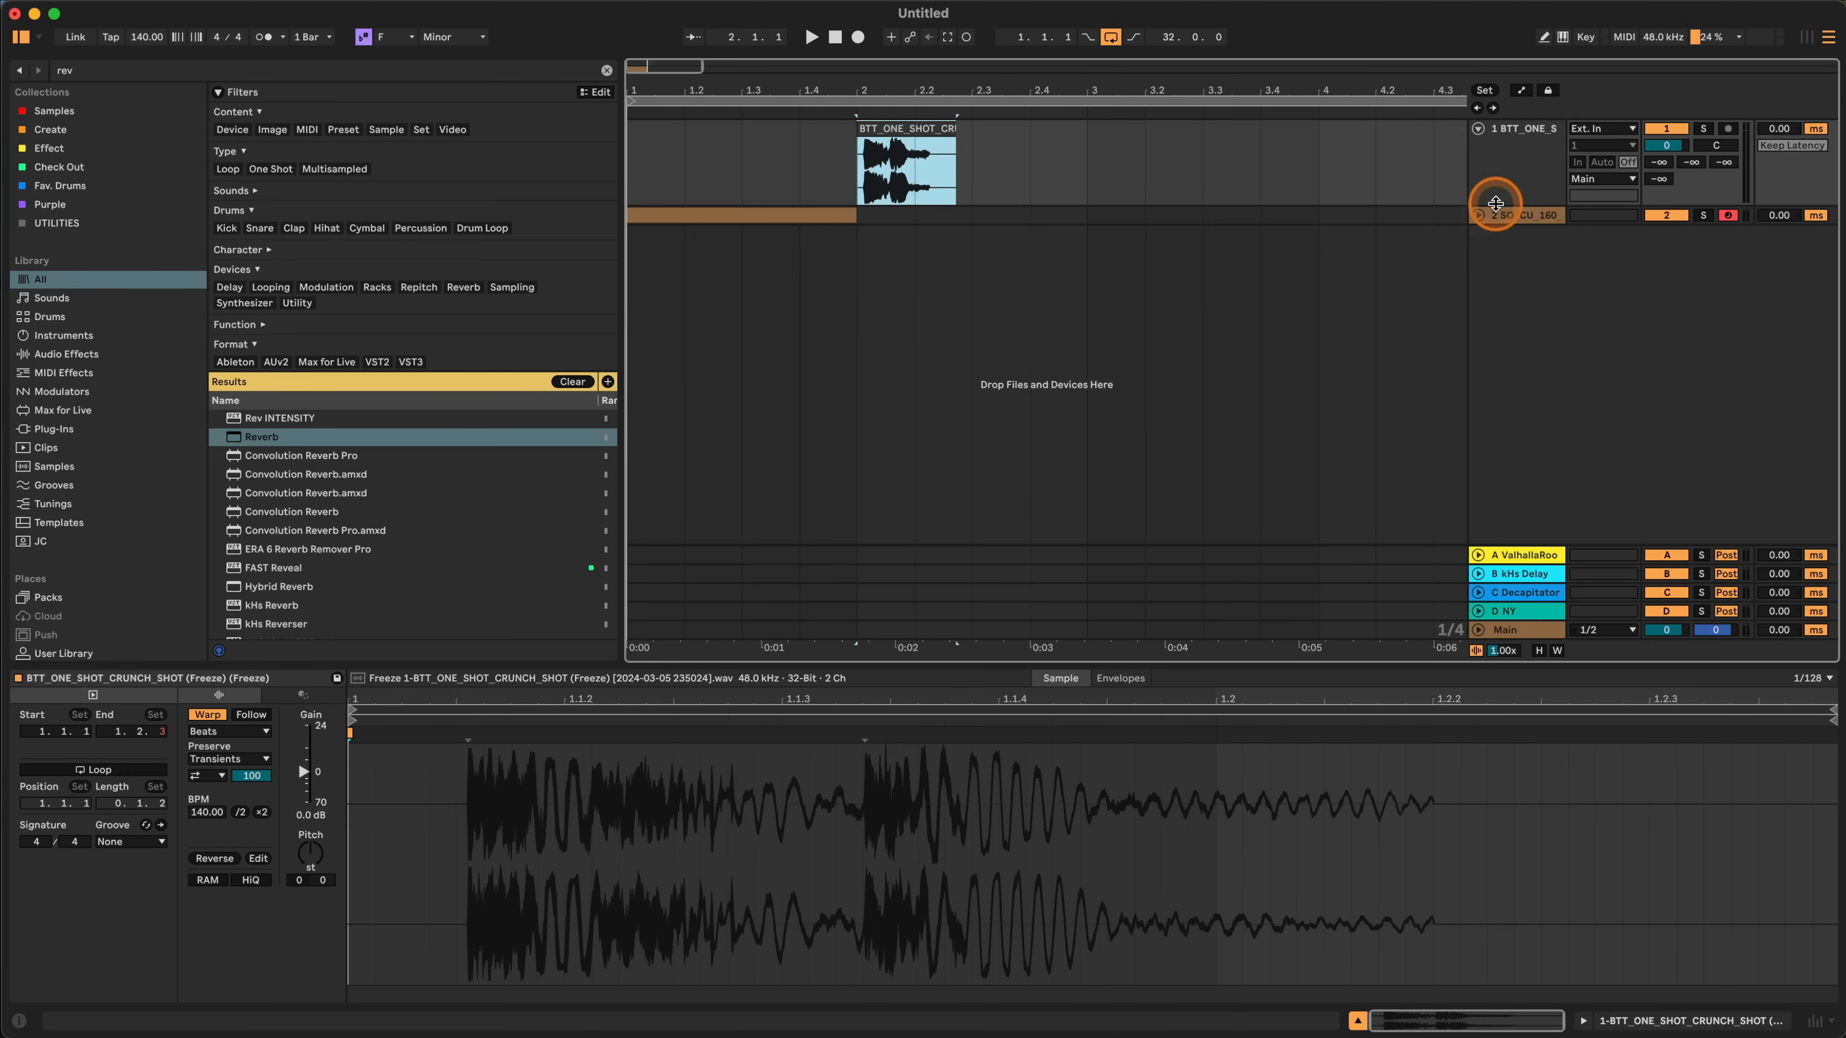
Remove the frozen crunch track via its header context menu, leaving an empty Audio track.
{"action": "right_click", "coordinate": [1495, 203]}
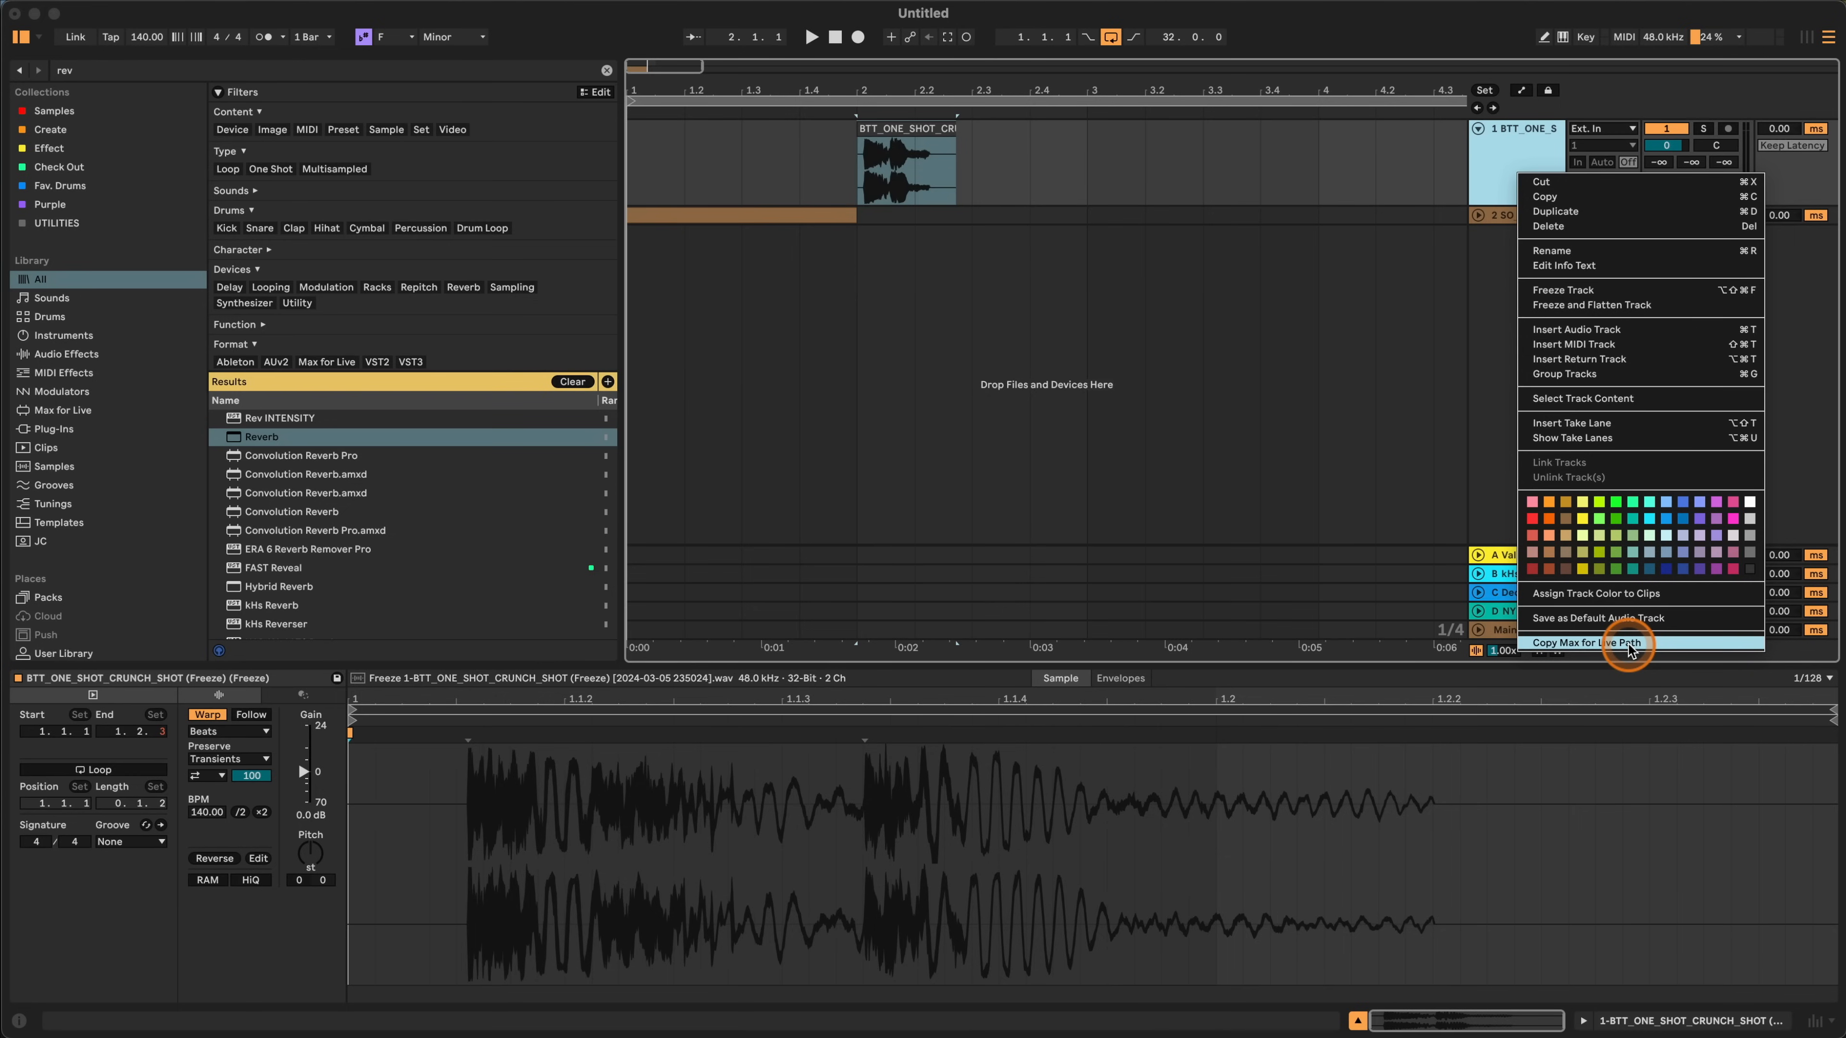
{"action": "left_click", "coordinate": [1594, 643]}
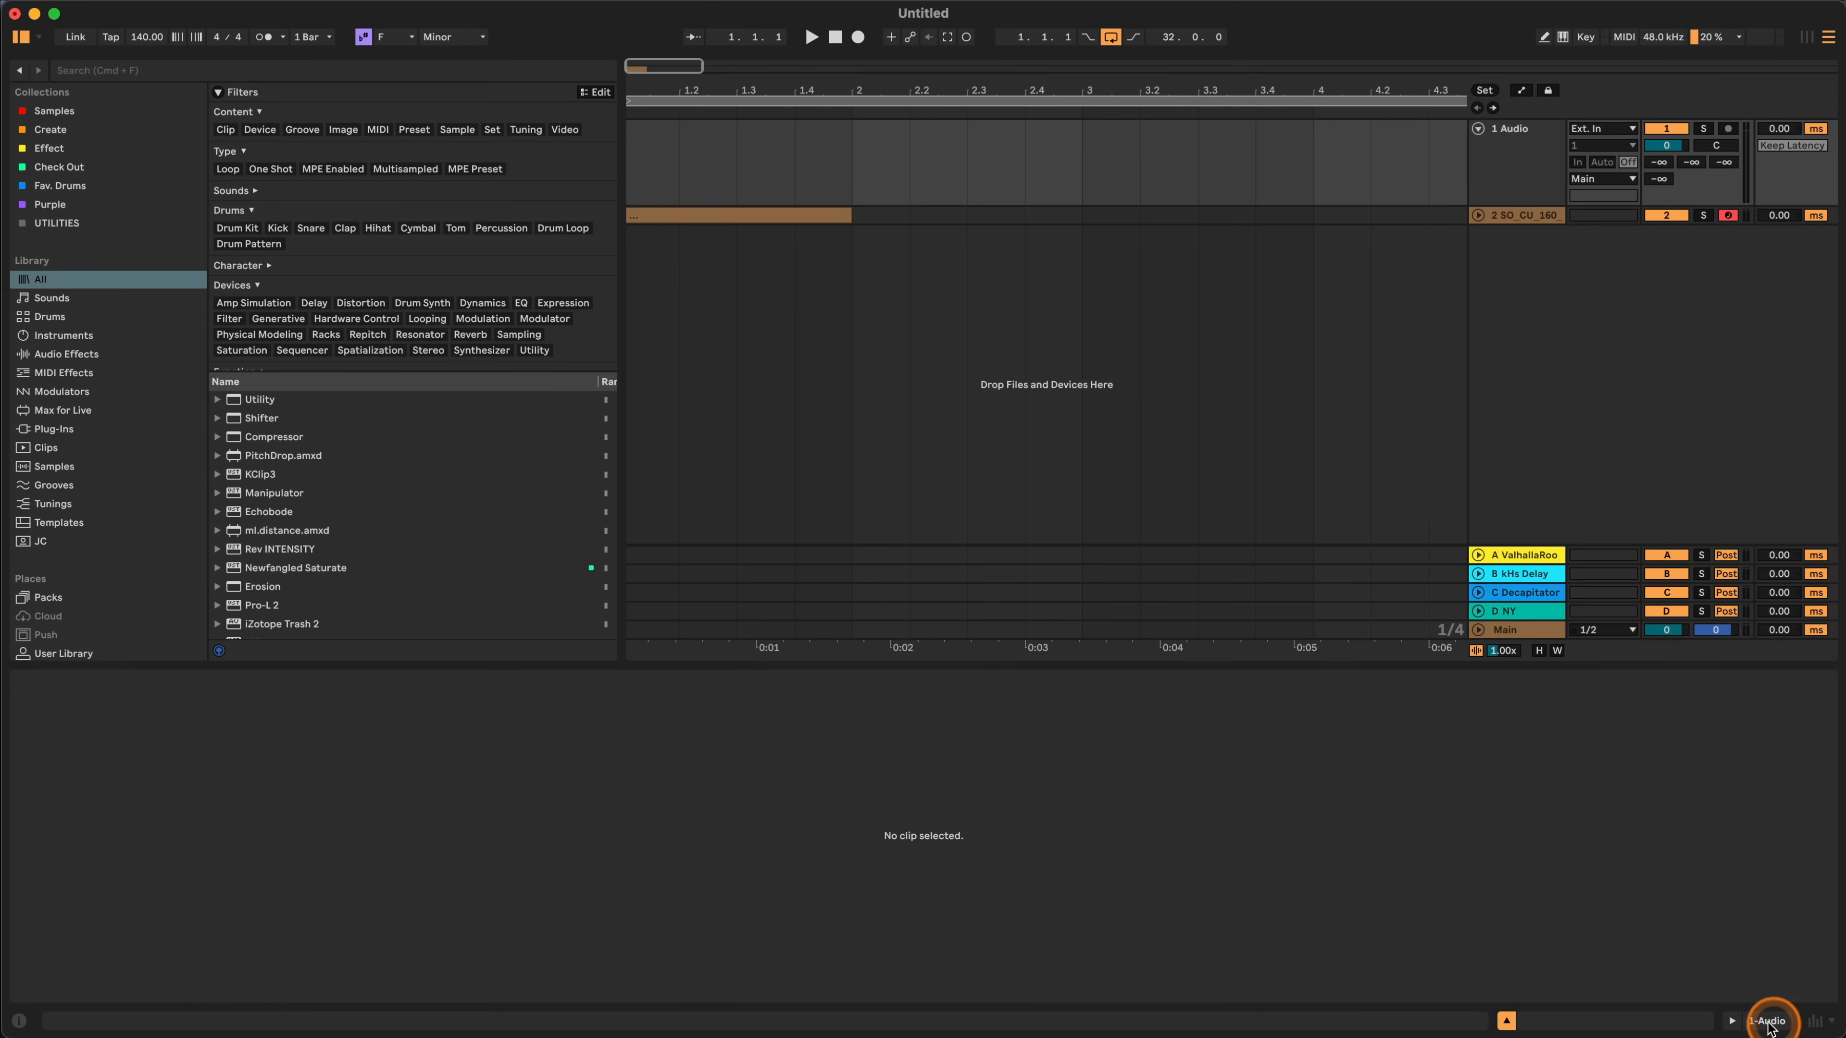
Put the 001_Percussion HALFTIME Zenhiser sample on track 1 and show the Groove Pool.
{"action": "left_click", "coordinate": [1506, 1019]}
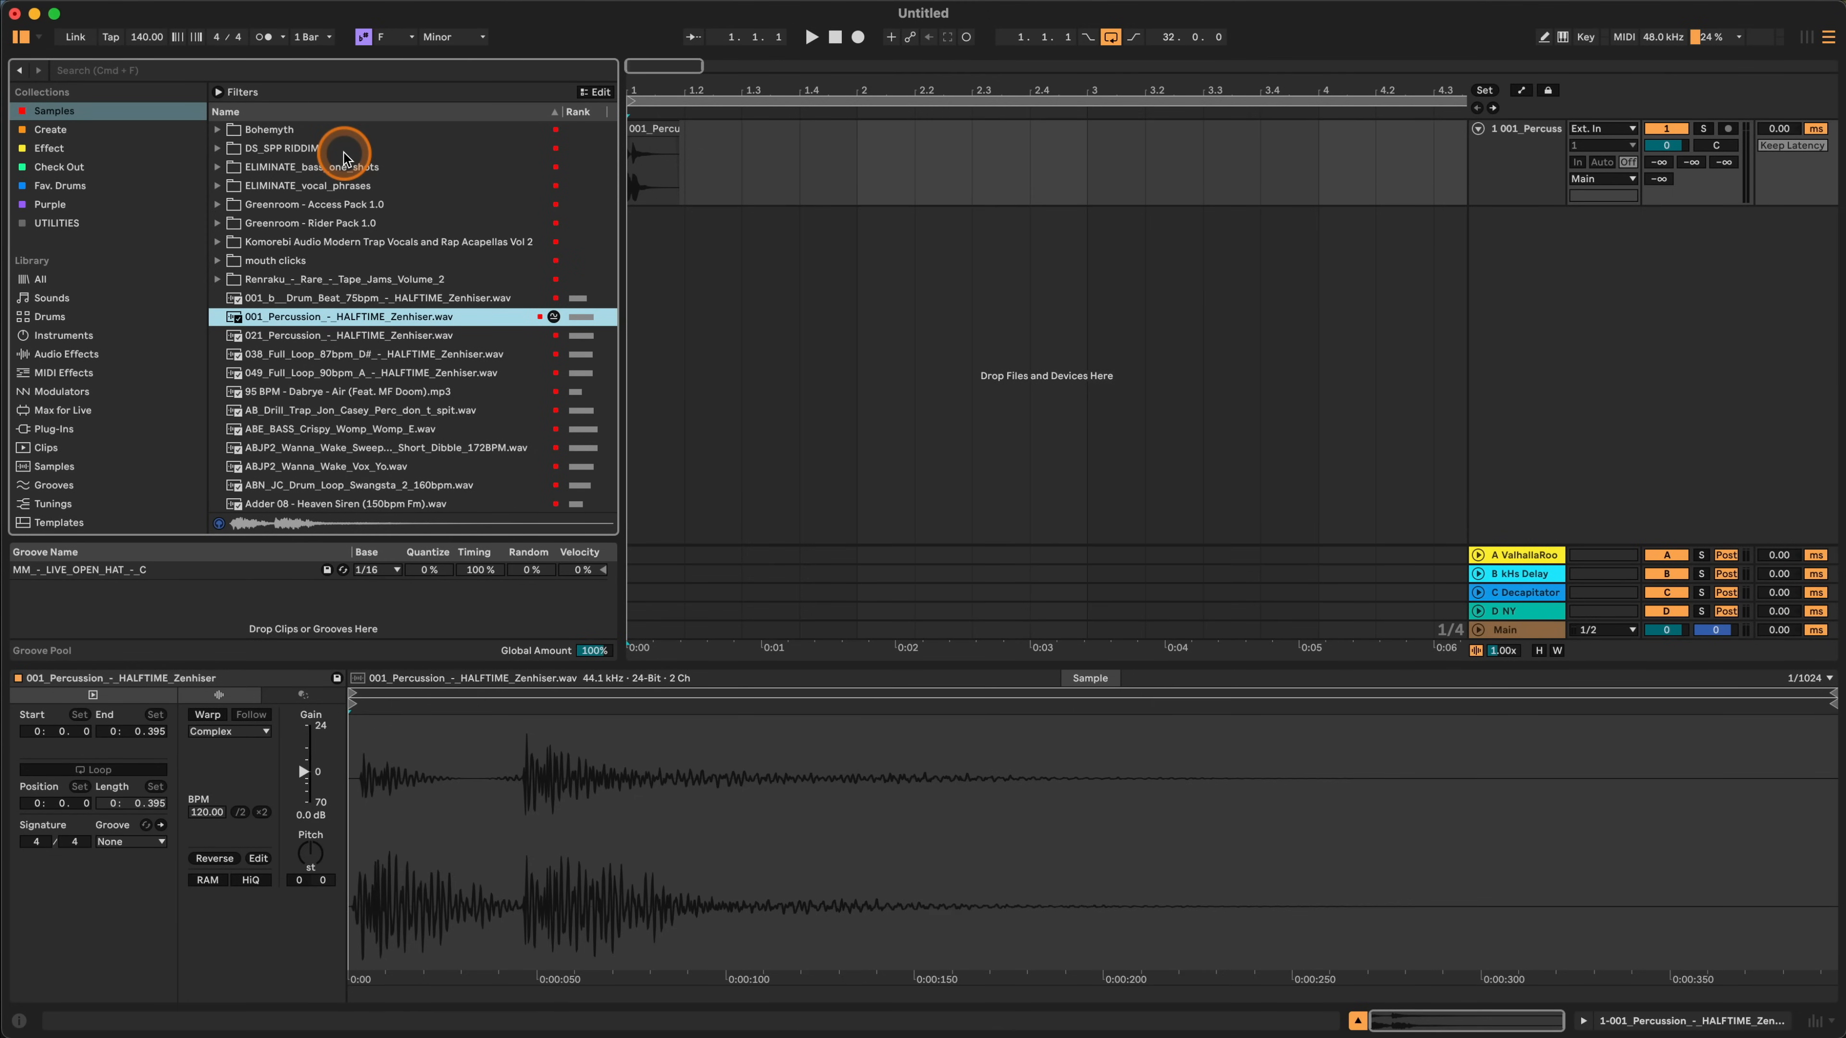
{"action": "mouse_move", "coordinate": [542, 182]}
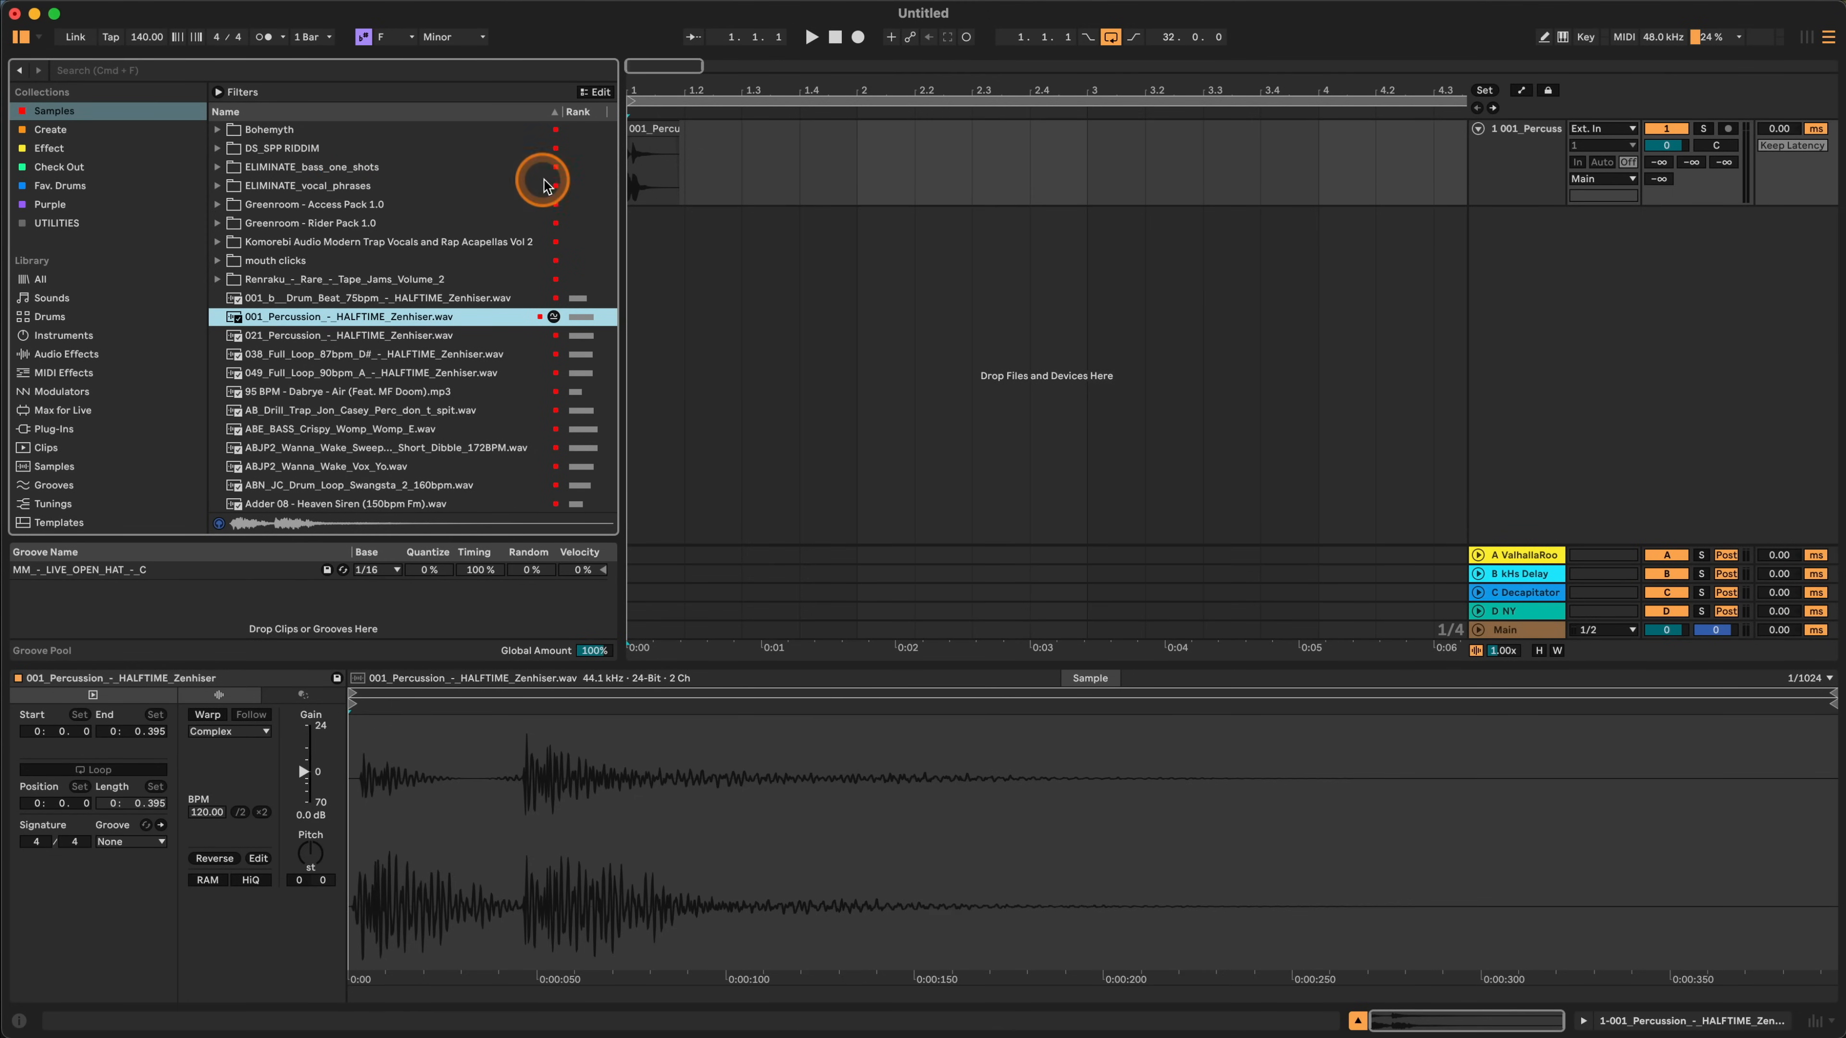
{"action": "mouse_move", "coordinate": [544, 184]}
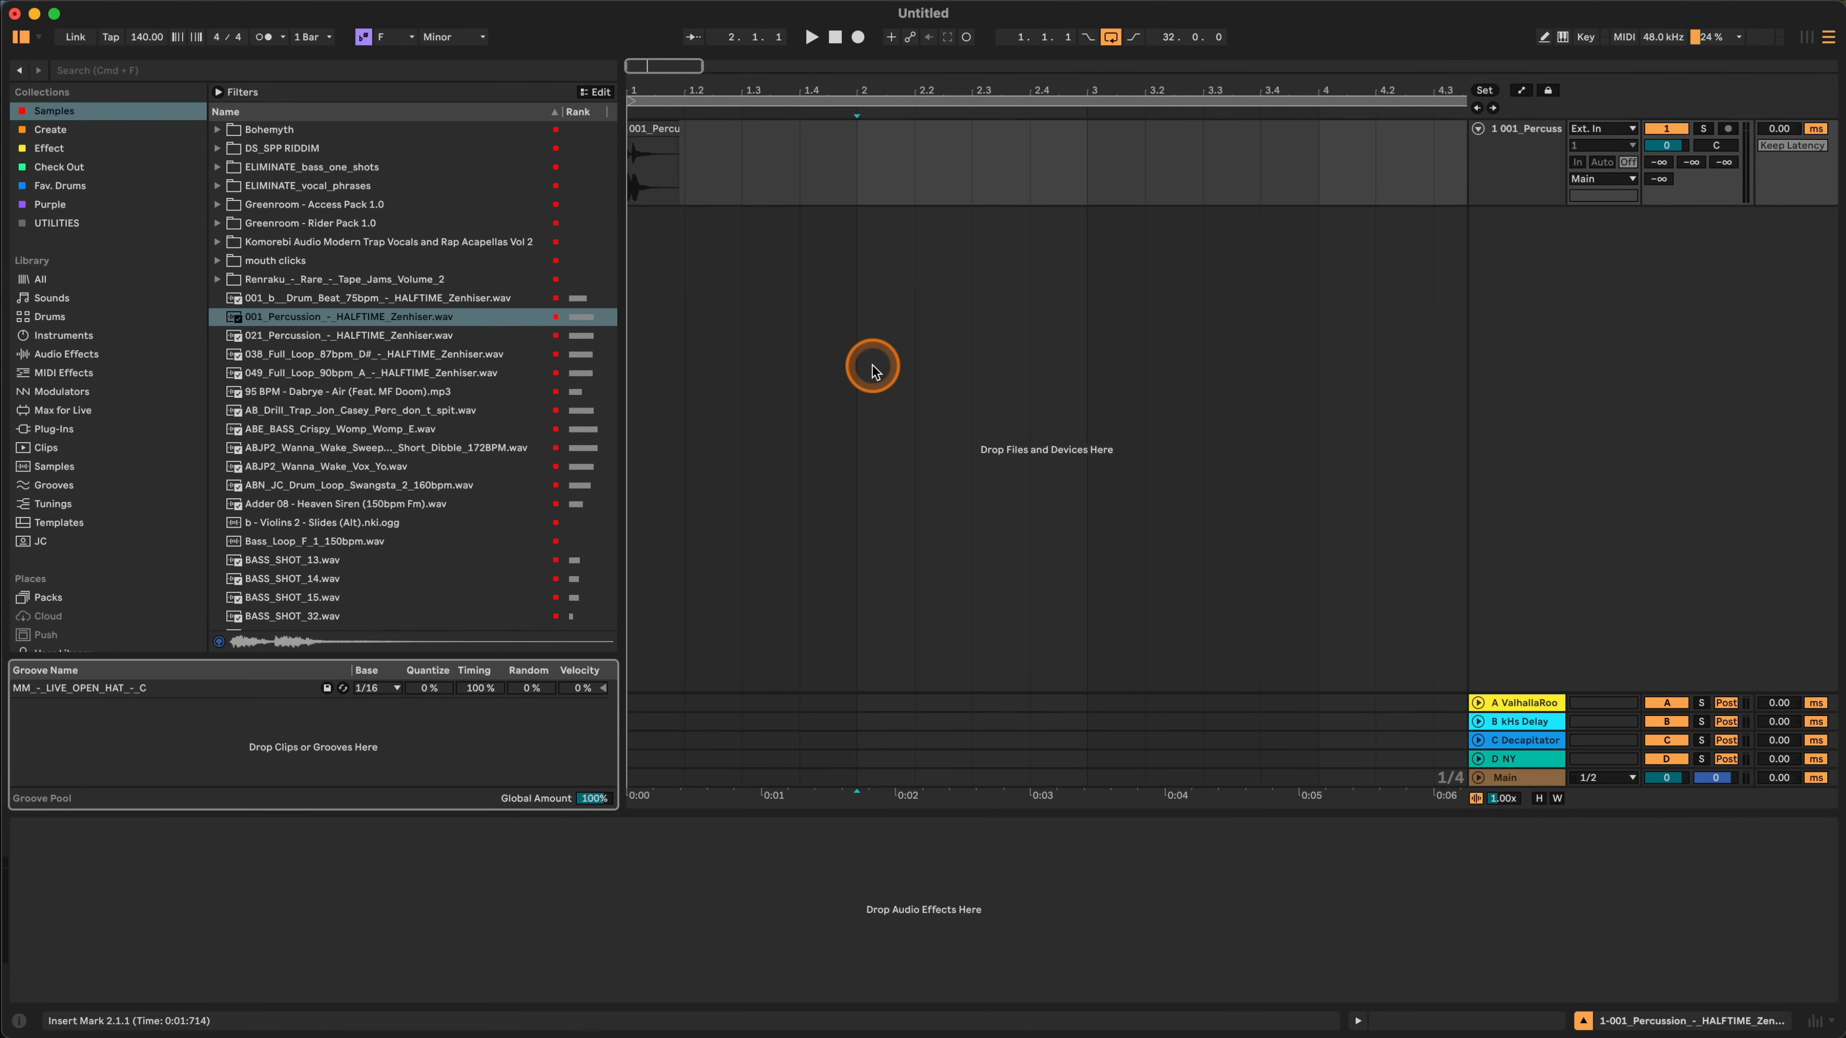
{"action": "left_click", "coordinate": [341, 429]}
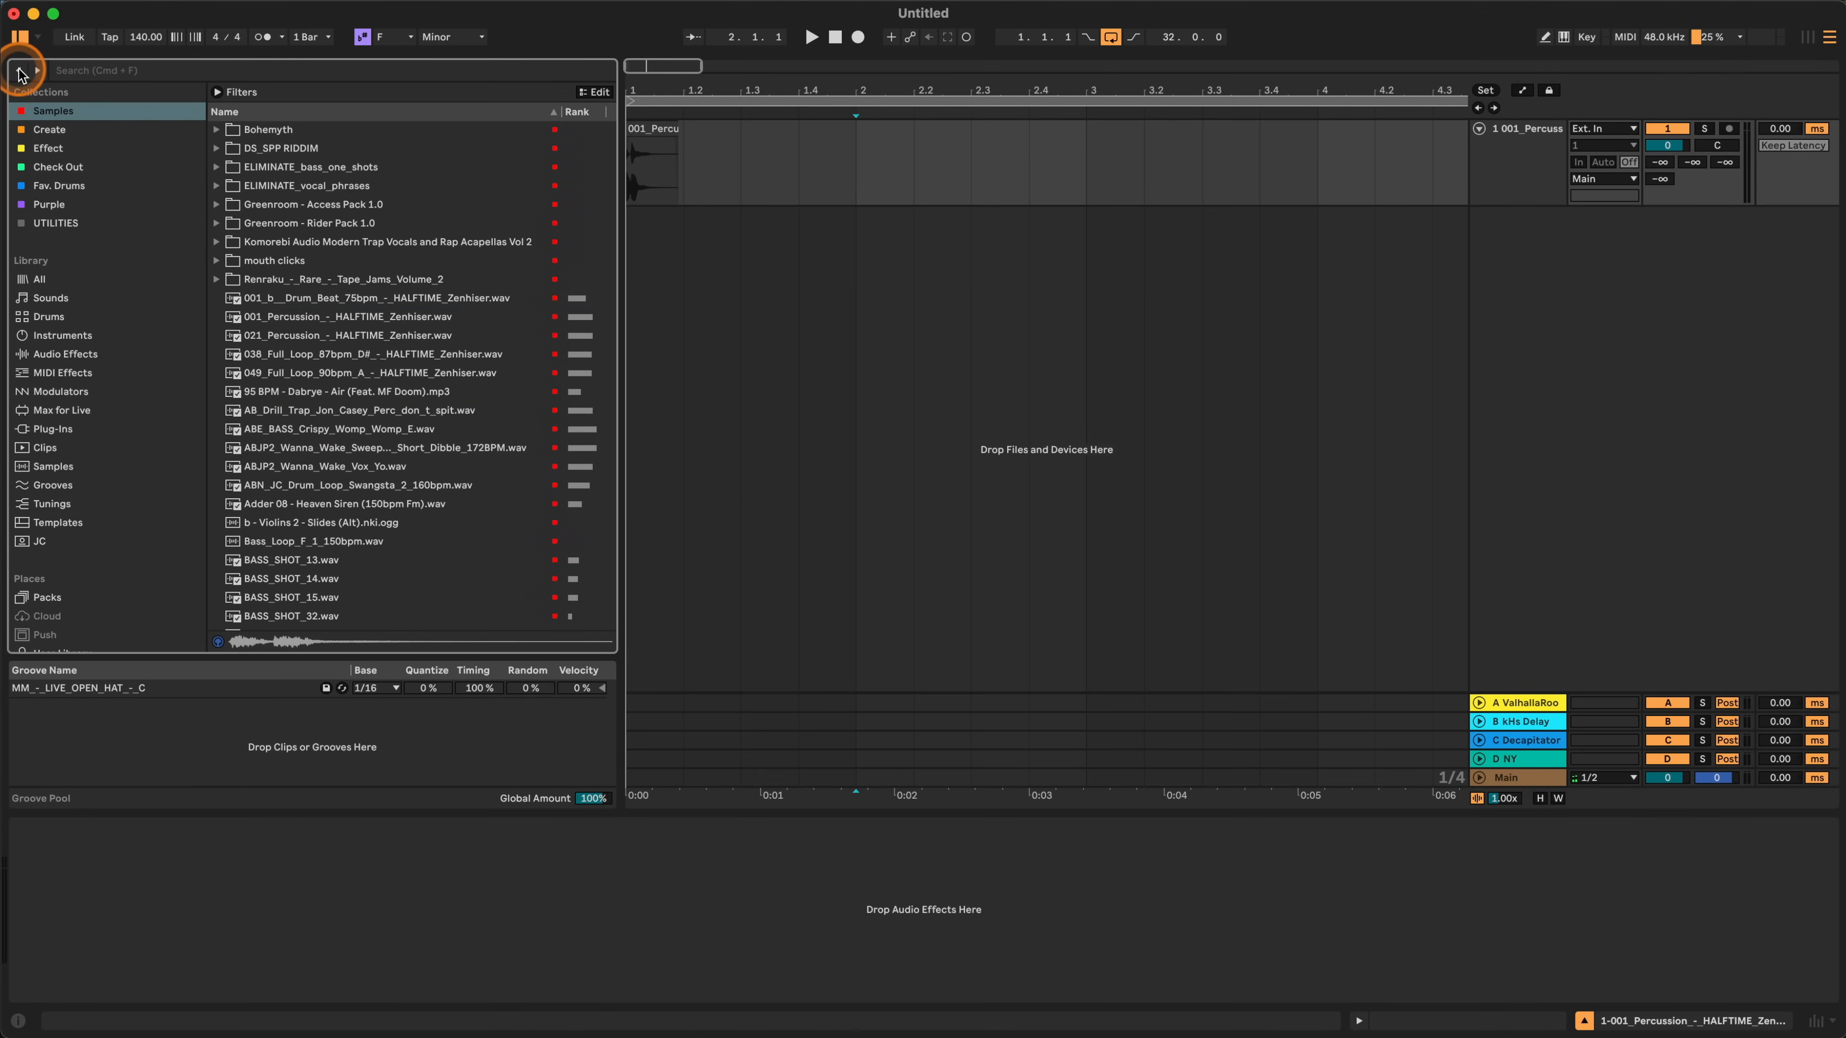
Return the browser from the Samples collection to the full library.
{"action": "left_click", "coordinate": [37, 278]}
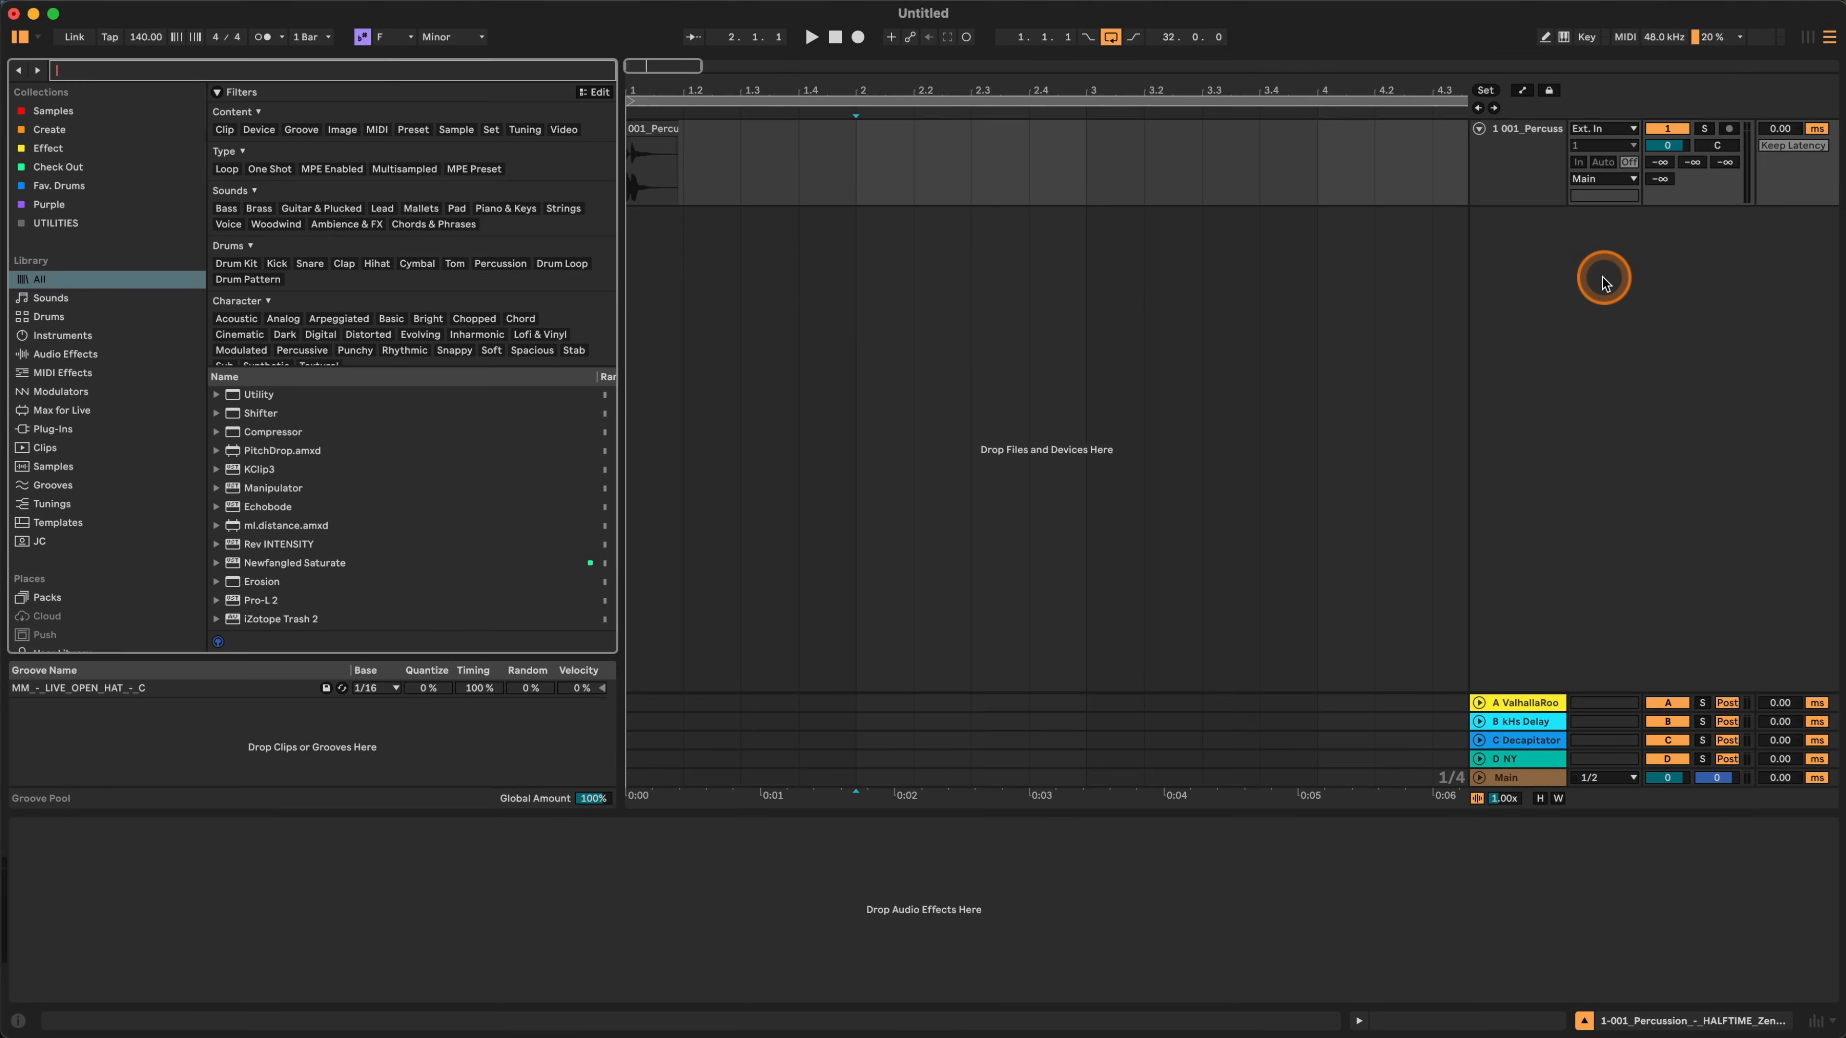
Search 'roar', load Roar onto the percussion track and enable Hi-Quality processing.
{"action": "type", "text": "roar"}
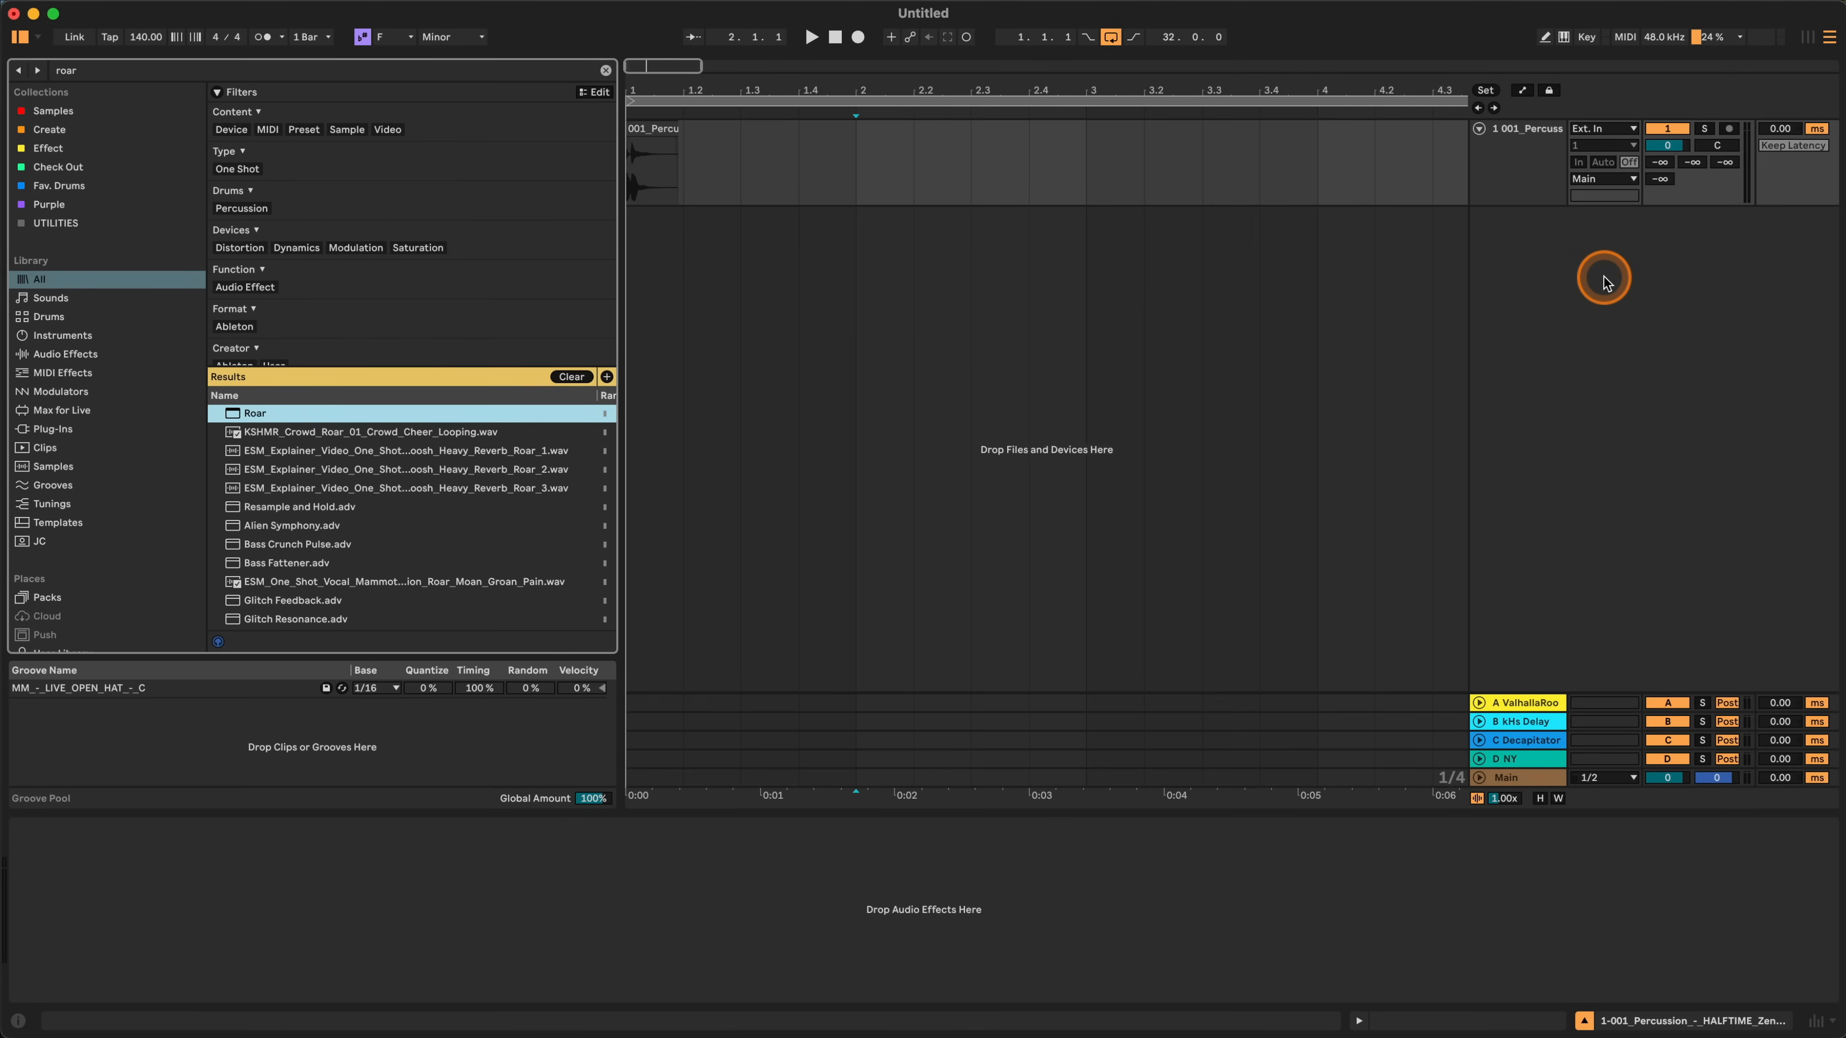
{"action": "double_click", "coordinate": [256, 412]}
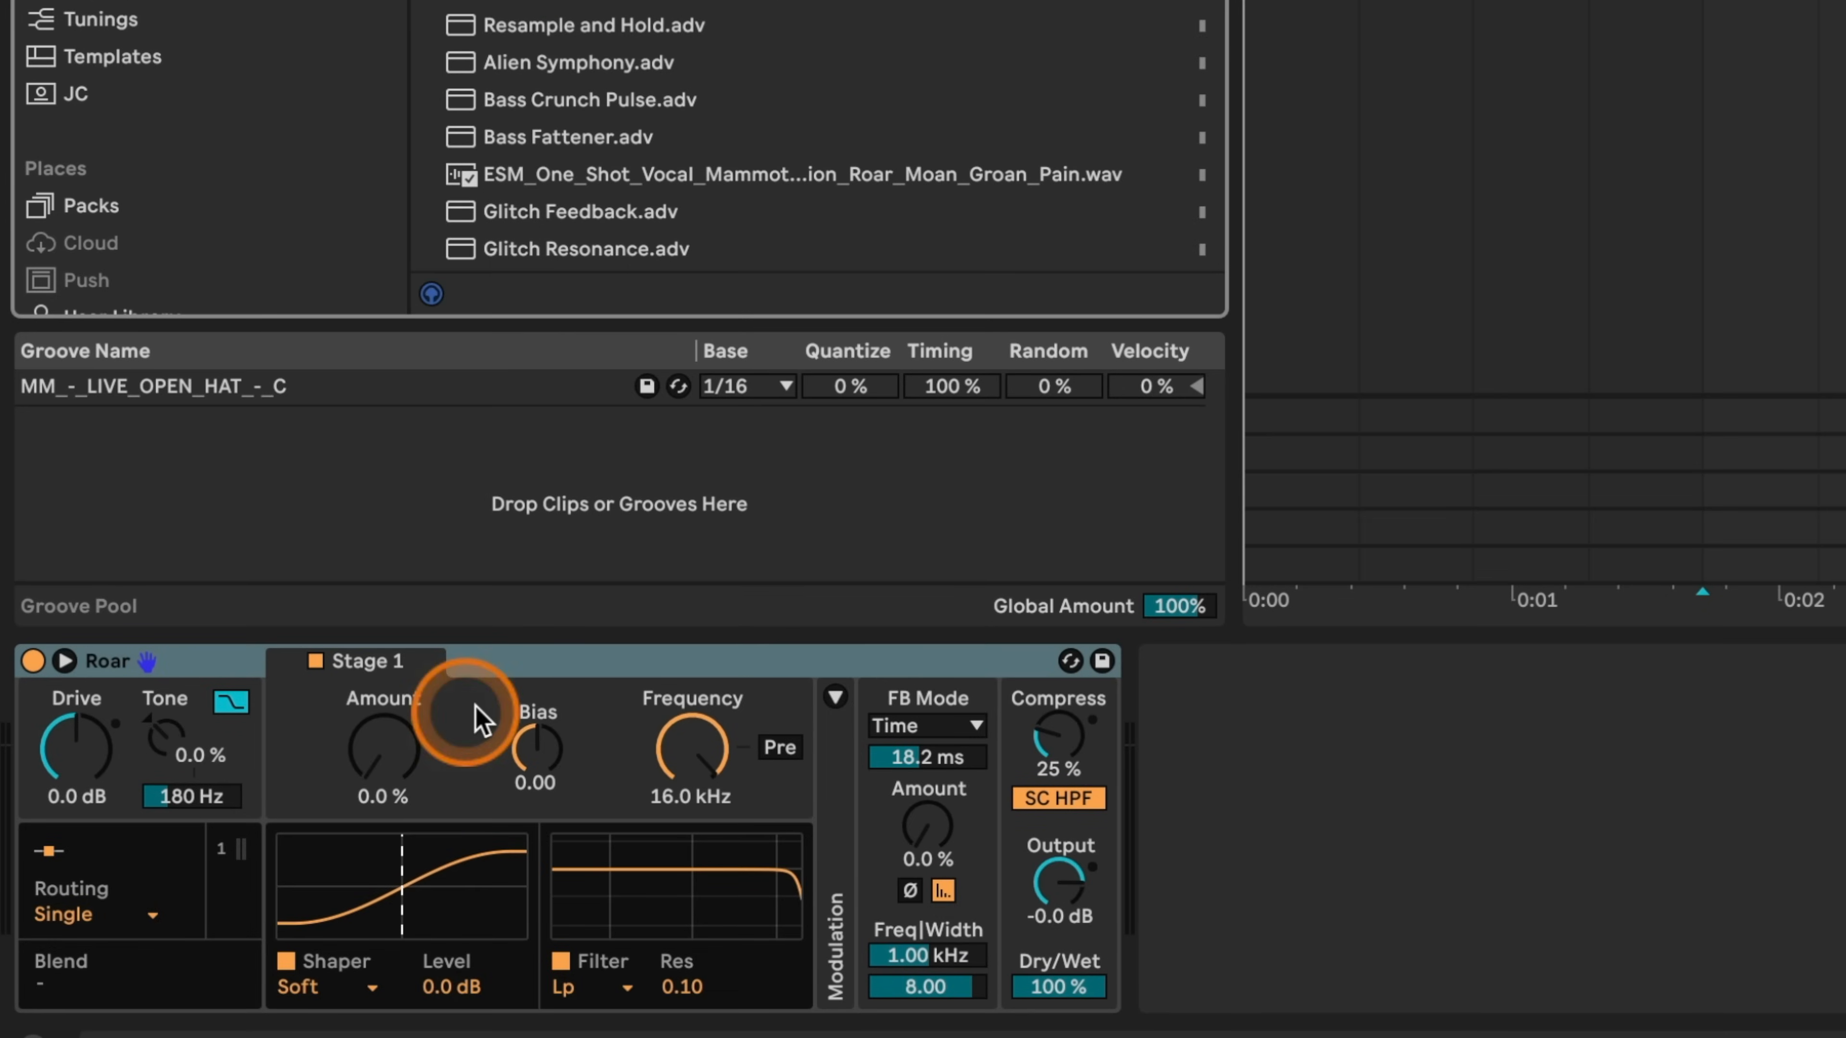
{"action": "right_click", "coordinate": [783, 688]}
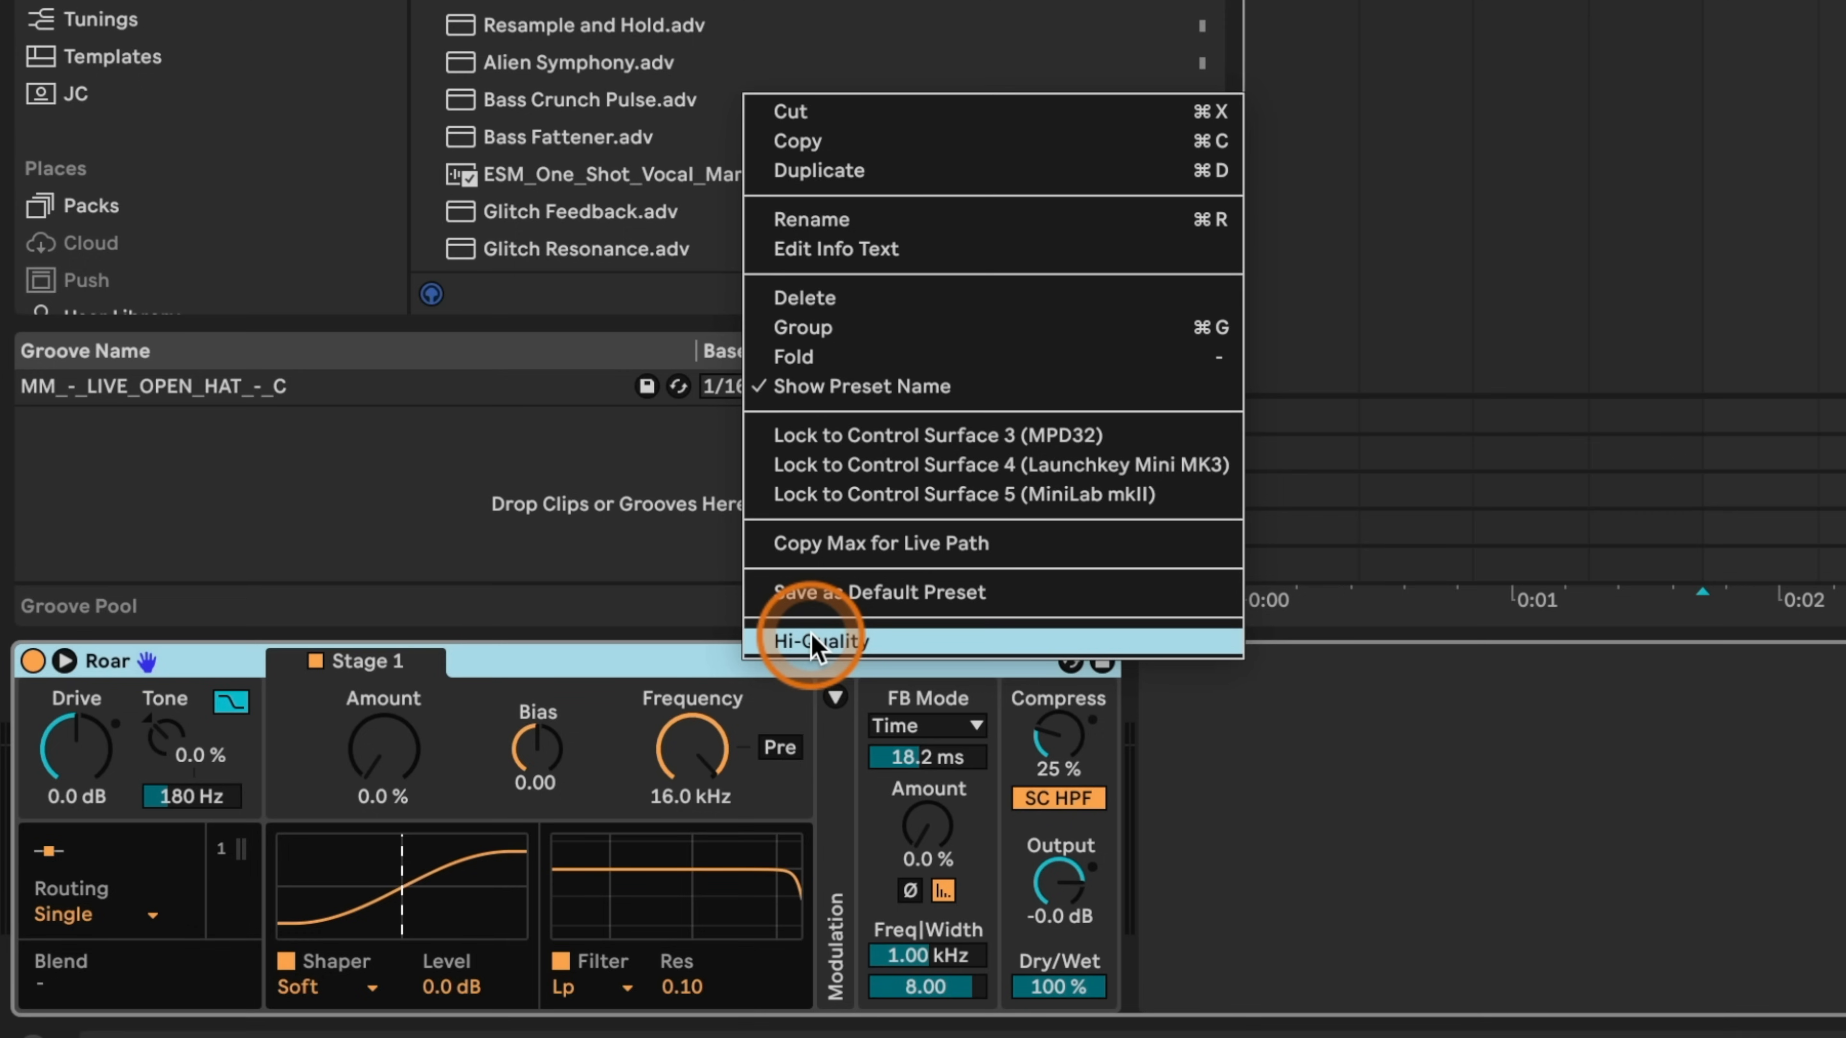
{"action": "left_click", "coordinate": [817, 639]}
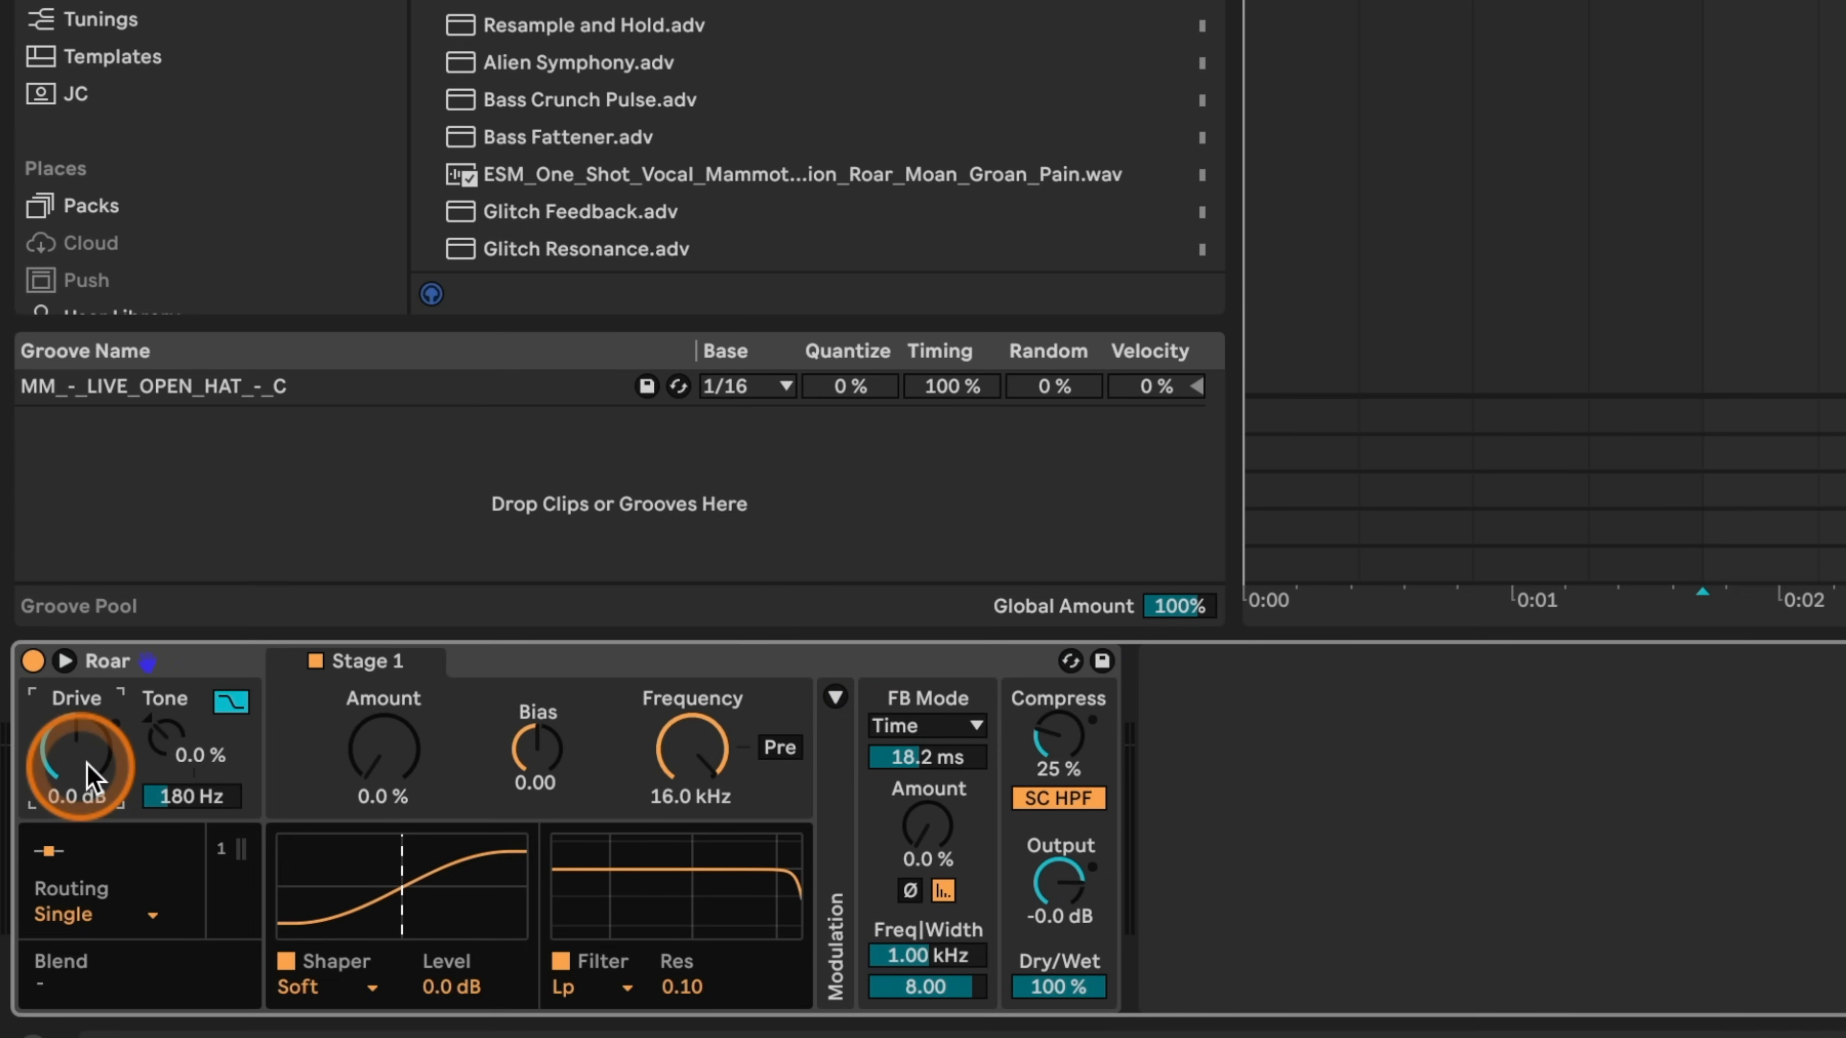
{"action": "mouse_move", "coordinate": [92, 779]}
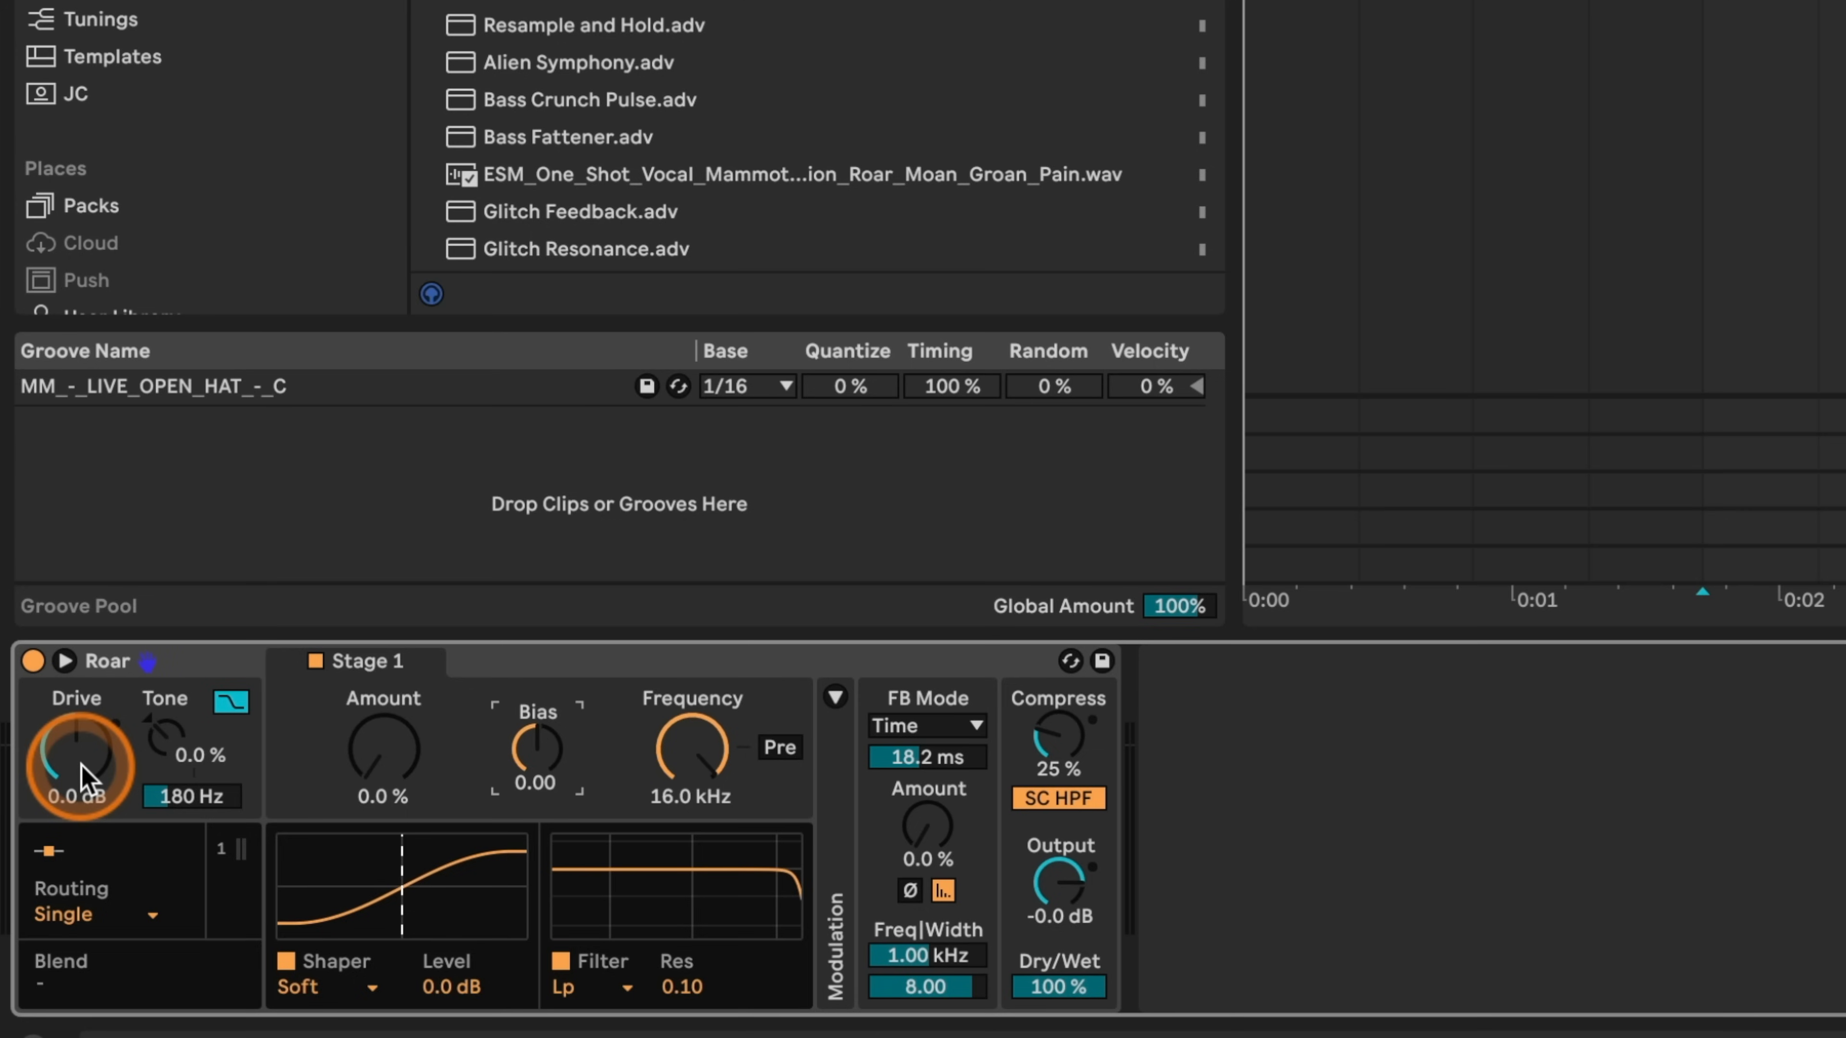
Drop the LFO modulator after Roar to modulate its filter frequency.
{"action": "left_click_drag", "start_coordinate": [535, 747], "coordinate": [535, 730]}
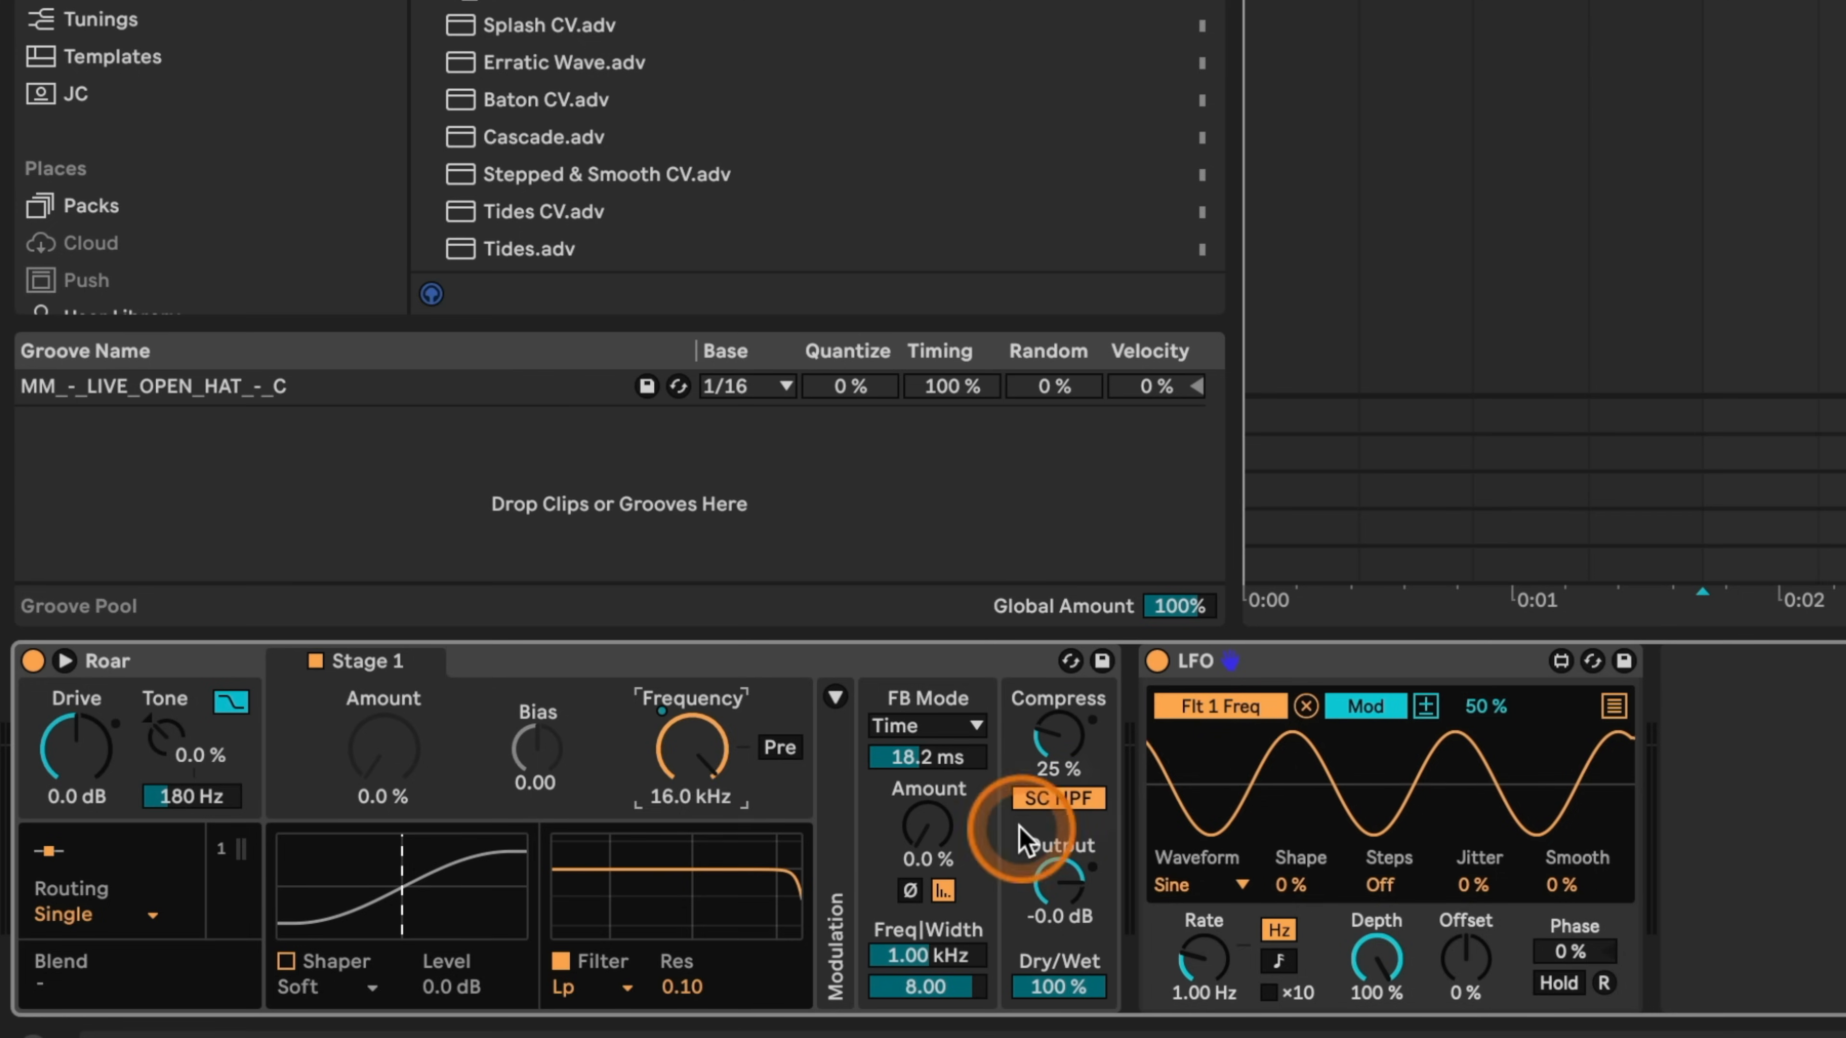
Sweep Roar's filter Frequency knob down from 16 kHz to about 3.46 kHz.
{"action": "left_click_drag", "start_coordinate": [692, 748], "coordinate": [692, 848]}
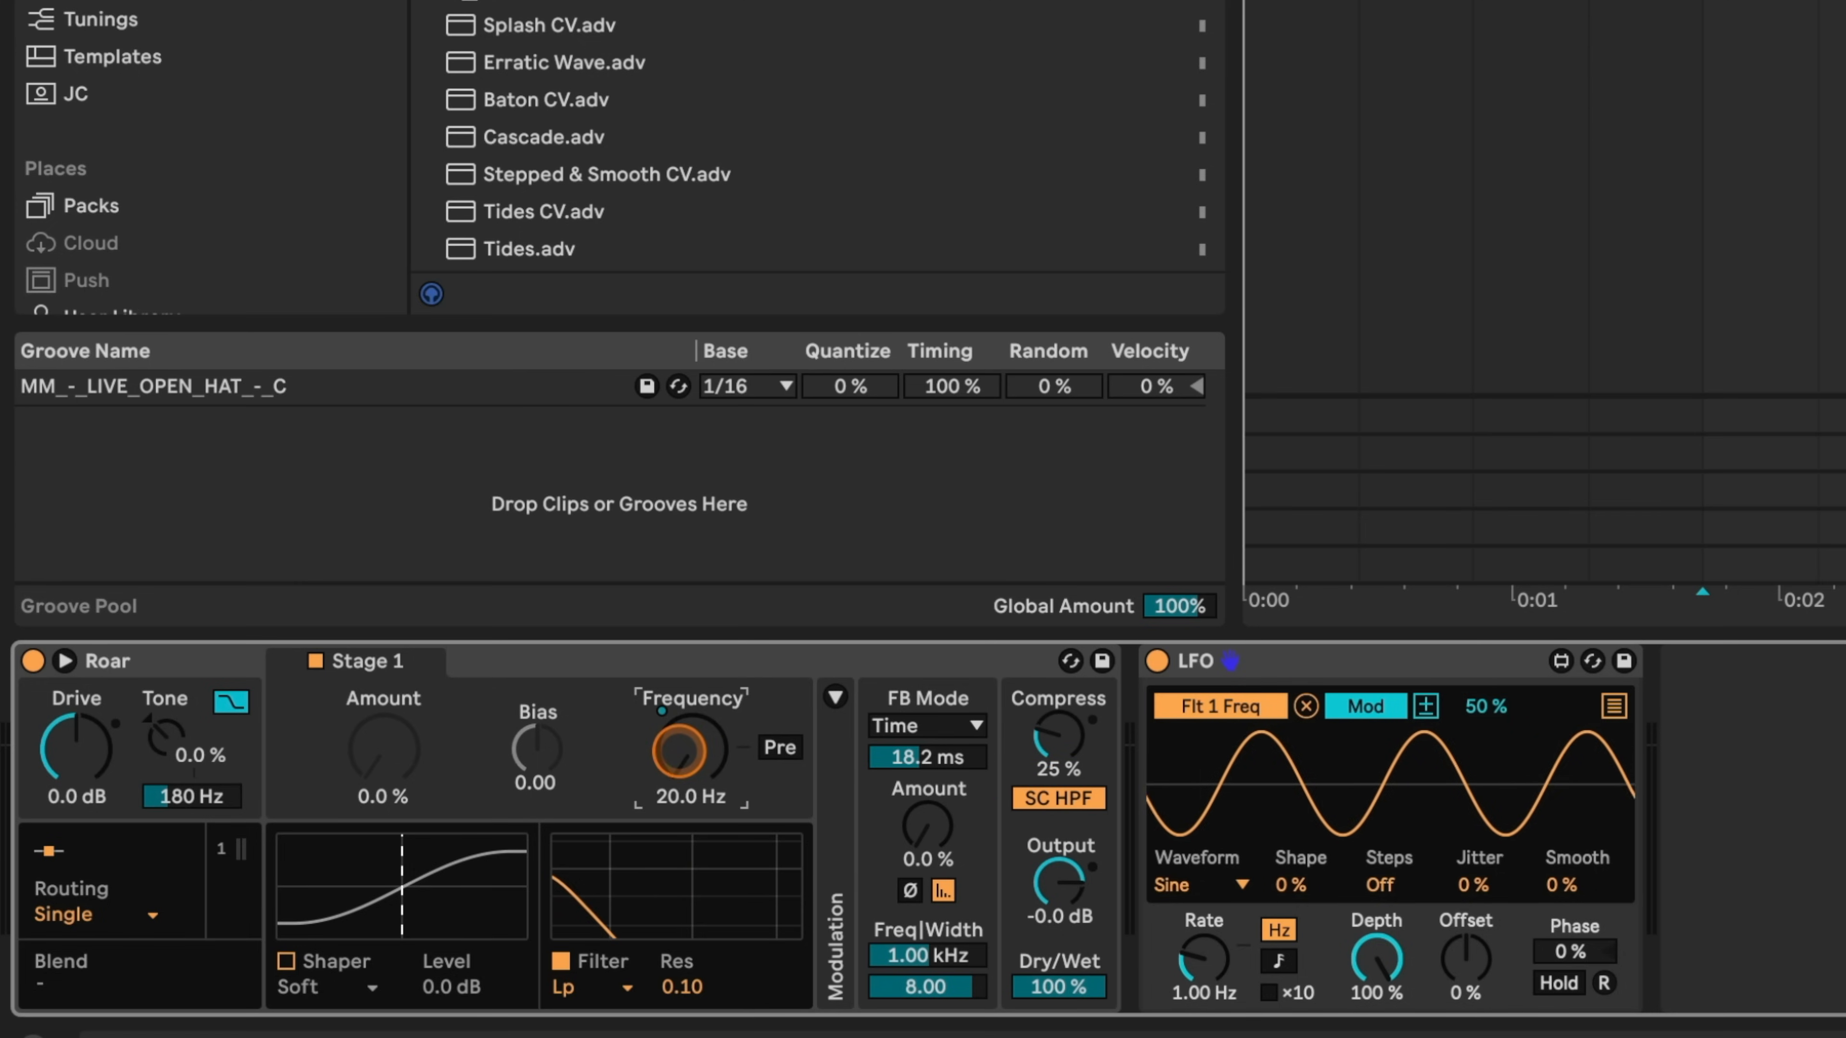
{"action": "left_click_drag", "start_coordinate": [682, 750], "coordinate": [700, 718]}
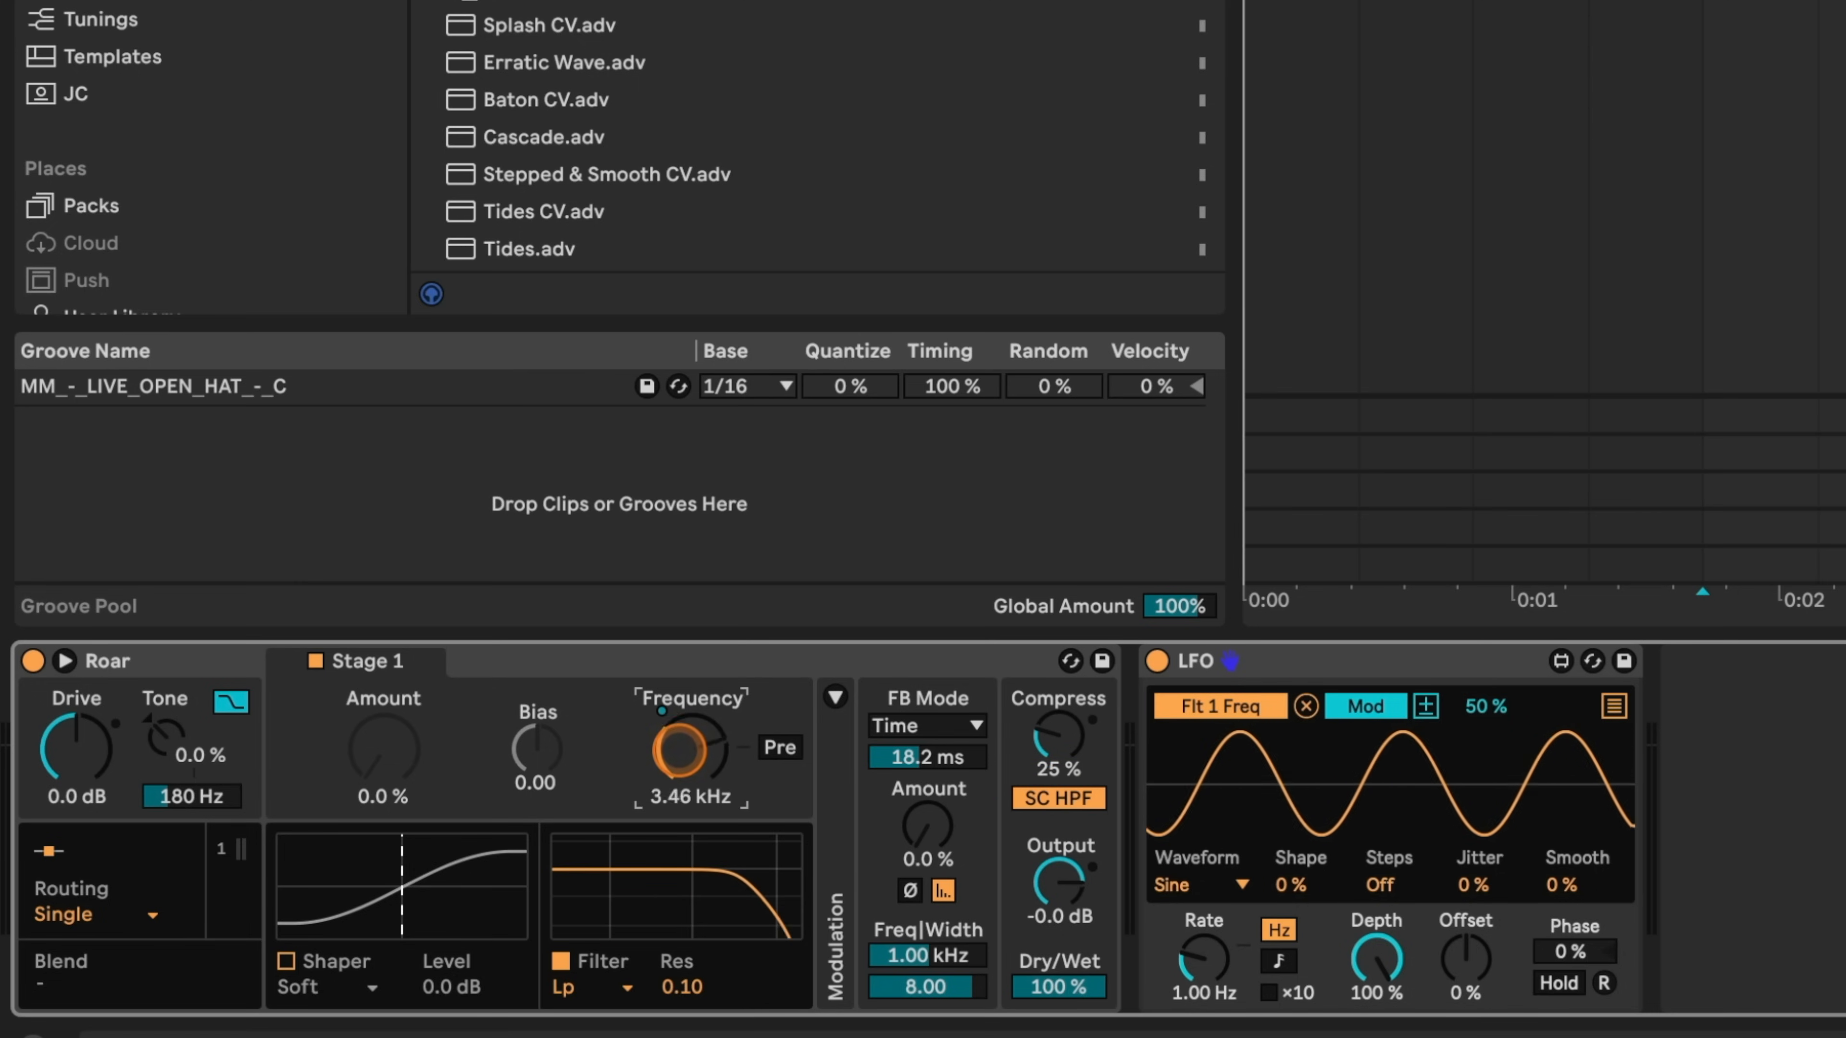
{"action": "left_click_drag", "start_coordinate": [683, 750], "coordinate": [684, 800]}
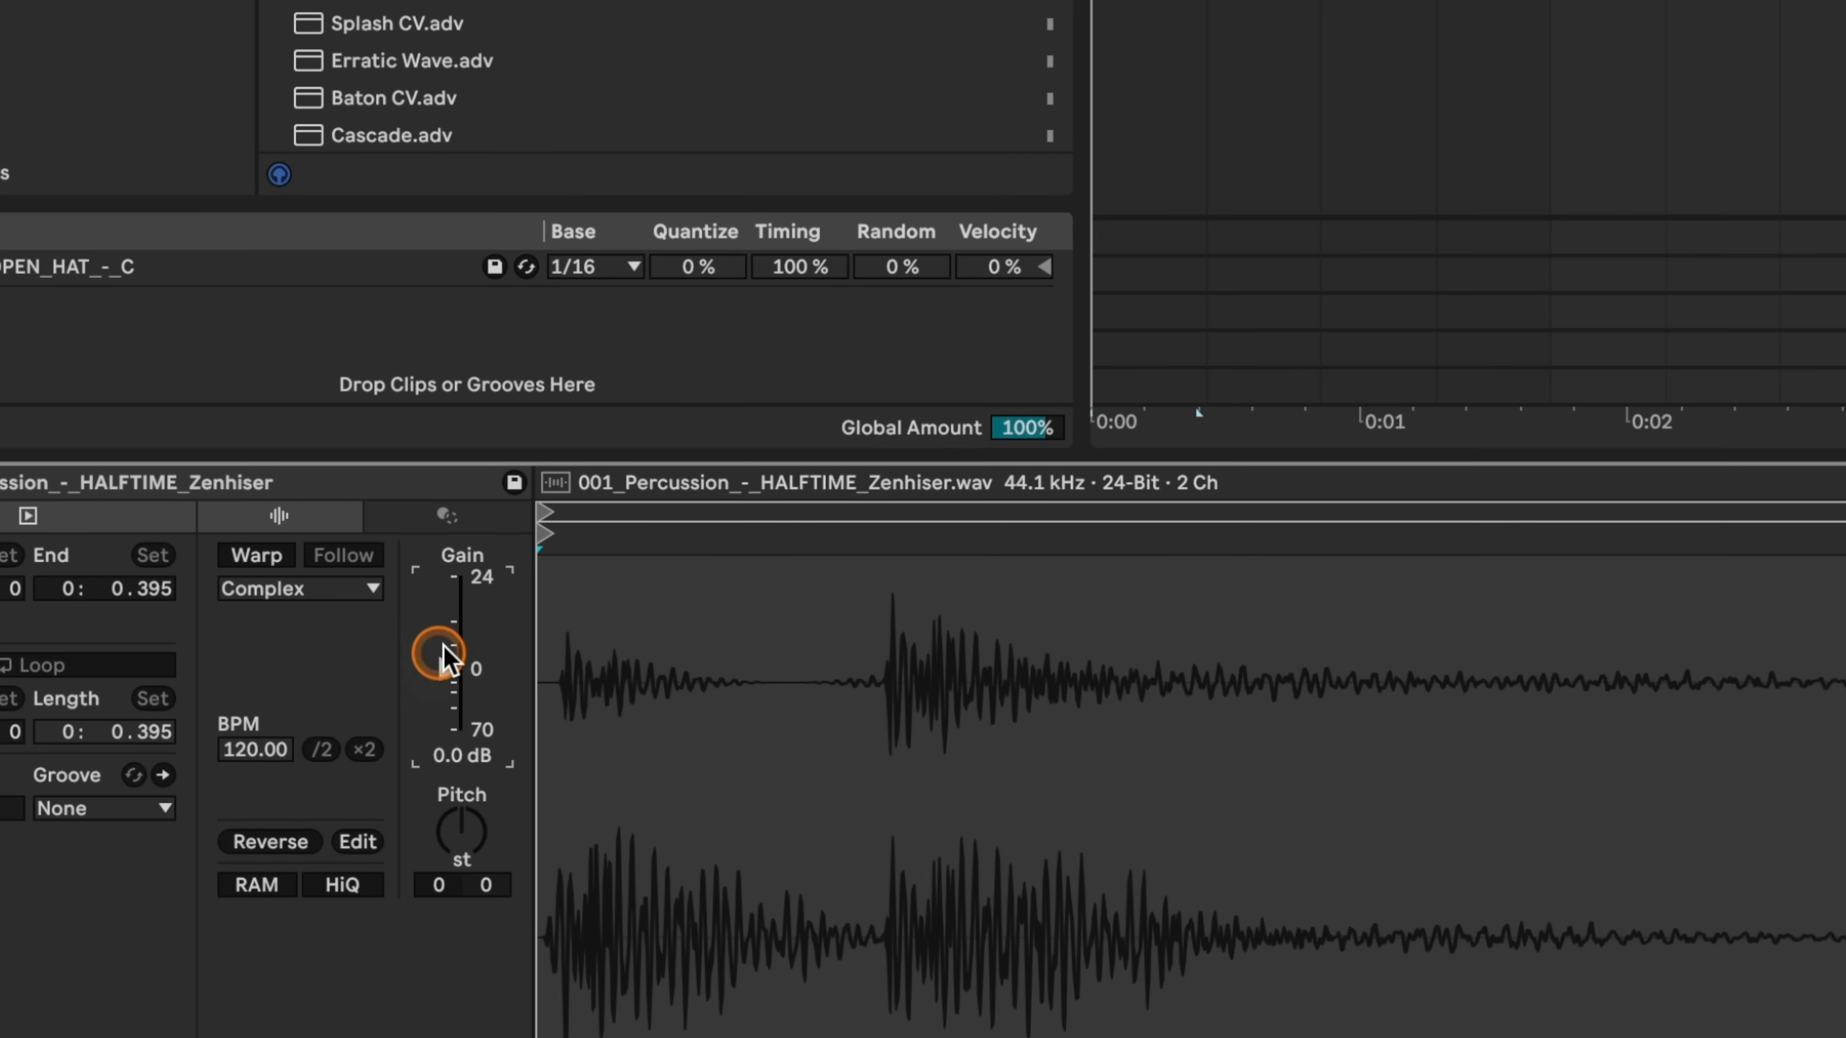
Nudge the percussion clip's sample Gain slider slightly upward.
{"action": "left_click_drag", "start_coordinate": [445, 655], "coordinate": [456, 635]}
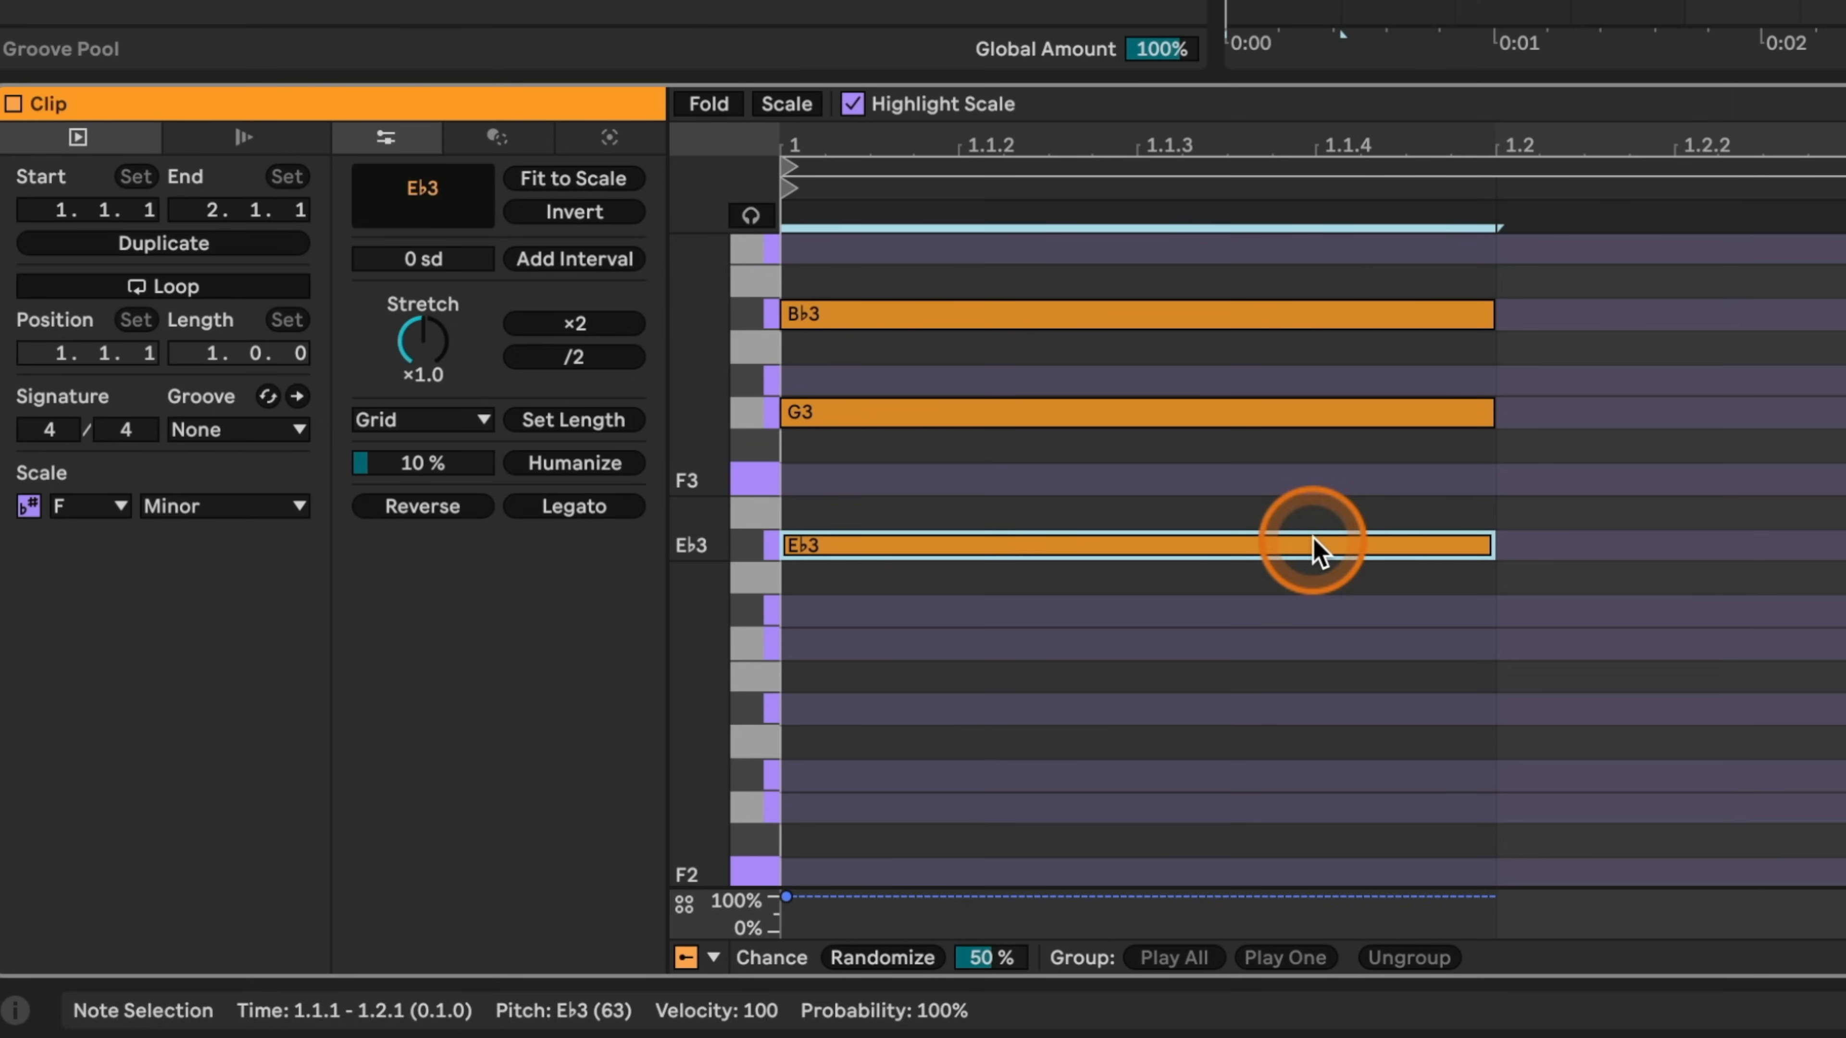
Select the E♭3 note of the chord in the MIDI Note Editor.
{"action": "left_click", "coordinate": [609, 138]}
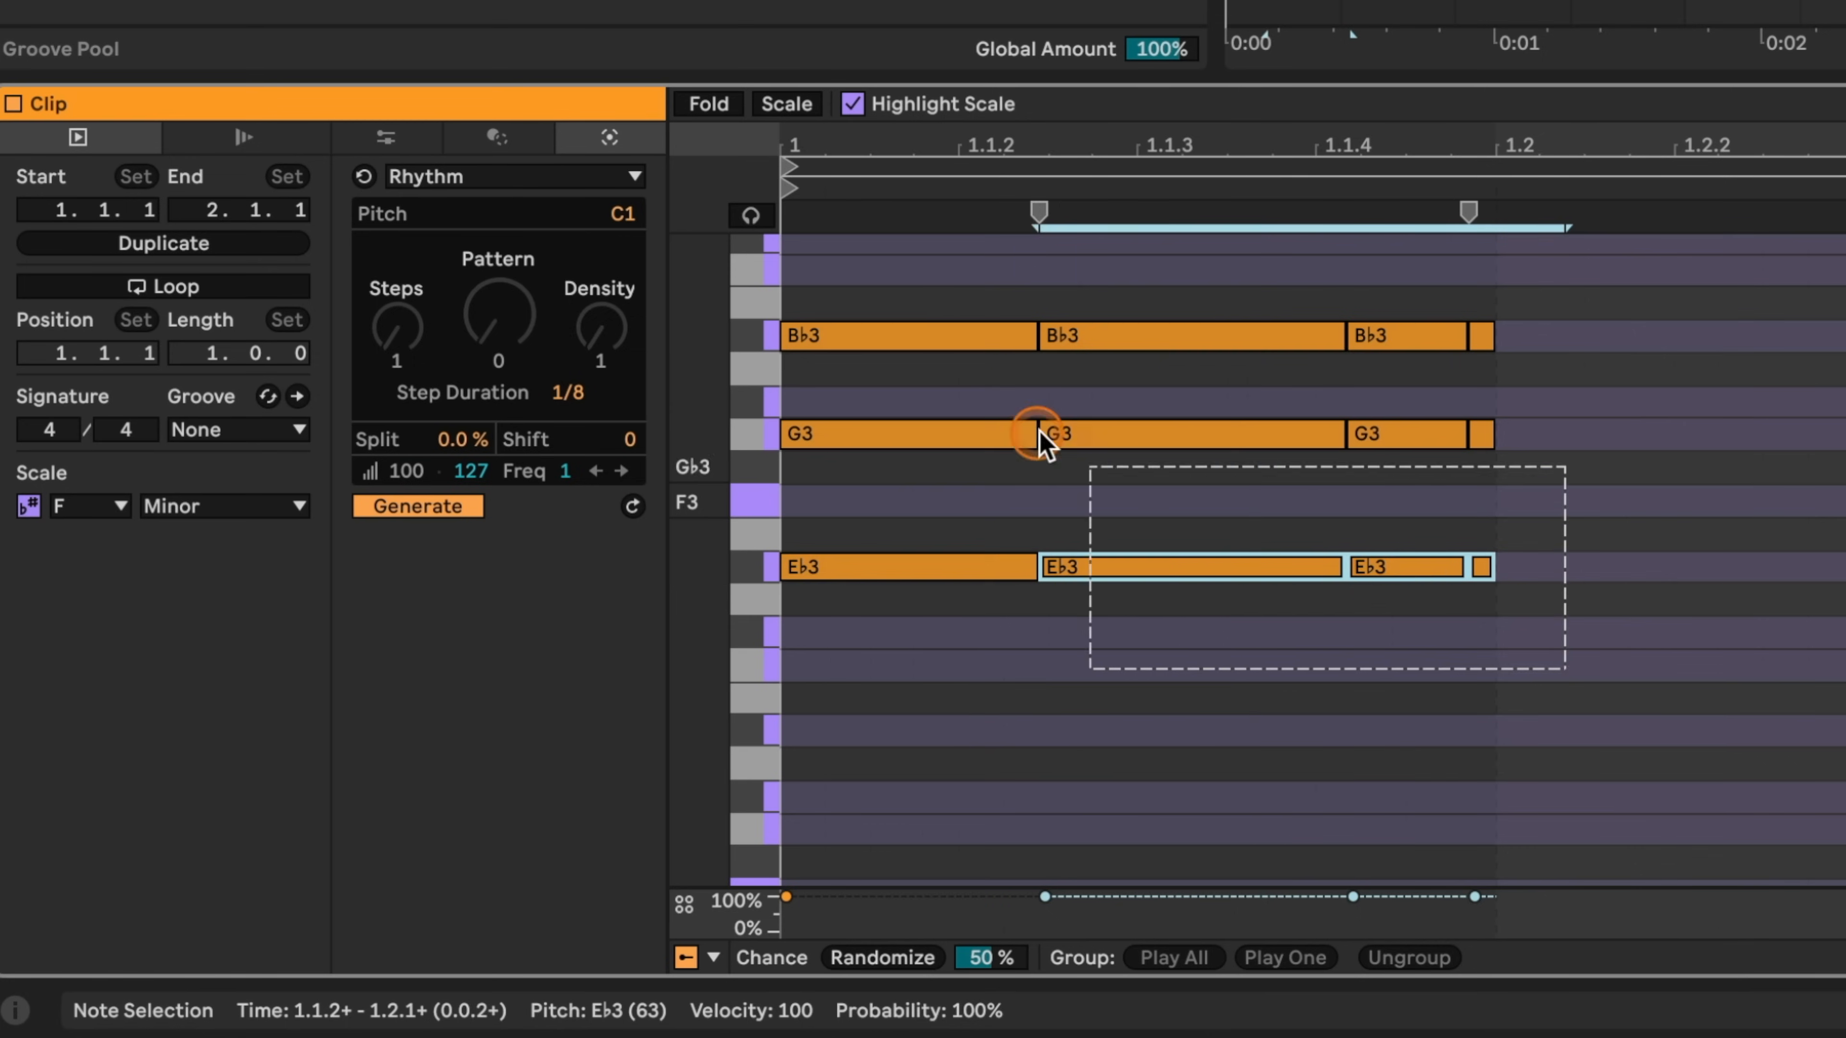
Select the split chord notes before regenerating with two-step Rhythm density.
{"action": "left_click", "coordinate": [416, 505]}
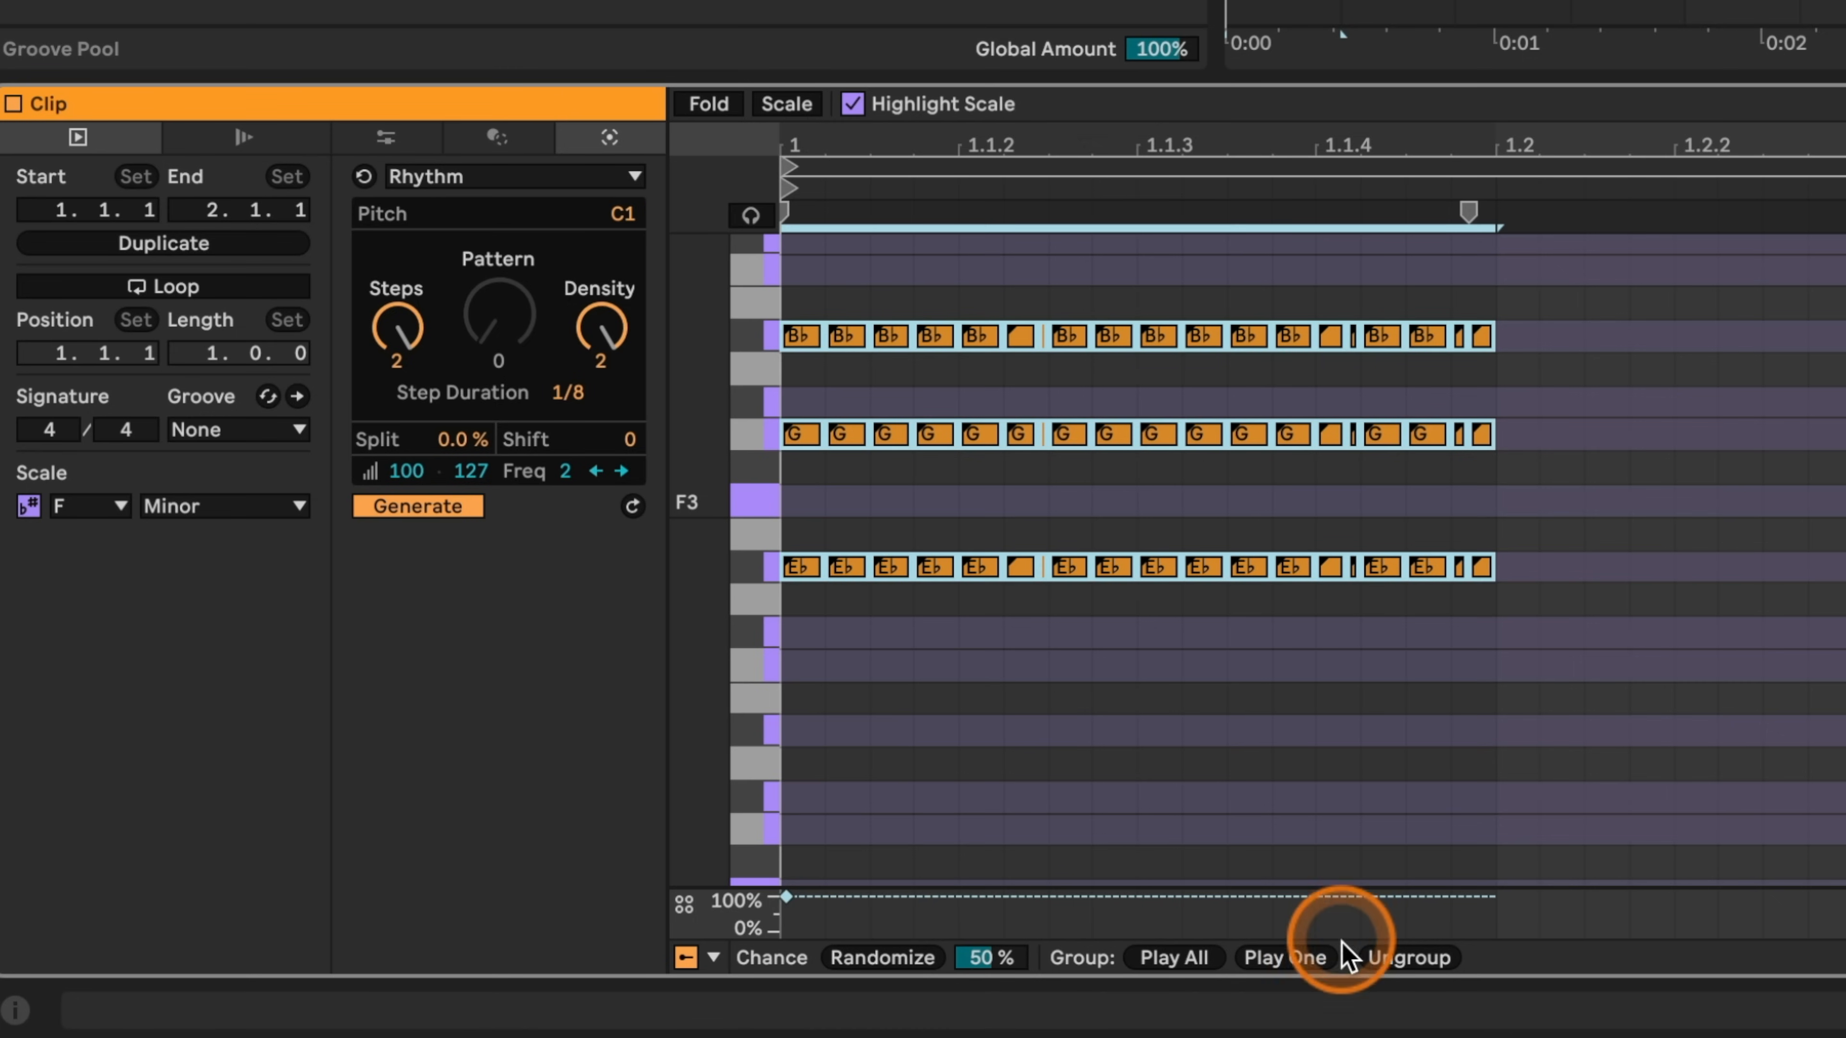
{"action": "mouse_move", "coordinate": [1133, 959]}
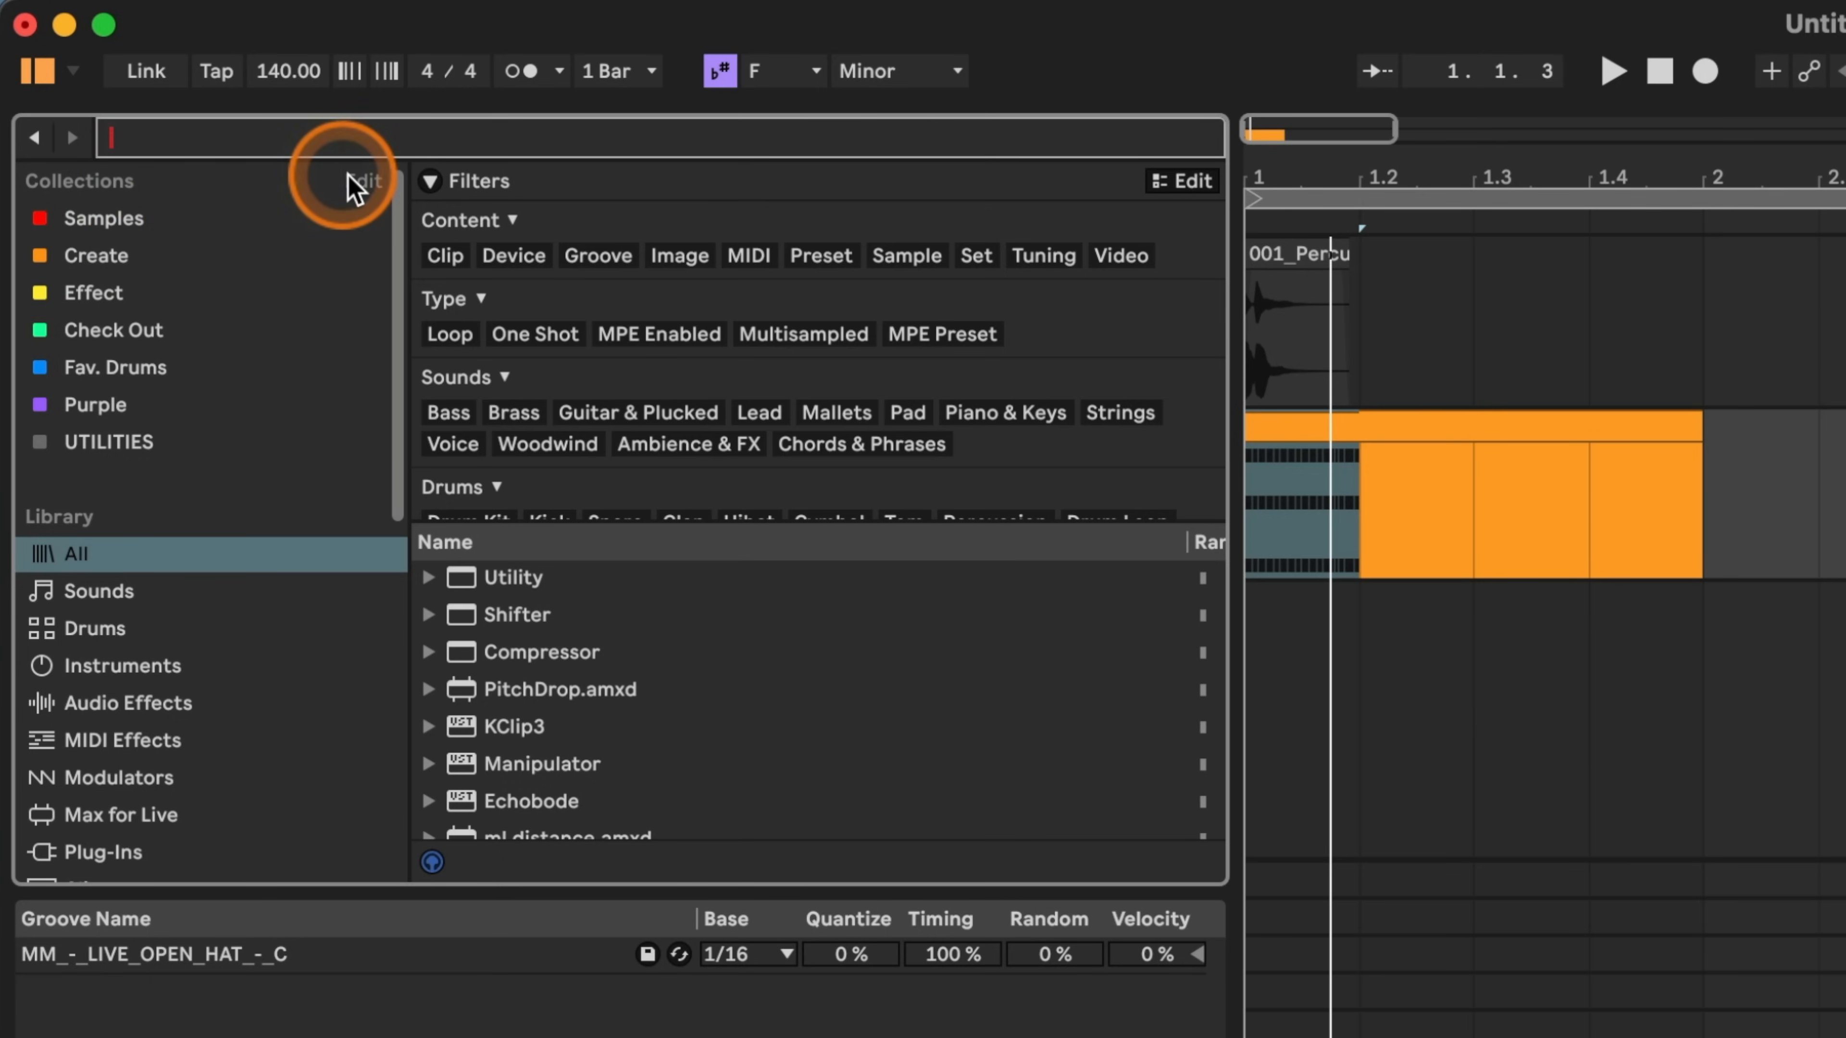
Edit the browser sidebar's visible Collections and toggle the Instruments category.
{"action": "left_click", "coordinate": [362, 180]}
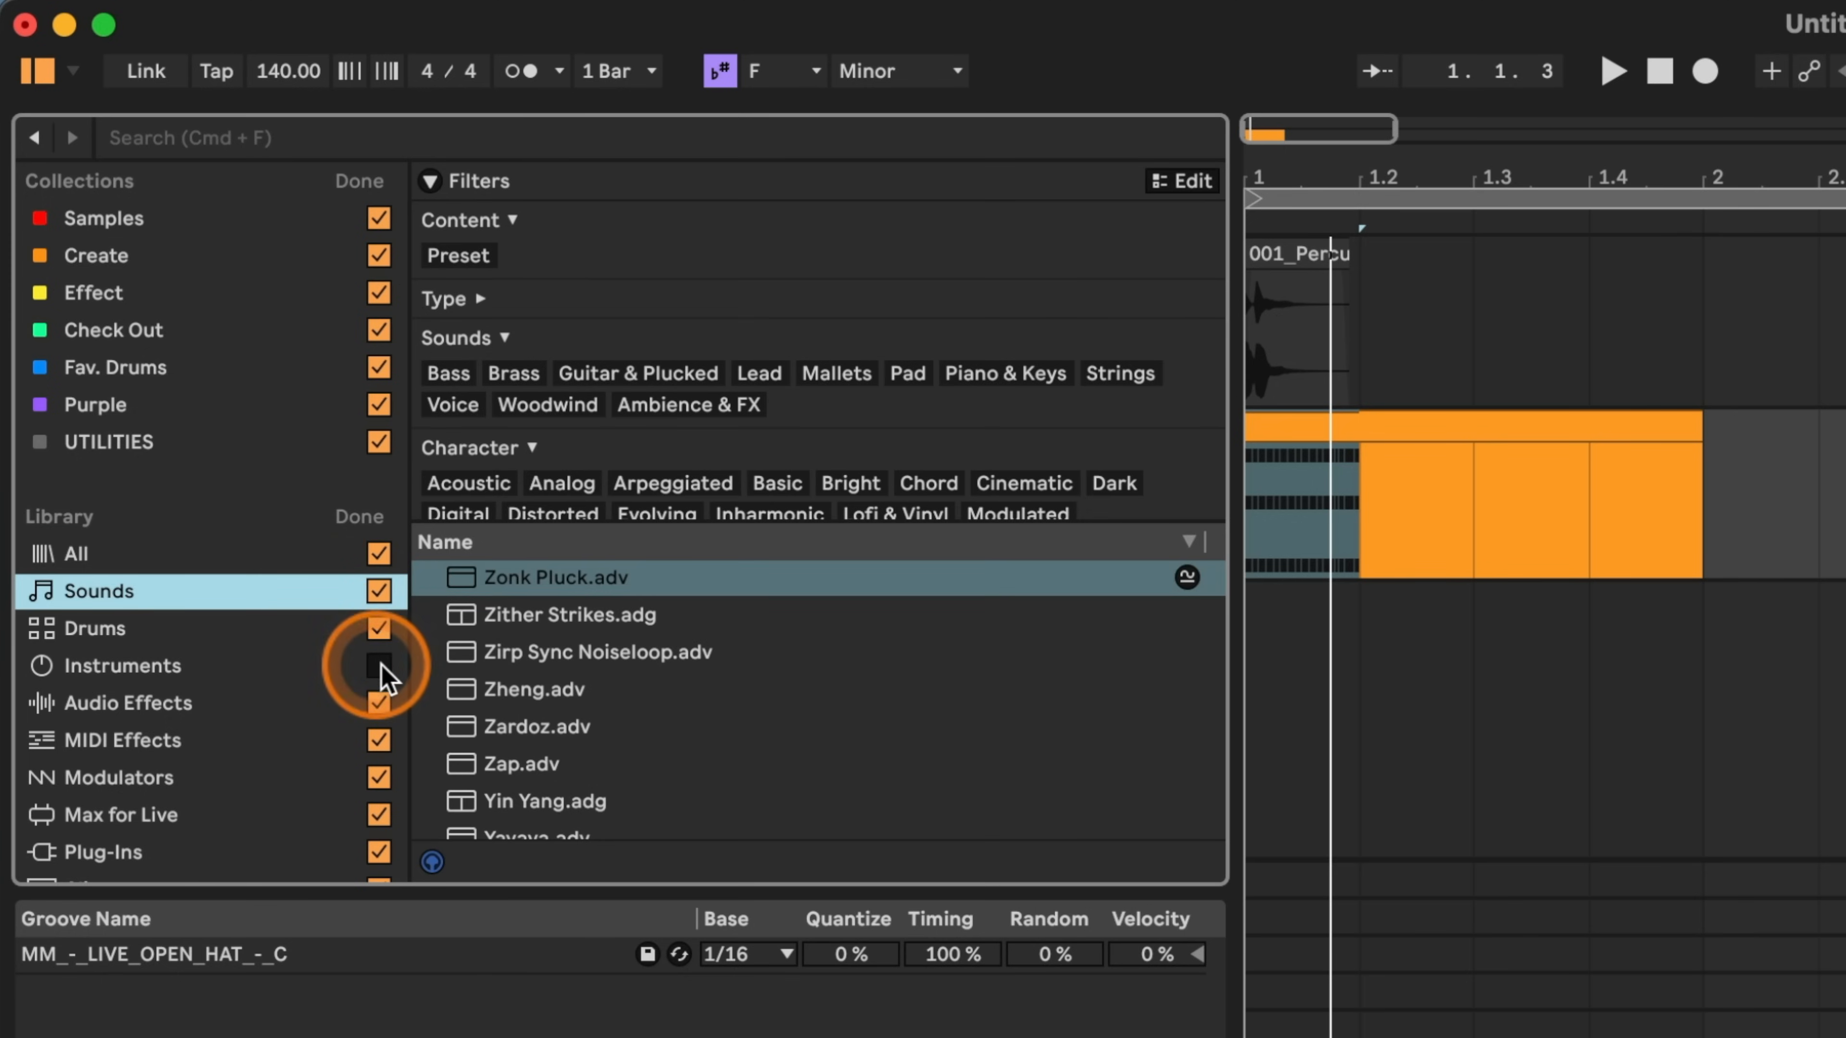
{"action": "left_click", "coordinate": [378, 666]}
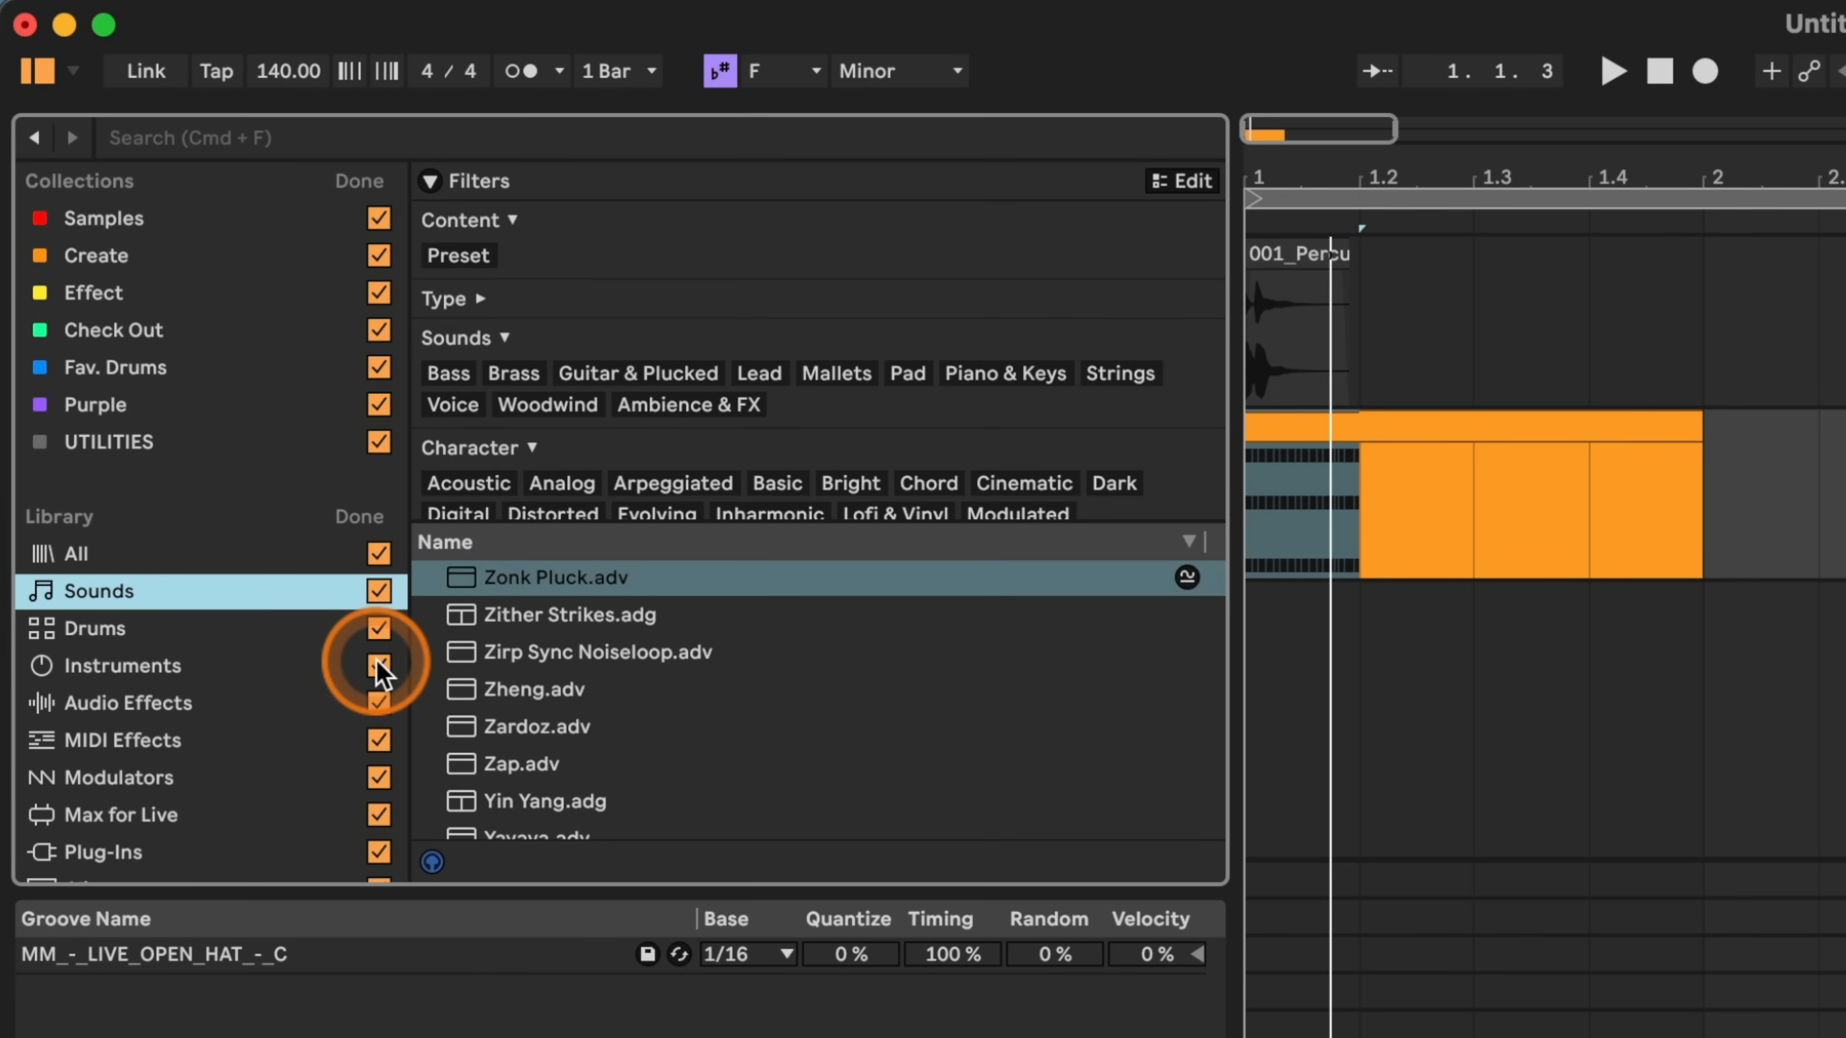